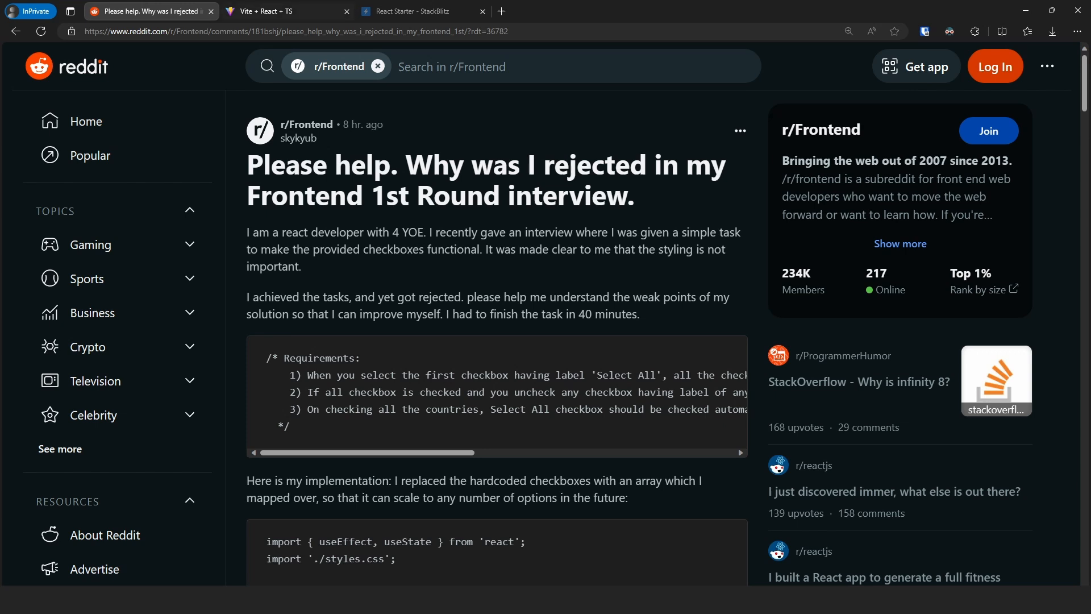
Step: Switch from the Reddit post to the local Vite + React checkbox app tab
left_click(284, 11)
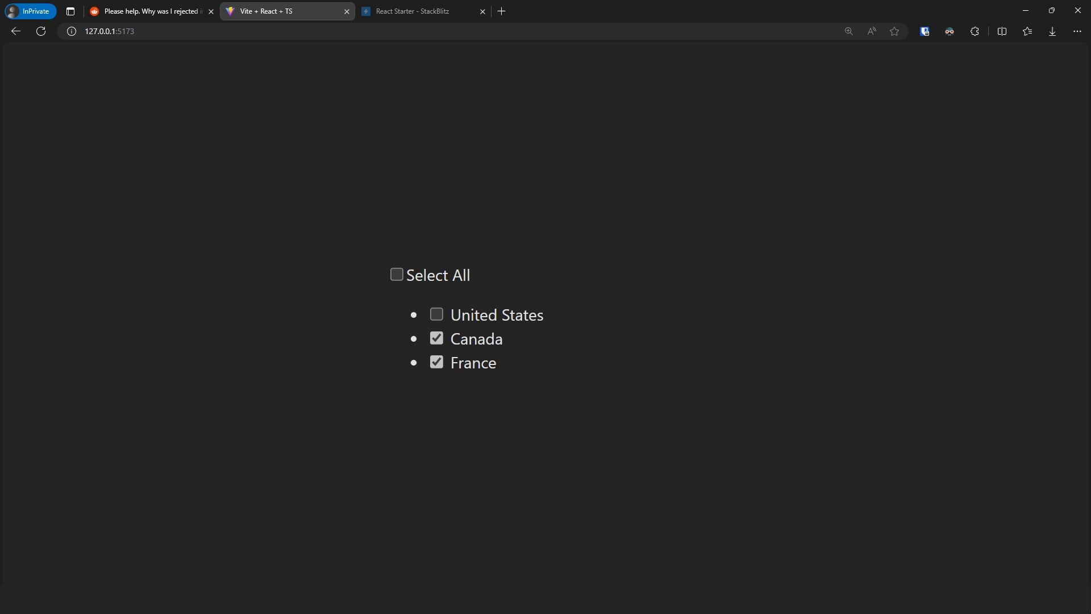
Step: Toggle Select All, United States and France to test syncing, then bring up the StackBlitz demo
left_click(436, 315)
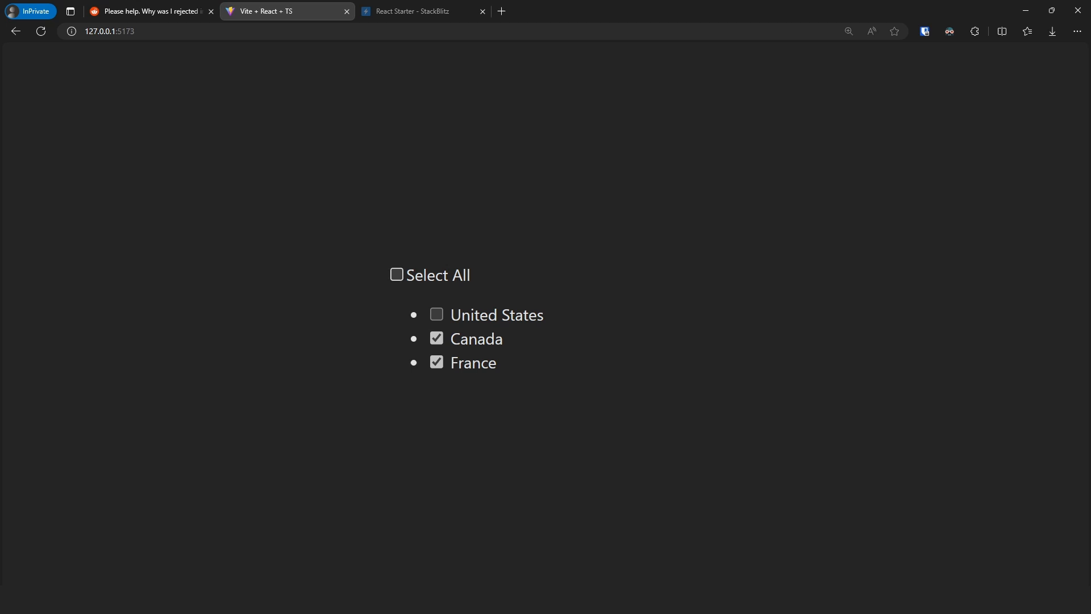
left_click(395, 274)
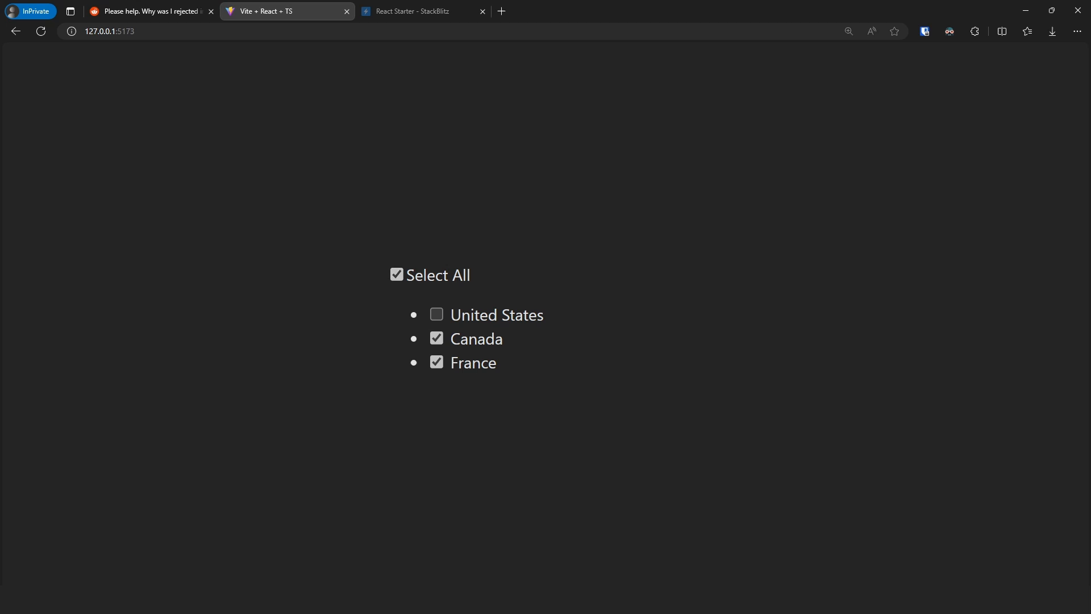
left_click(436, 314)
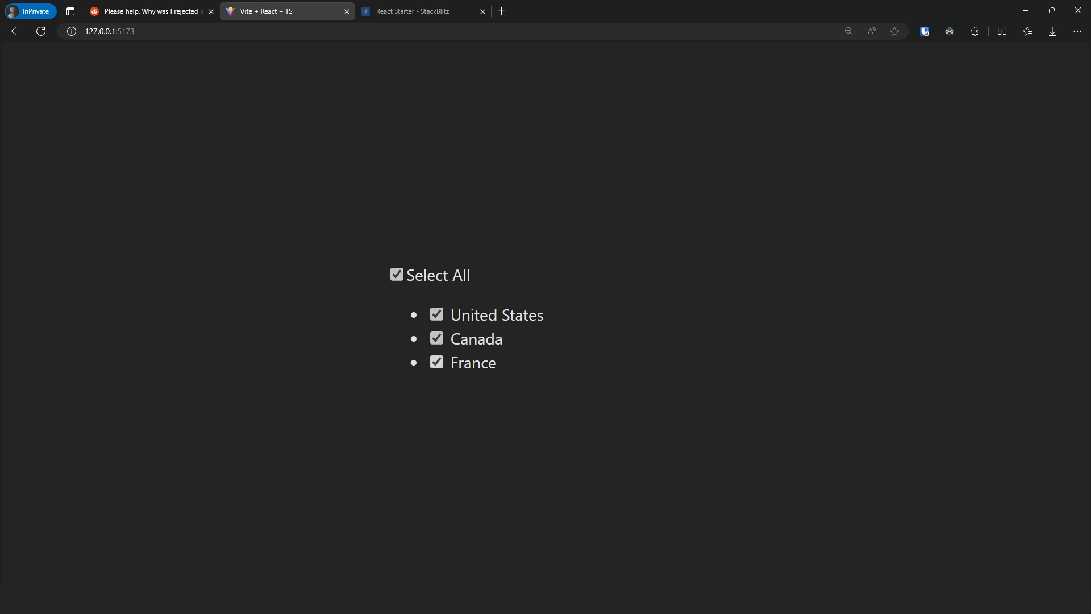
left_click(397, 274)
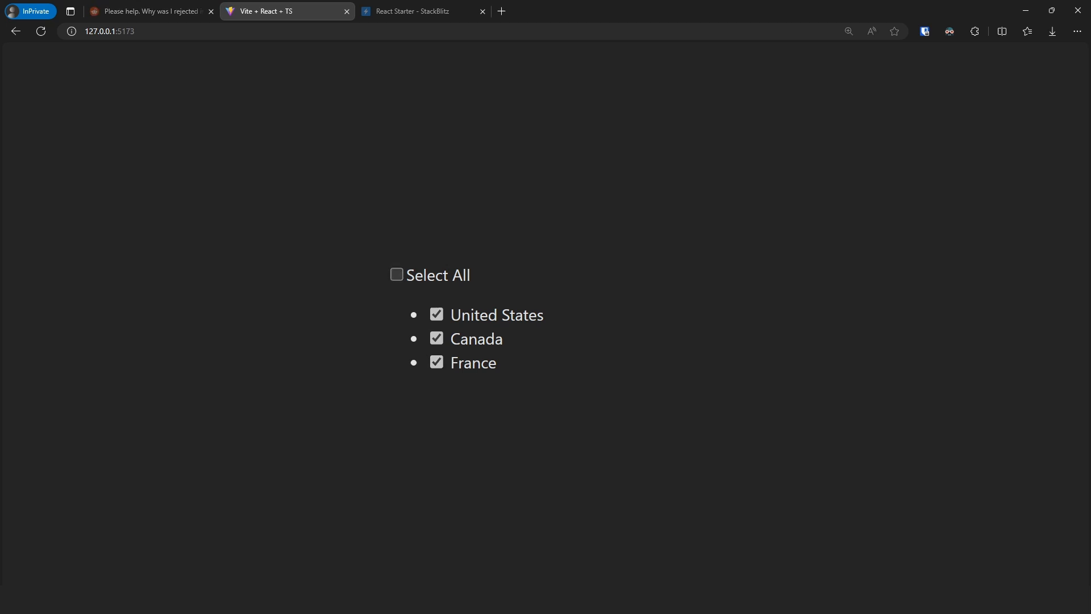
left_click(435, 313)
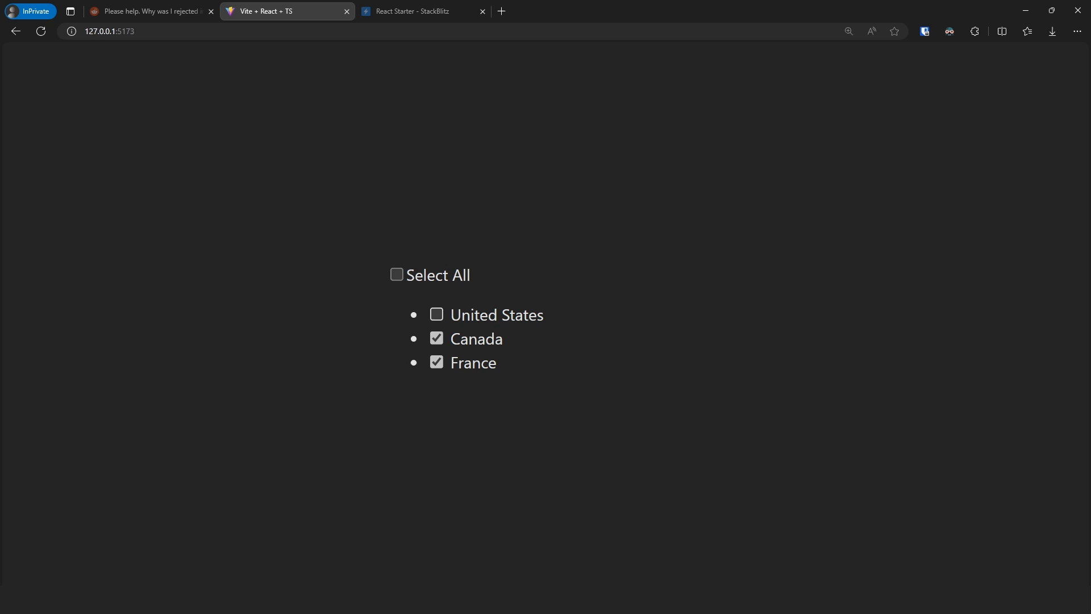
left_click(395, 274)
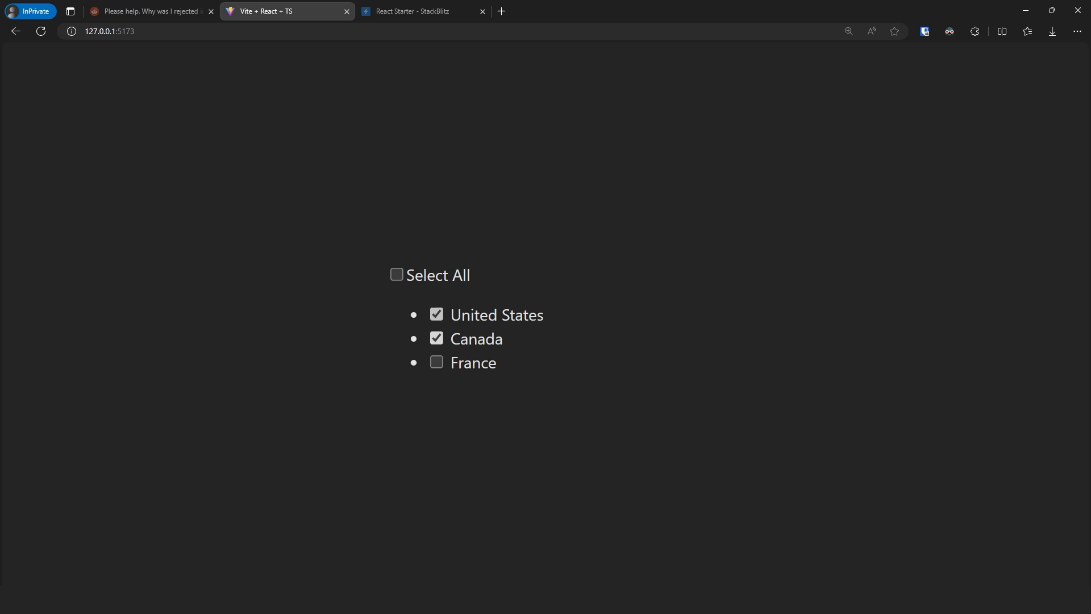
left_click(436, 361)
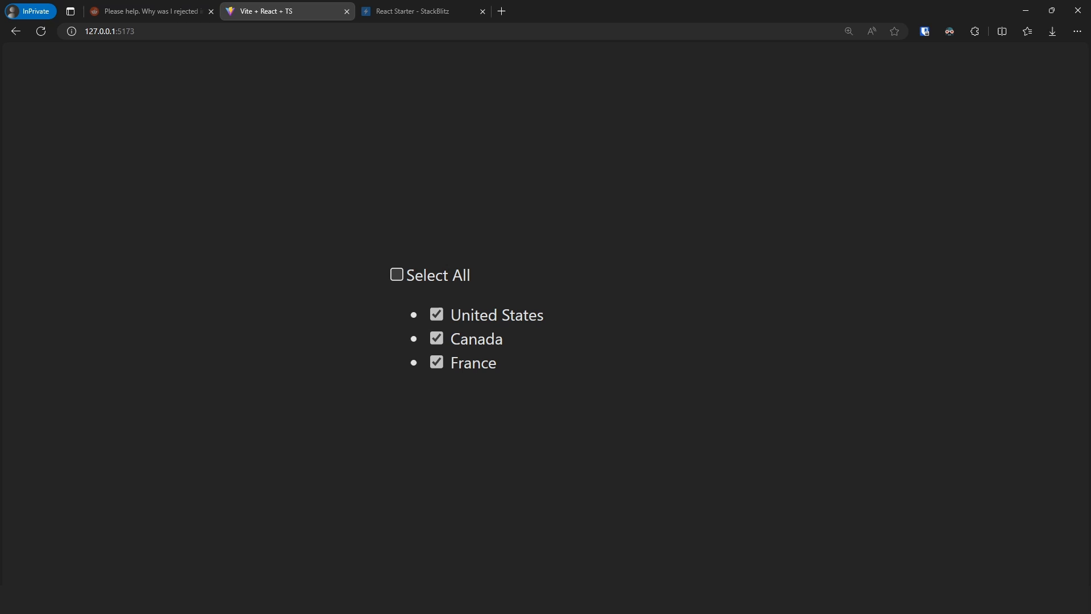
left_click(417, 11)
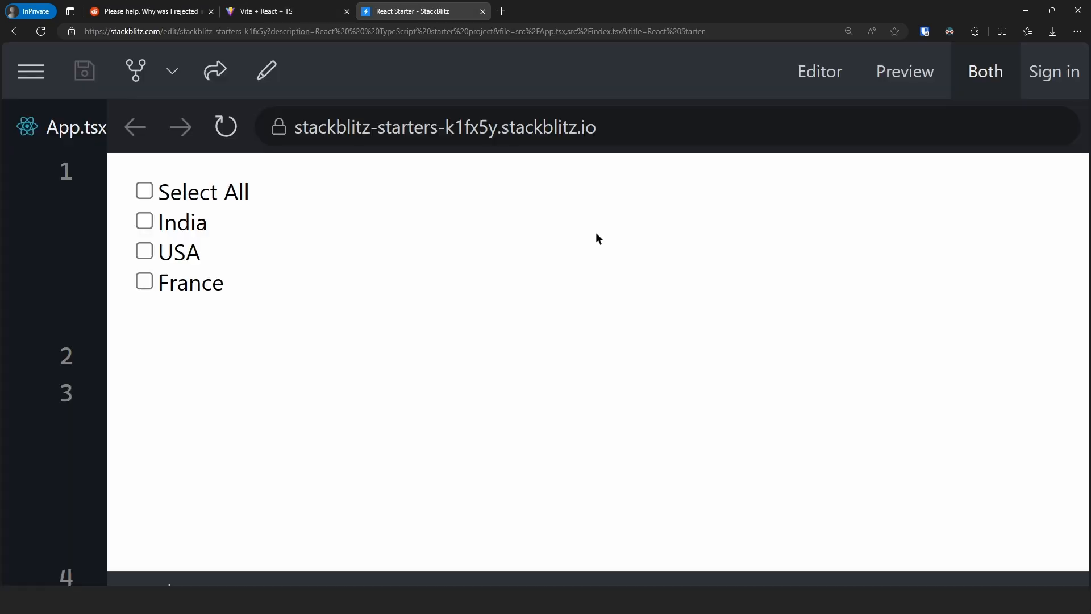
Step: Test the StackBlitz demo's Select All with India, USA and France, then switch to VS Code
left_click(147, 12)
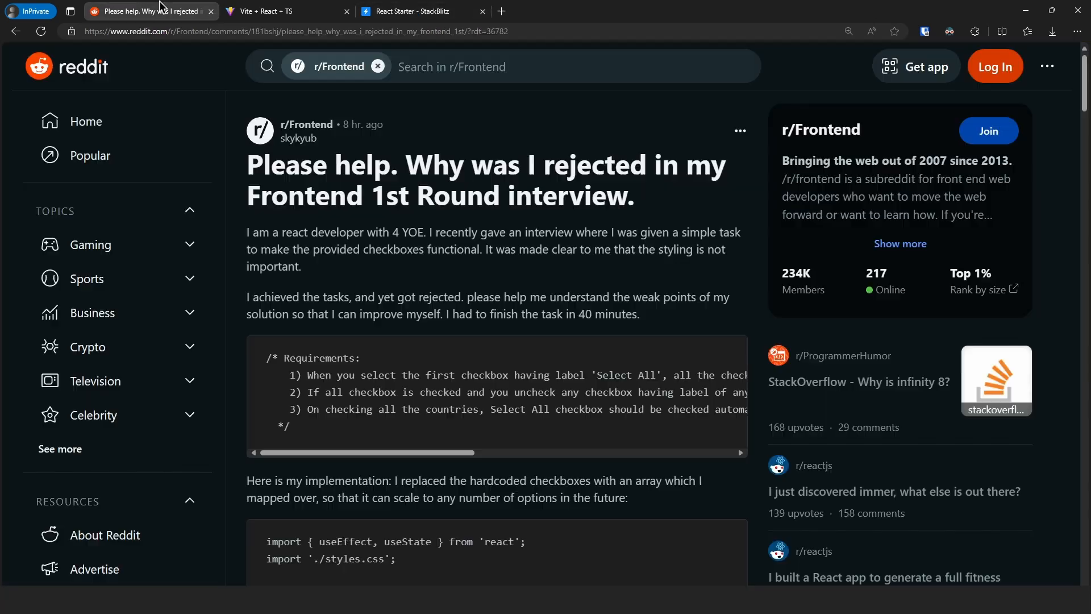
left_click(417, 10)
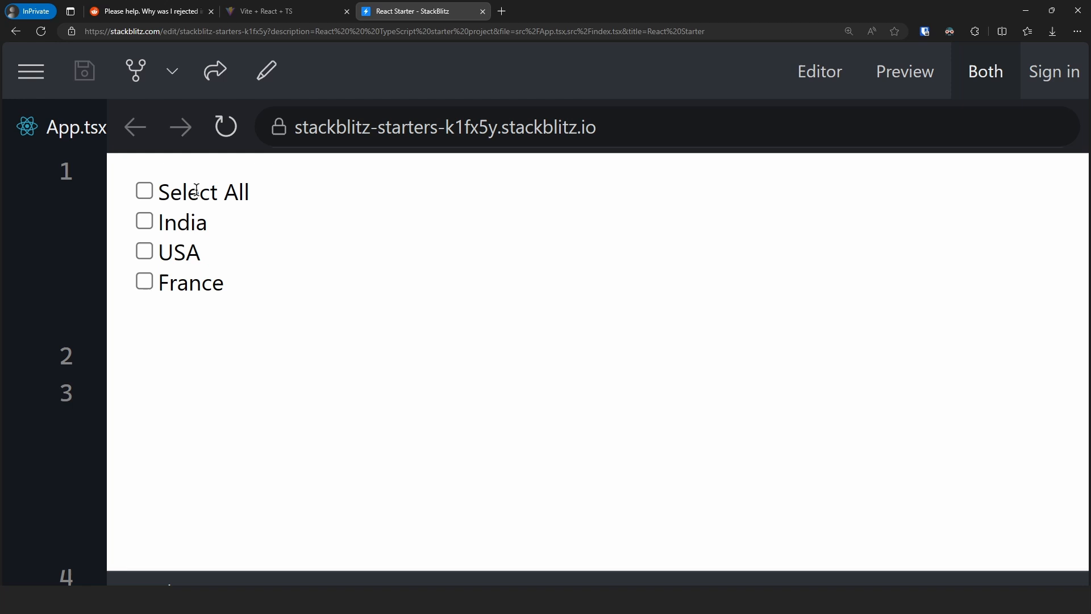
left_click(145, 191)
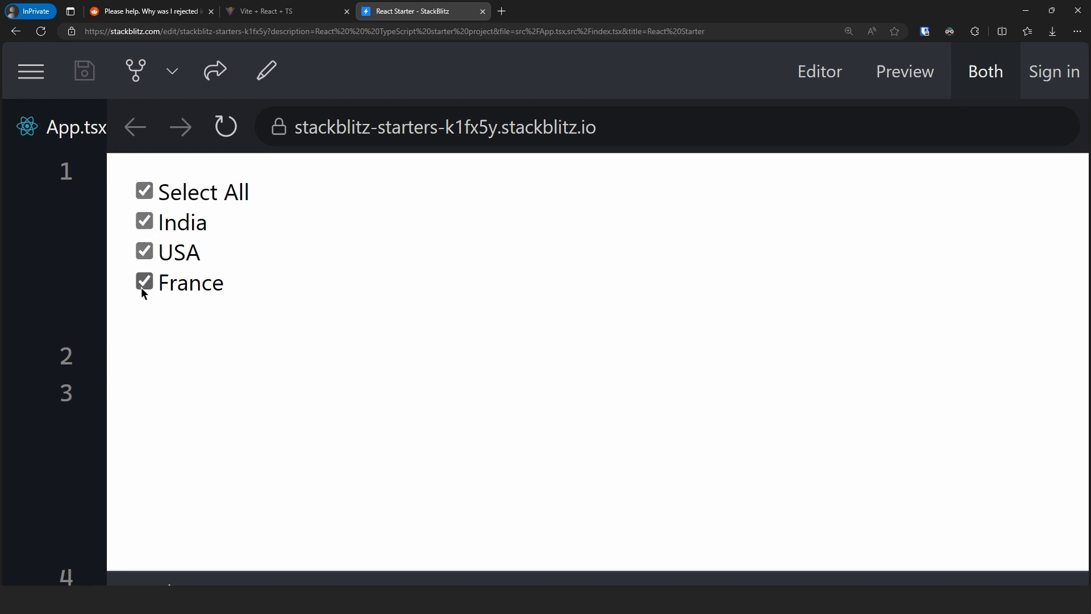
left_click(145, 190)
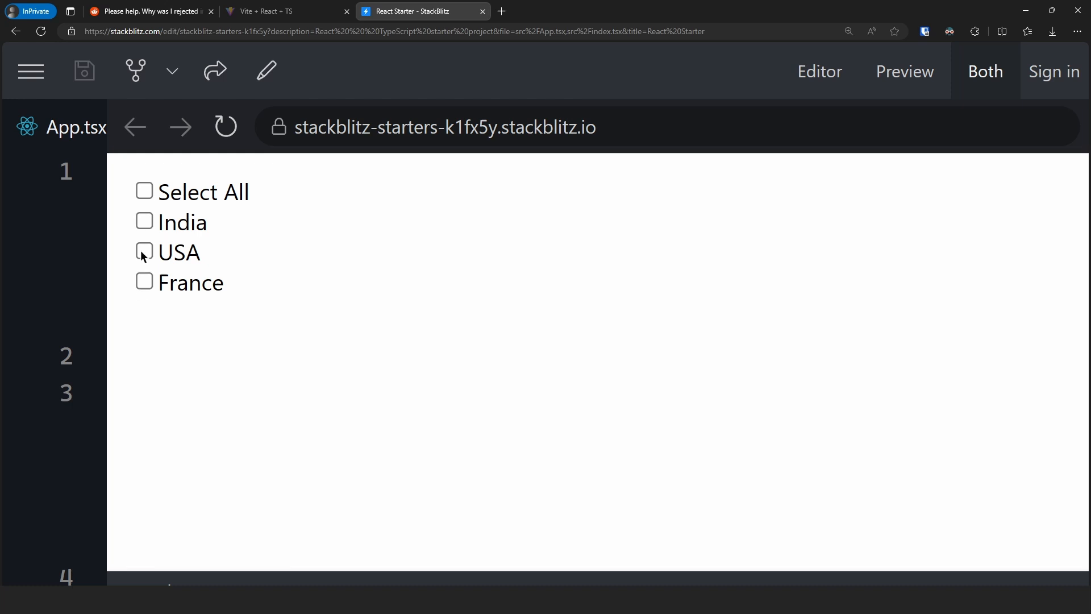
left_click(145, 222)
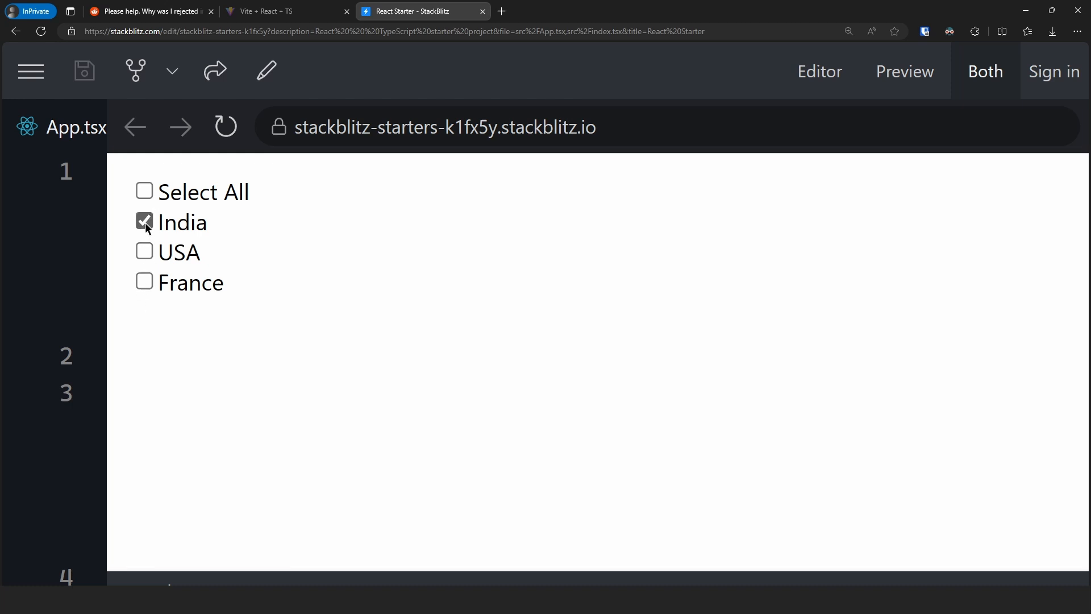
left_click(144, 251)
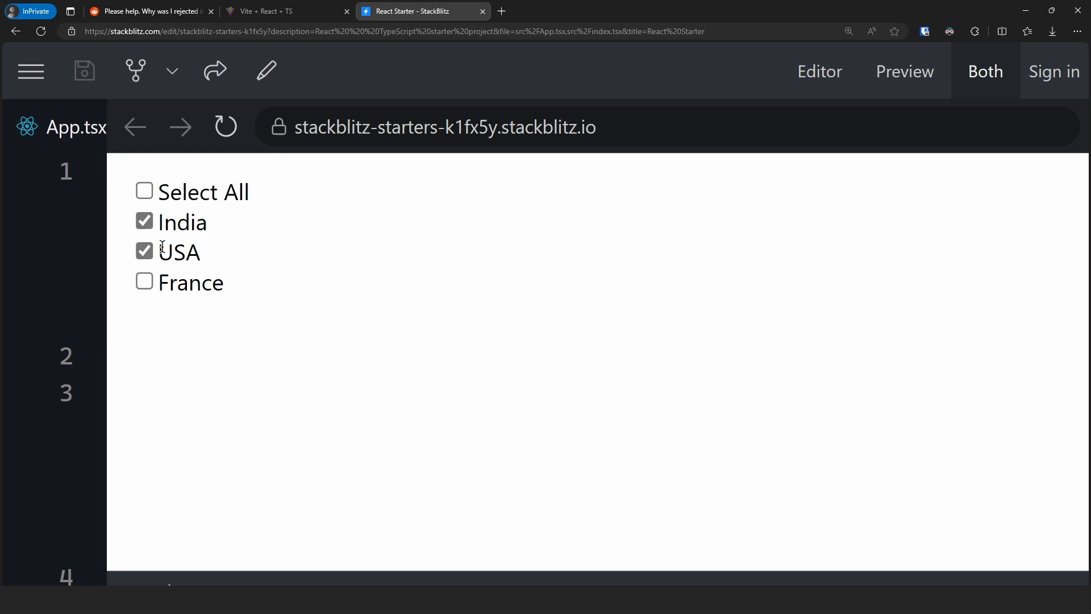
left_click(144, 191)
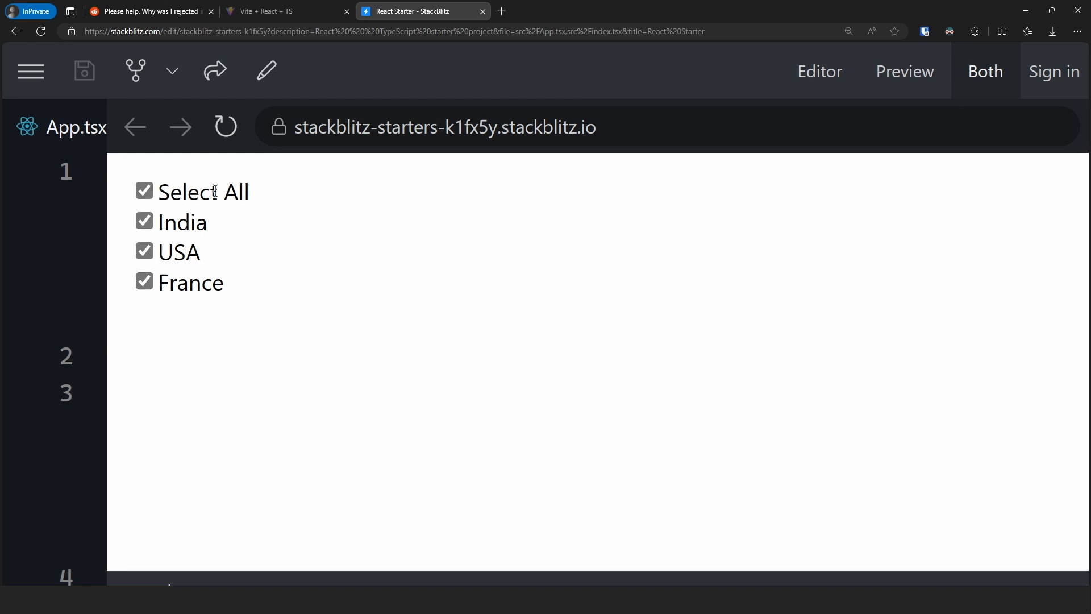
left_click(144, 220)
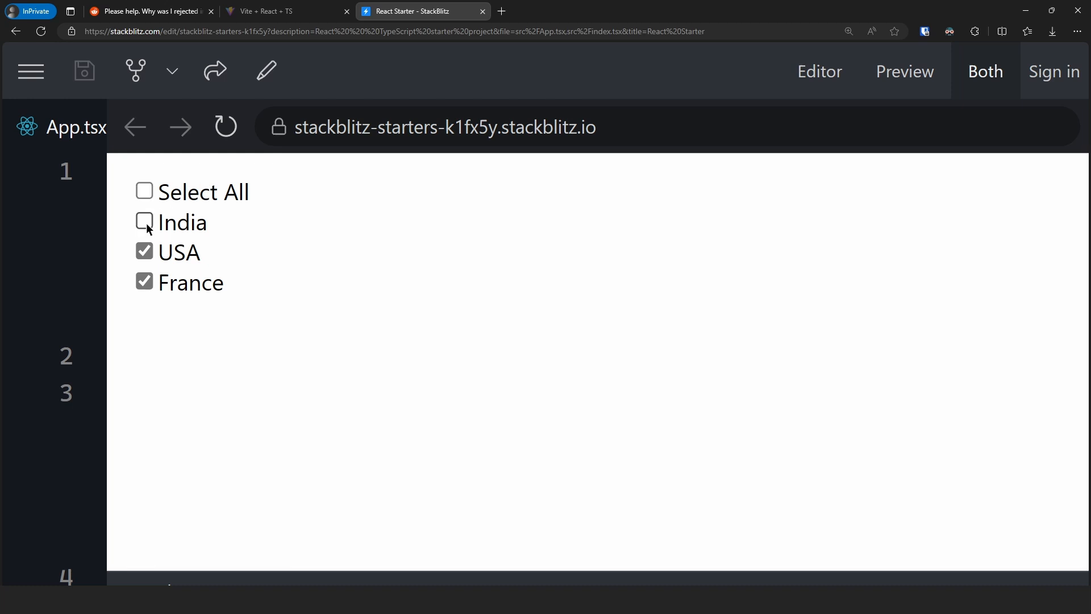
left_click(144, 221)
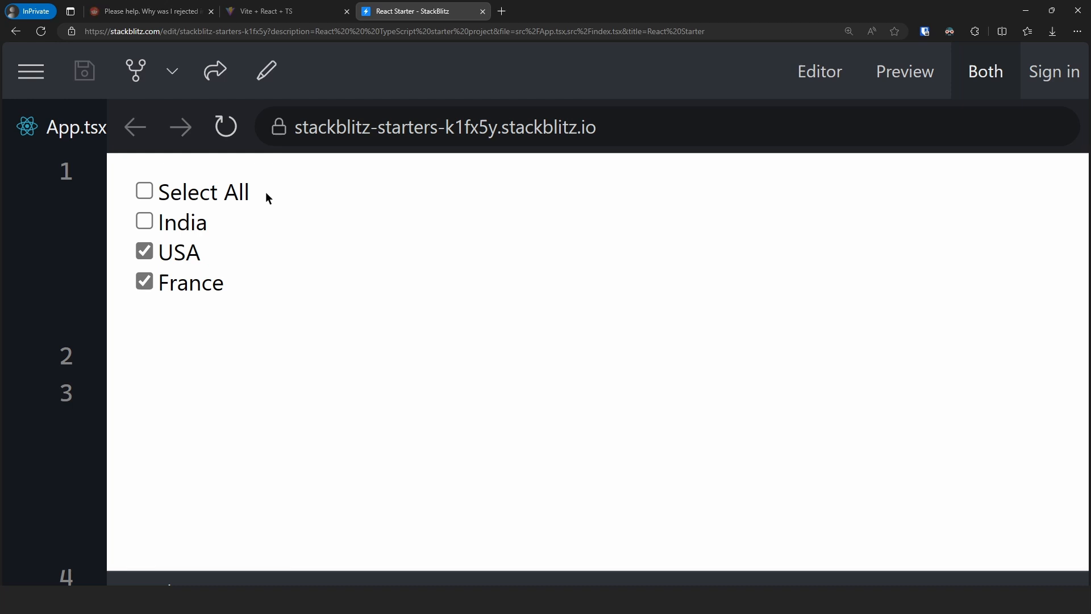
left_click(148, 12)
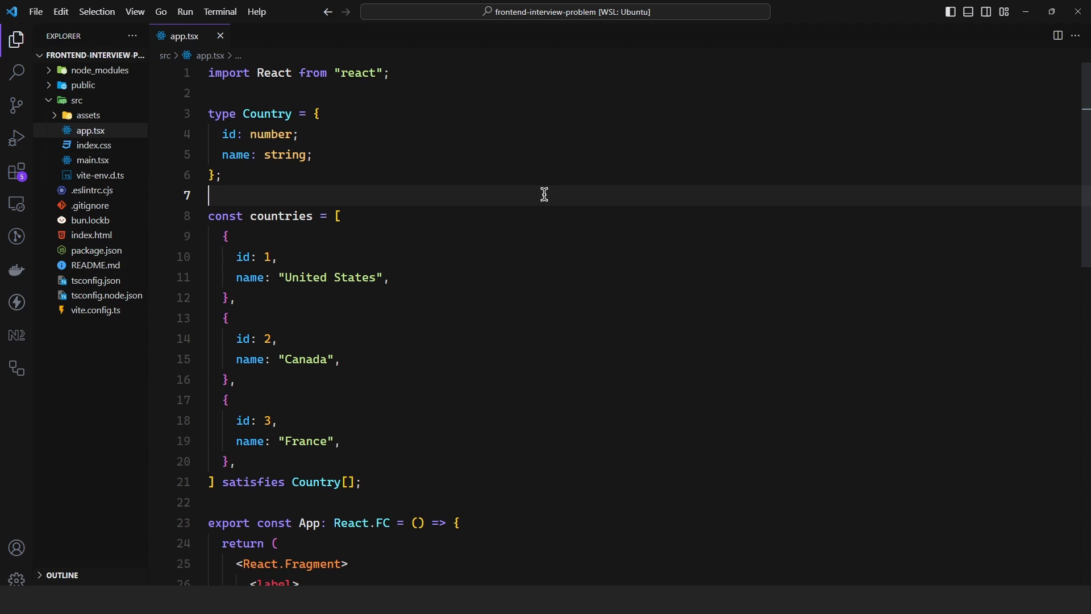
mouse_move(269, 116)
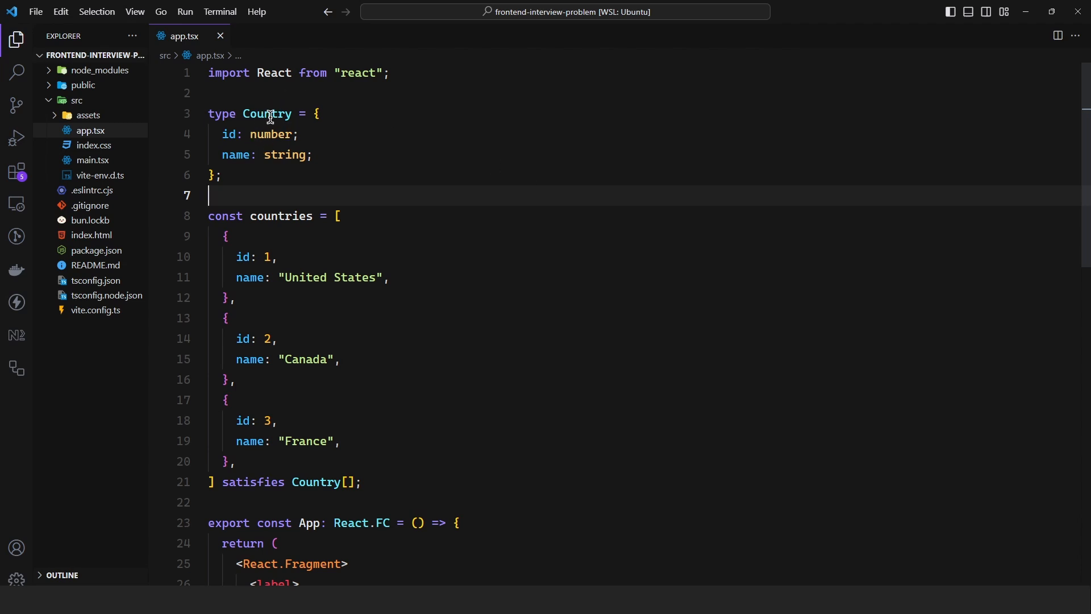
mouse_move(229, 134)
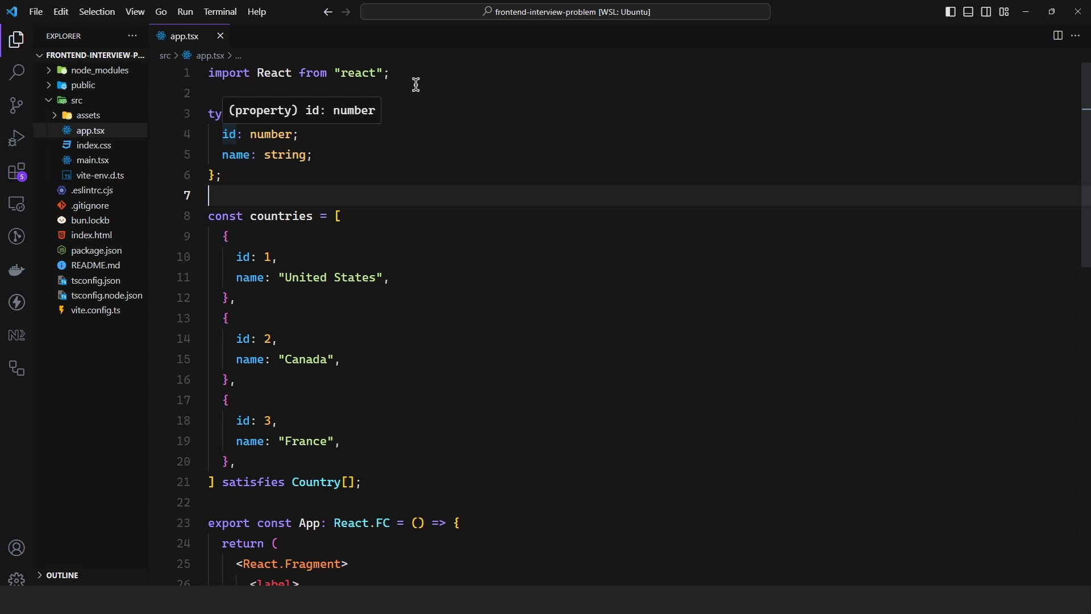
mouse_move(269, 136)
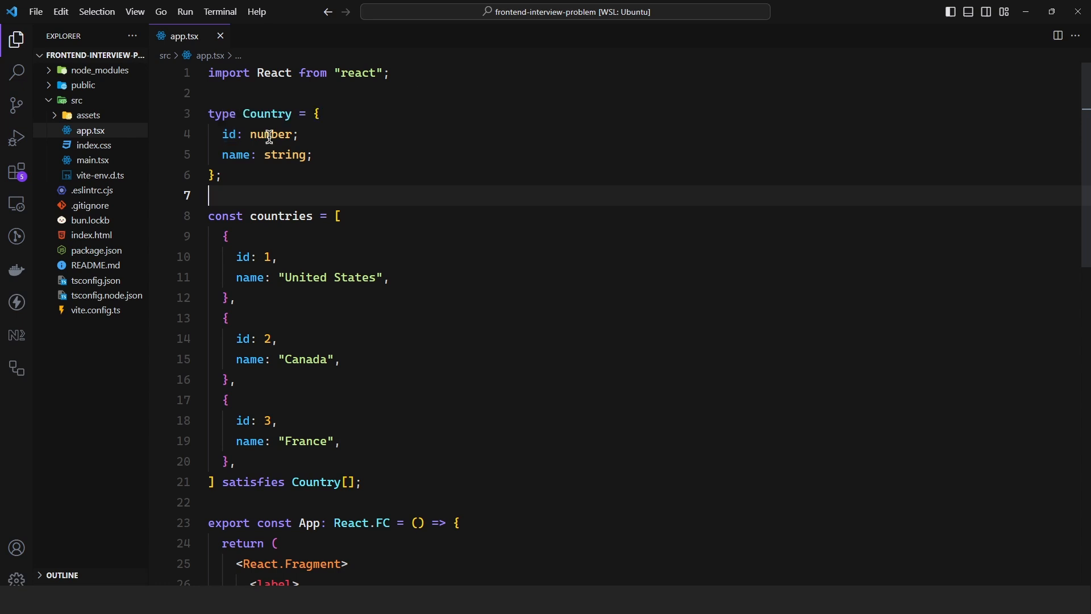
mouse_move(274, 156)
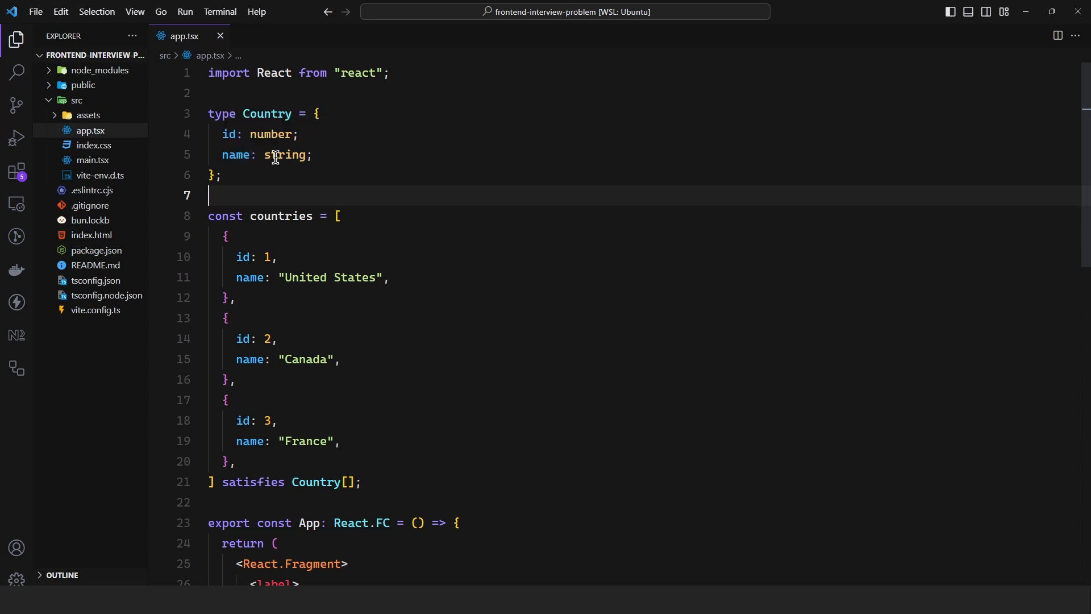
mouse_move(280, 323)
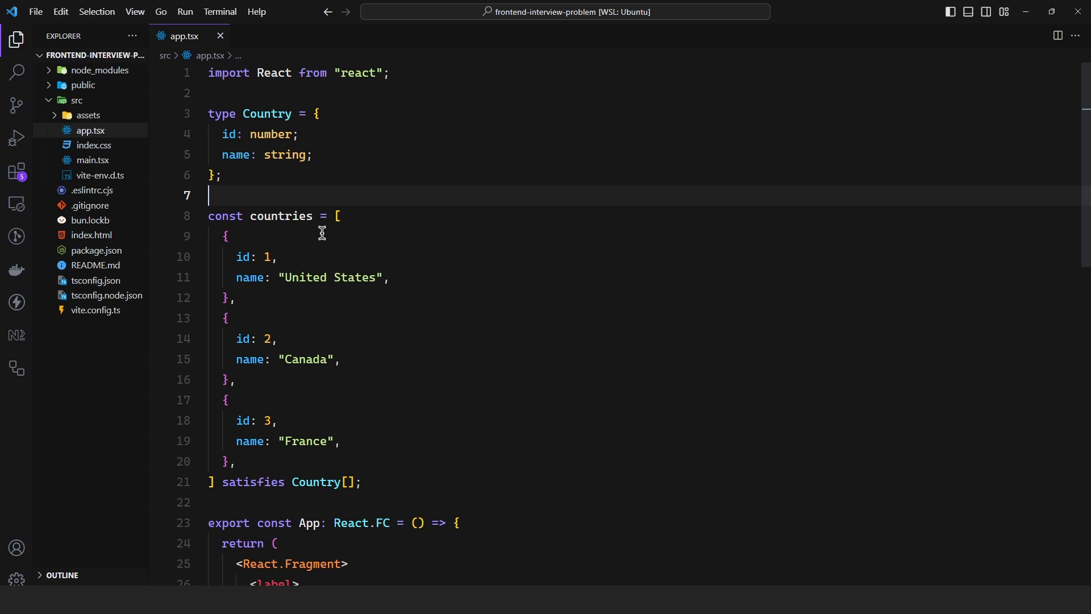
mouse_move(249, 123)
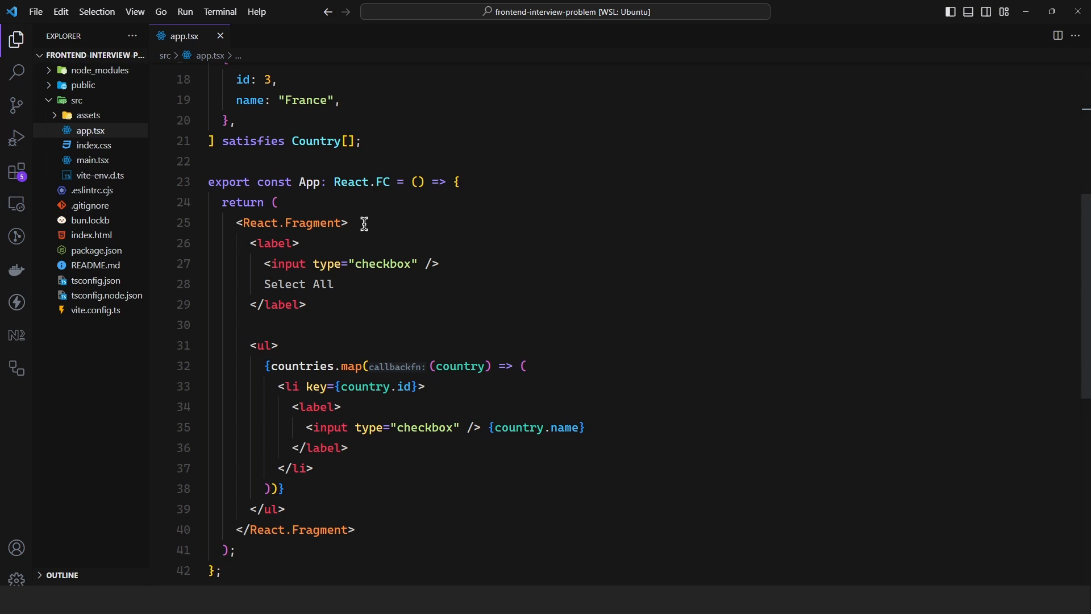
mouse_move(278, 236)
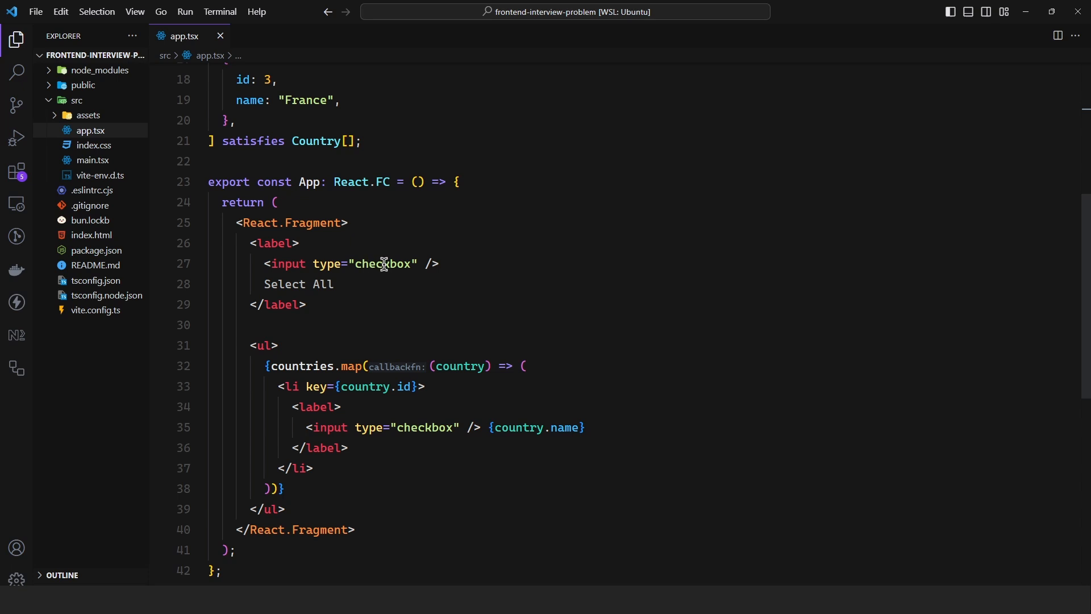
mouse_move(296, 296)
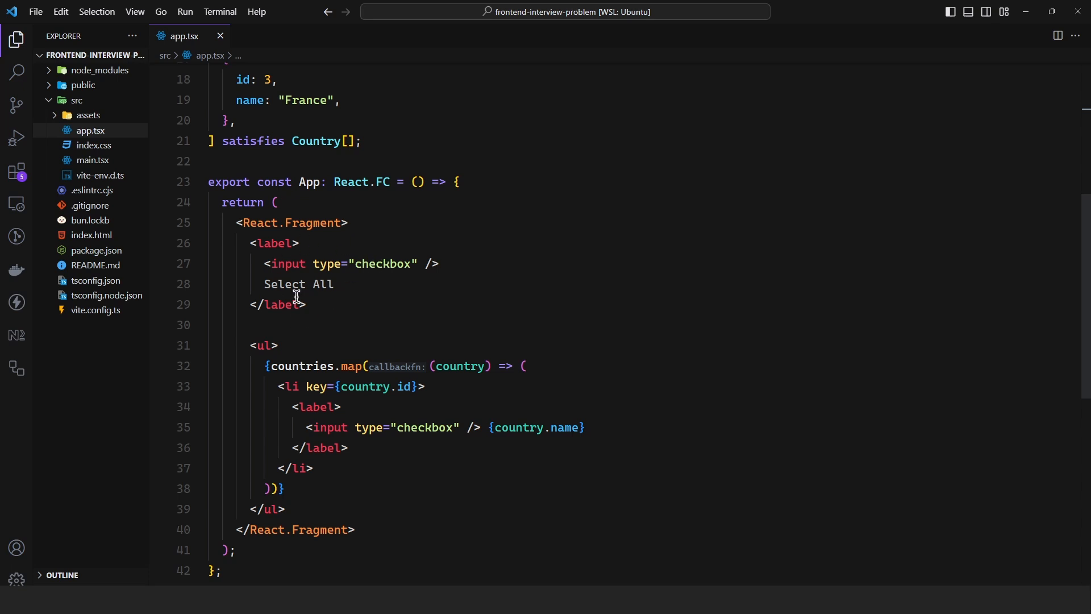
mouse_move(263, 346)
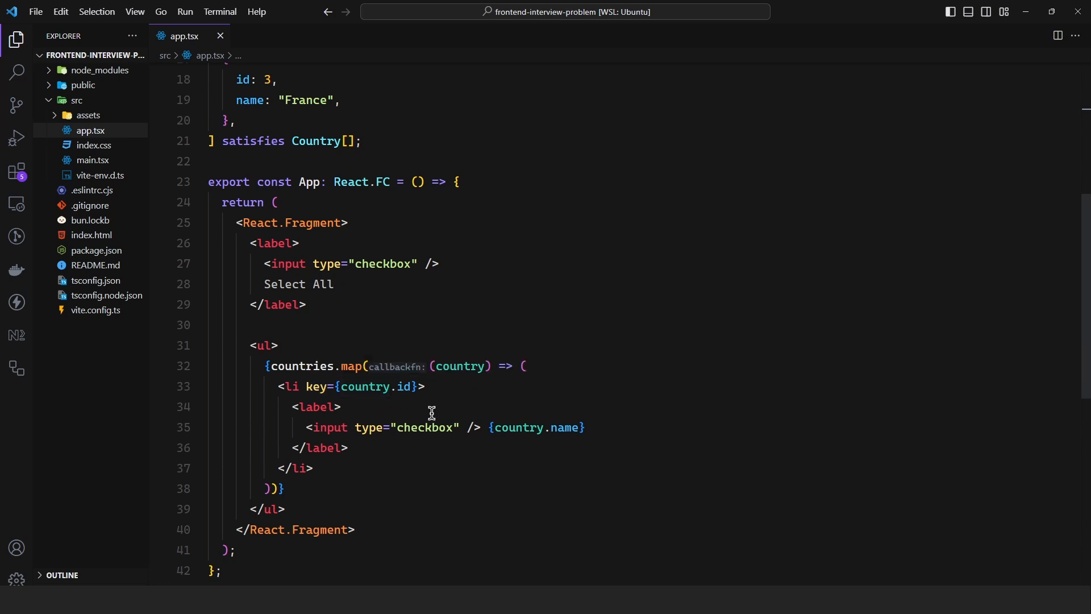
mouse_move(315, 407)
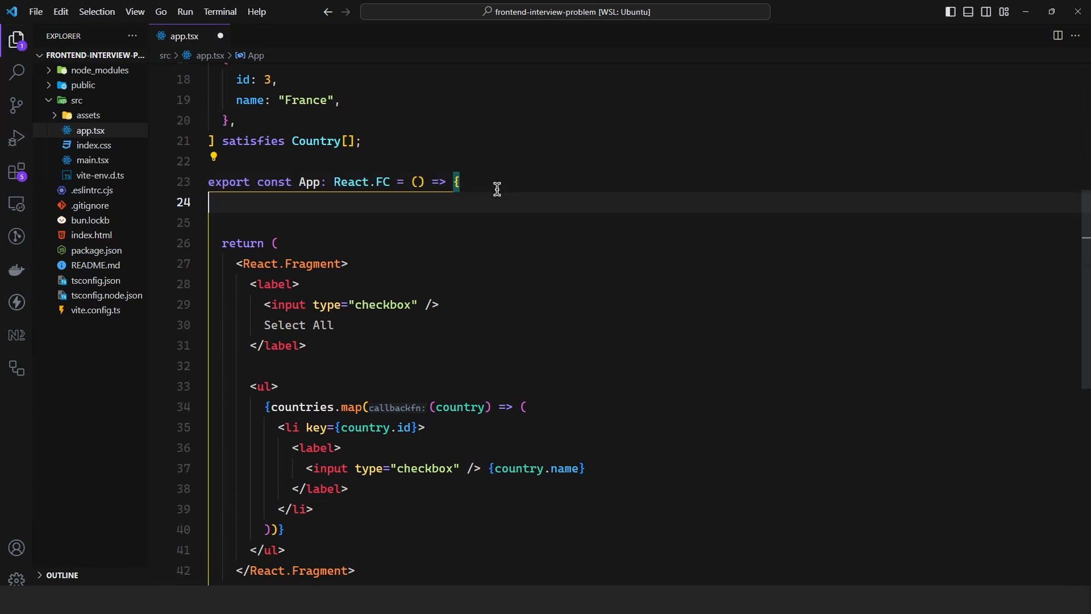
Step: Declare const [selectedCountries, setSelectedCountries] = React.useState<Country[]>([]) in App
type("const [selec")
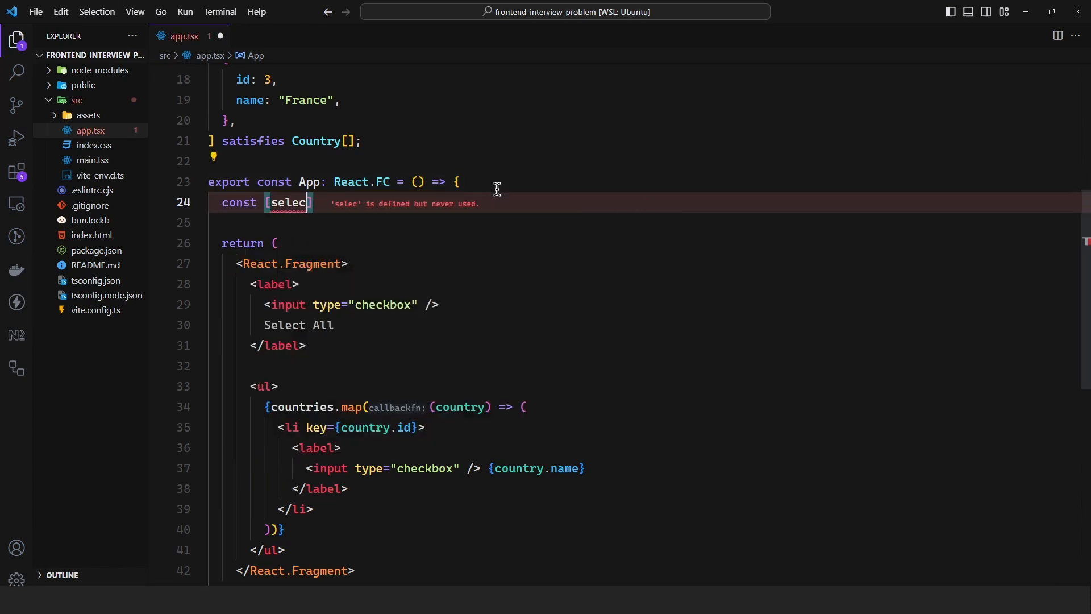
type("tedCountries, set")
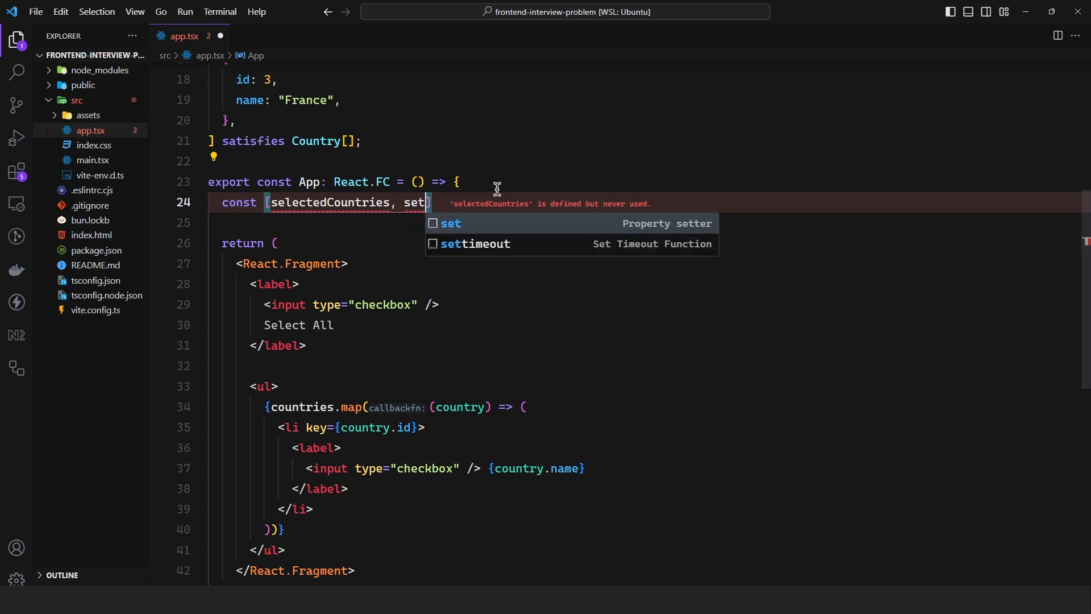
type("SelectedCountries")
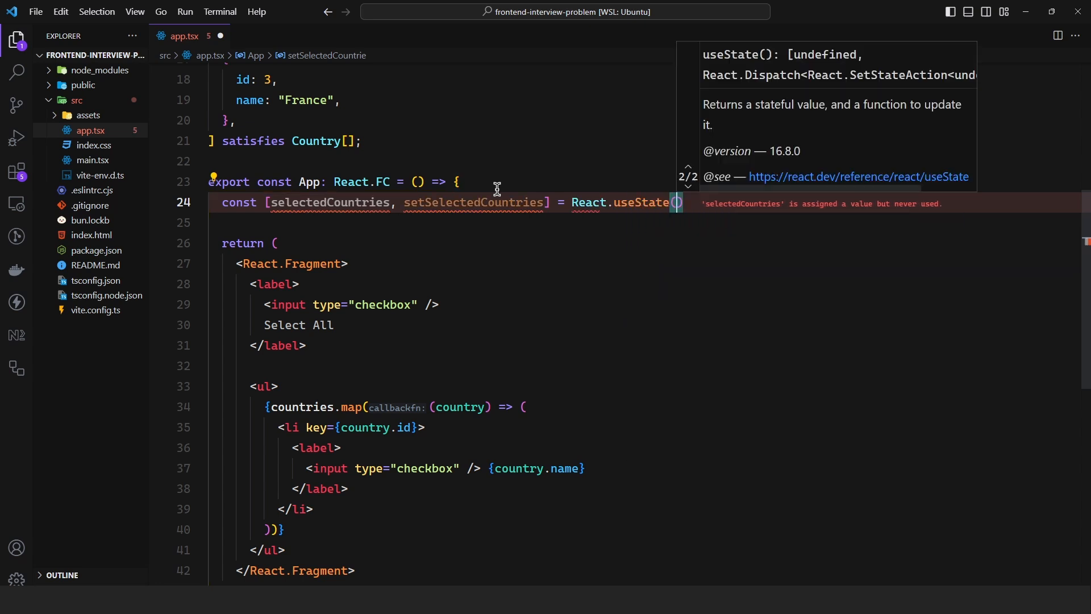
type("[]")
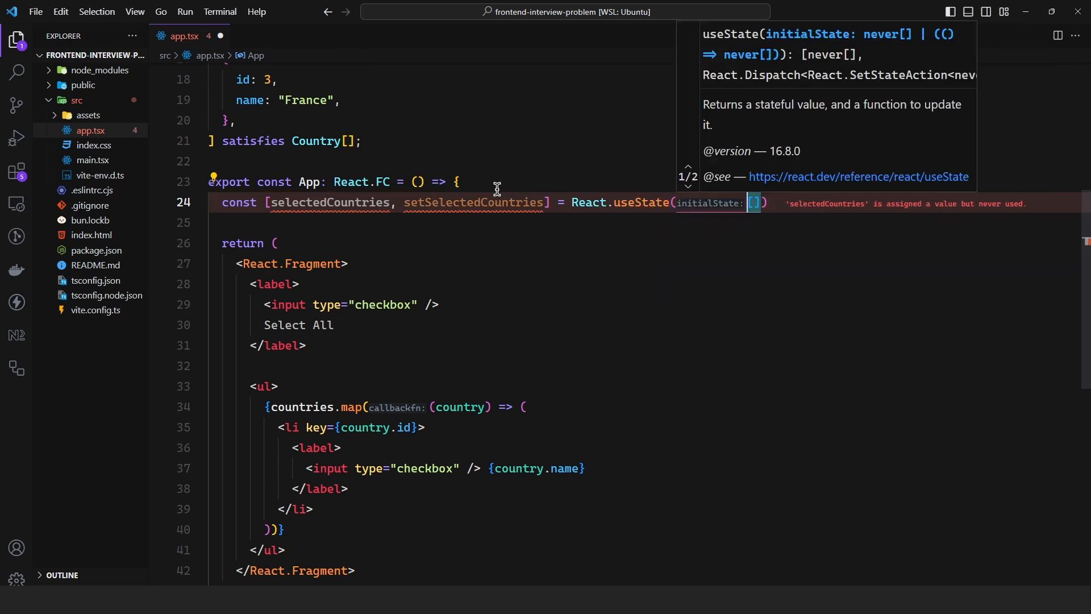
type("<Coun>")
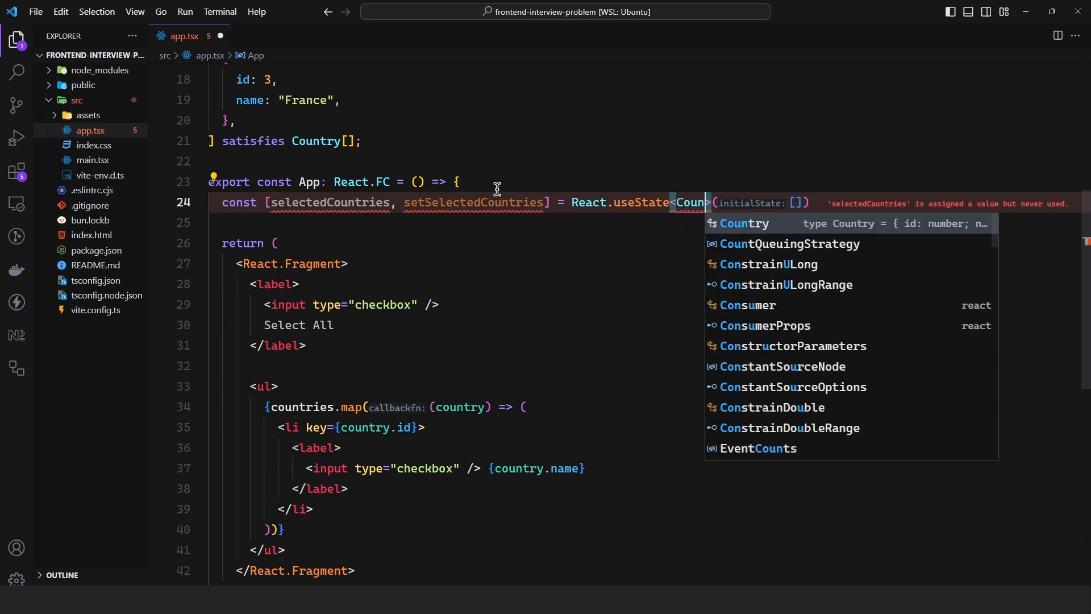
left_click(744, 224)
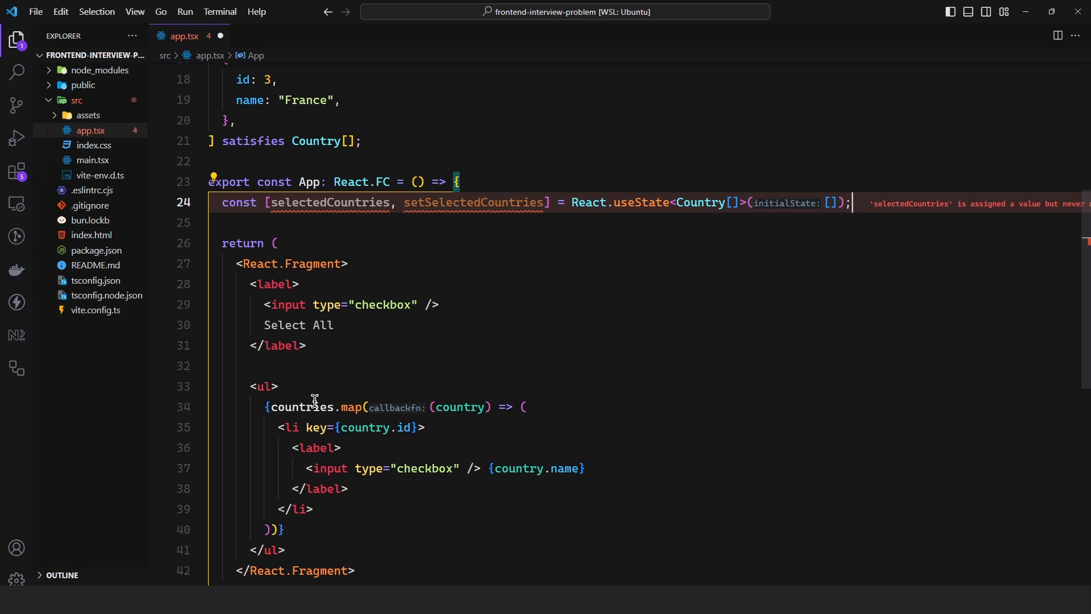
mouse_move(286, 305)
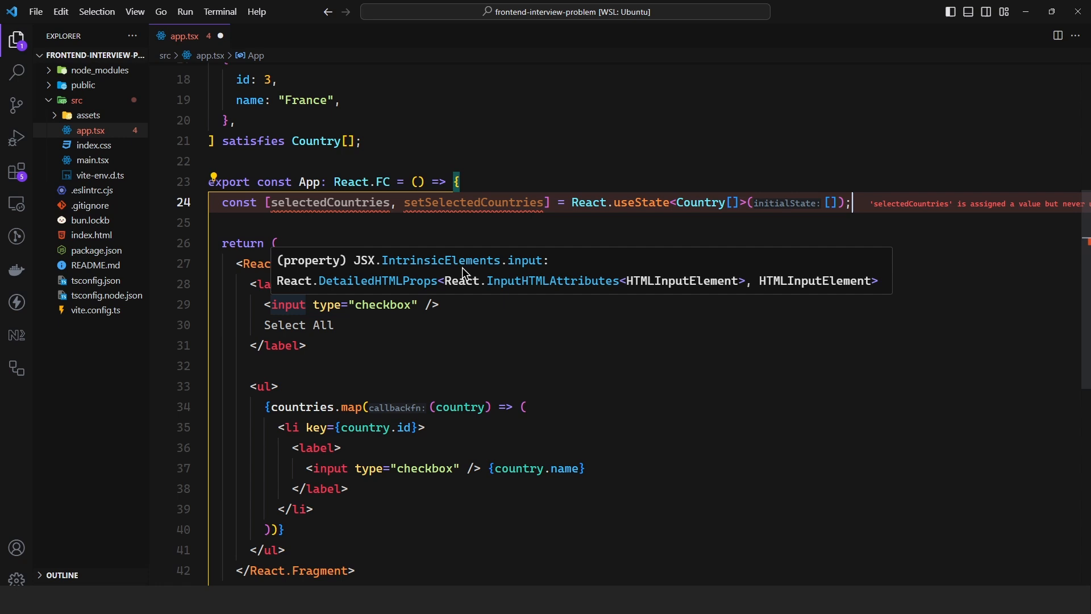
scroll("up", 3)
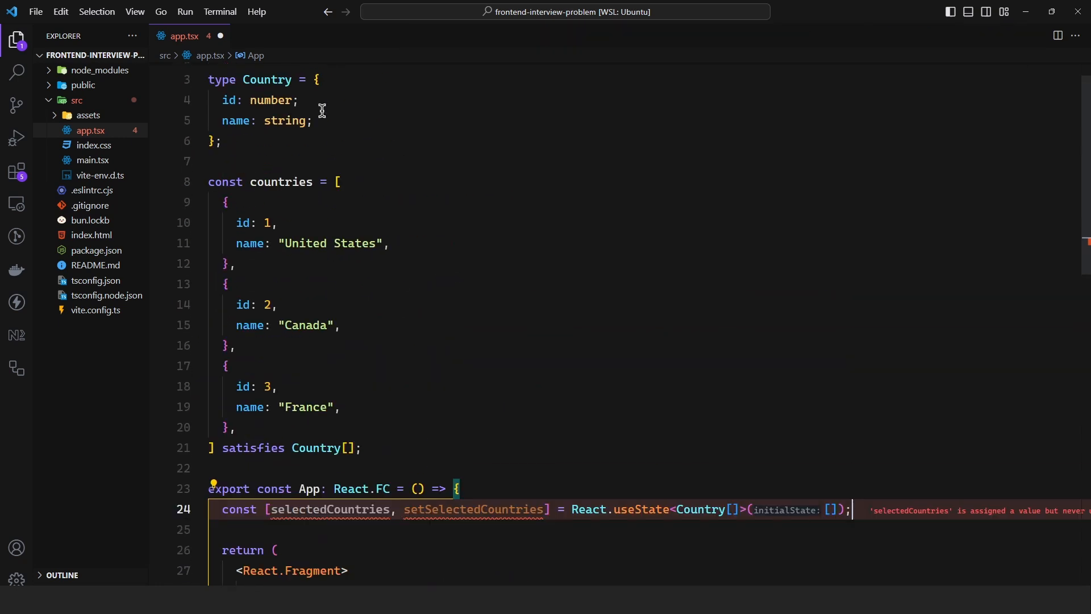
scroll("down", 3)
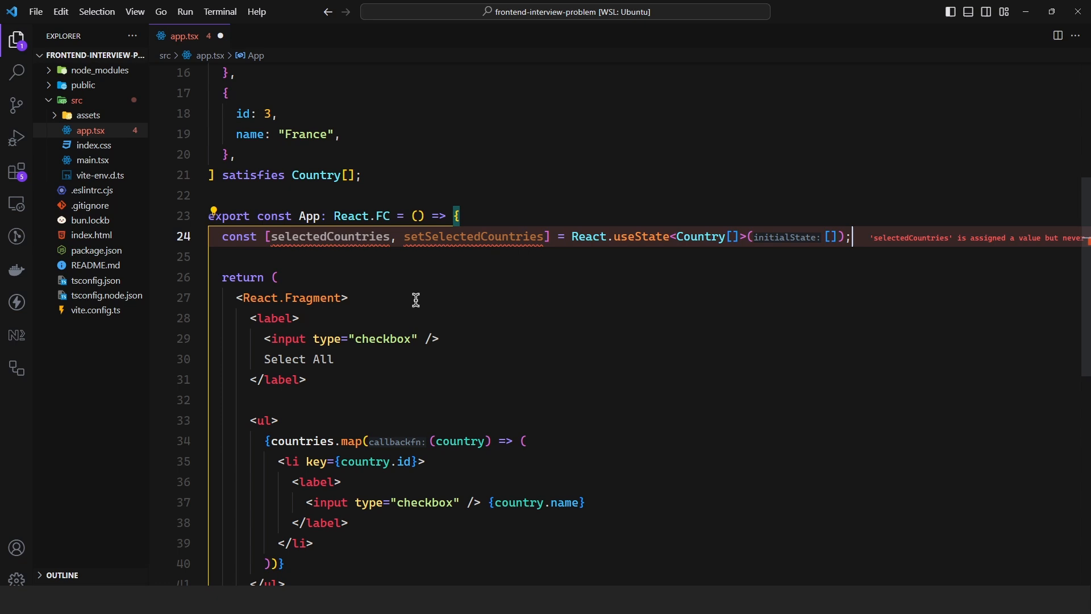
key("Enter")
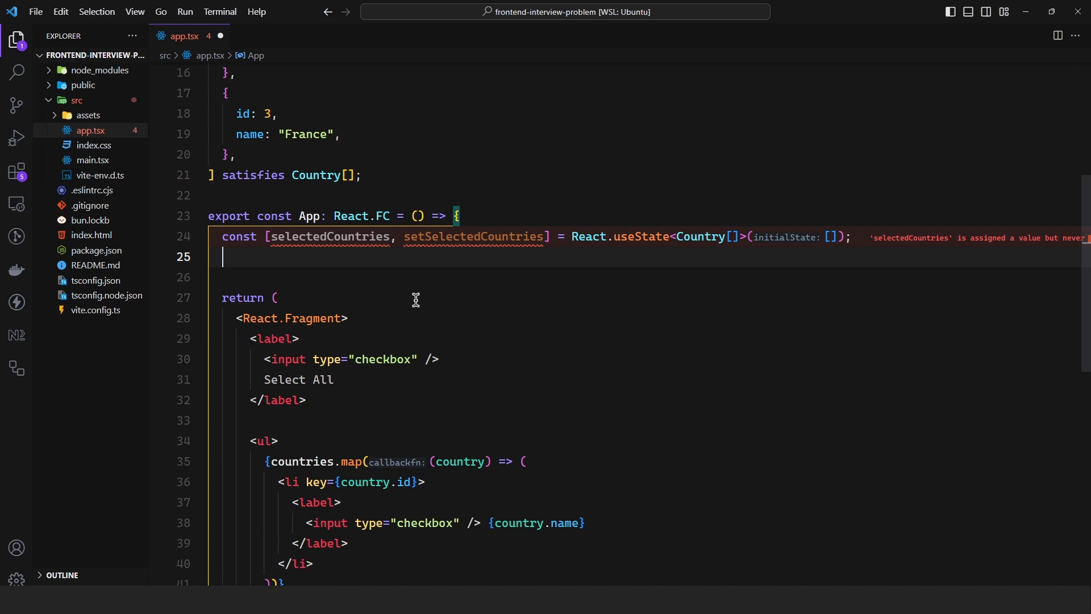
Step: Derive areAllCountriesSelected as selectedCountries.length === countries.length
type("const areAllCountriesS")
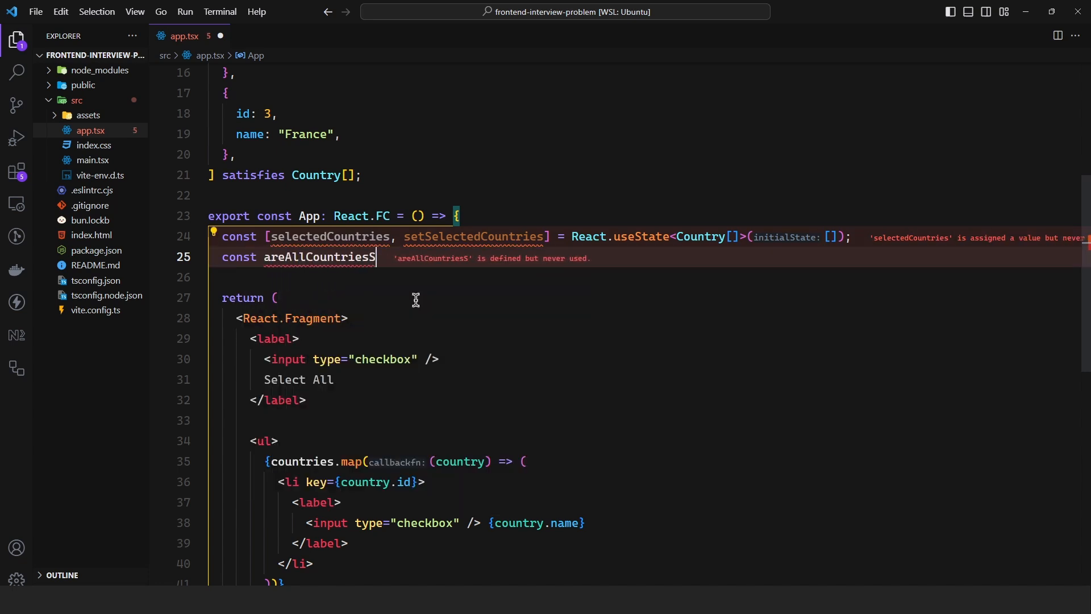
type("elected =")
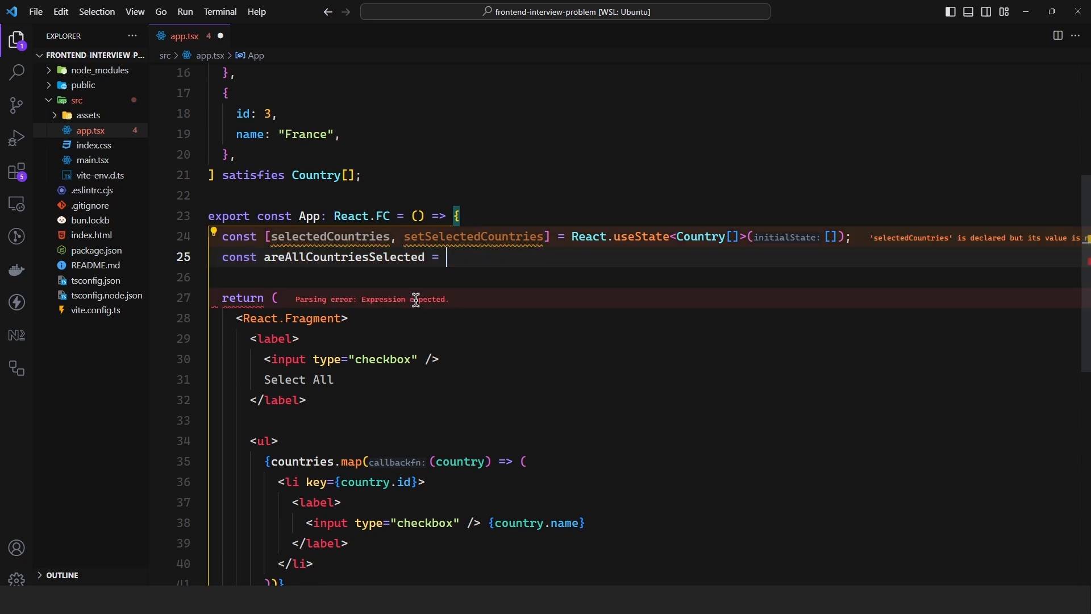
type("selectedCountrie")
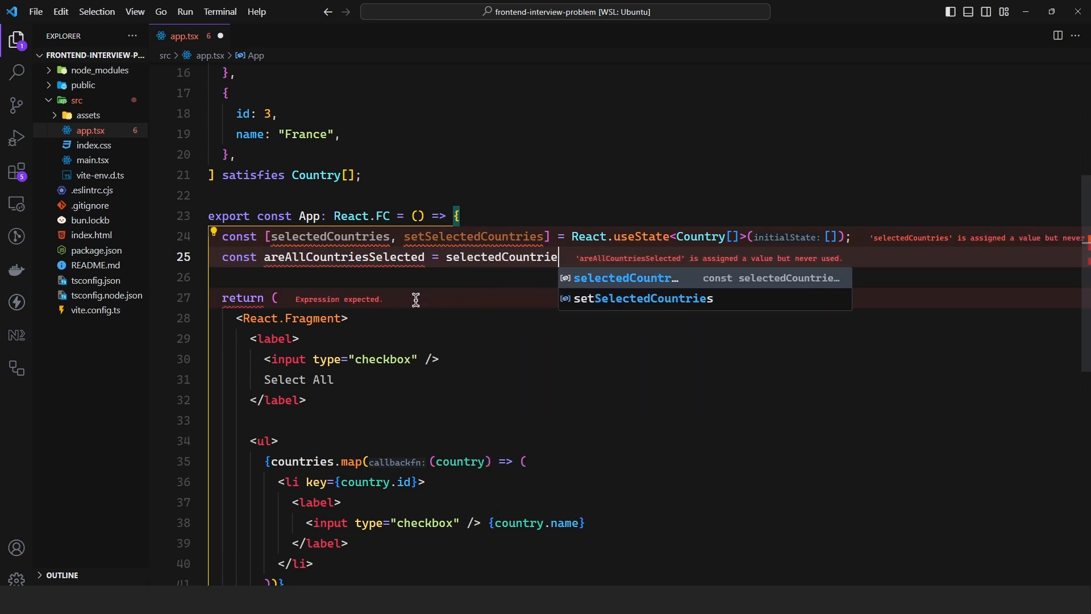
type(".length ===")
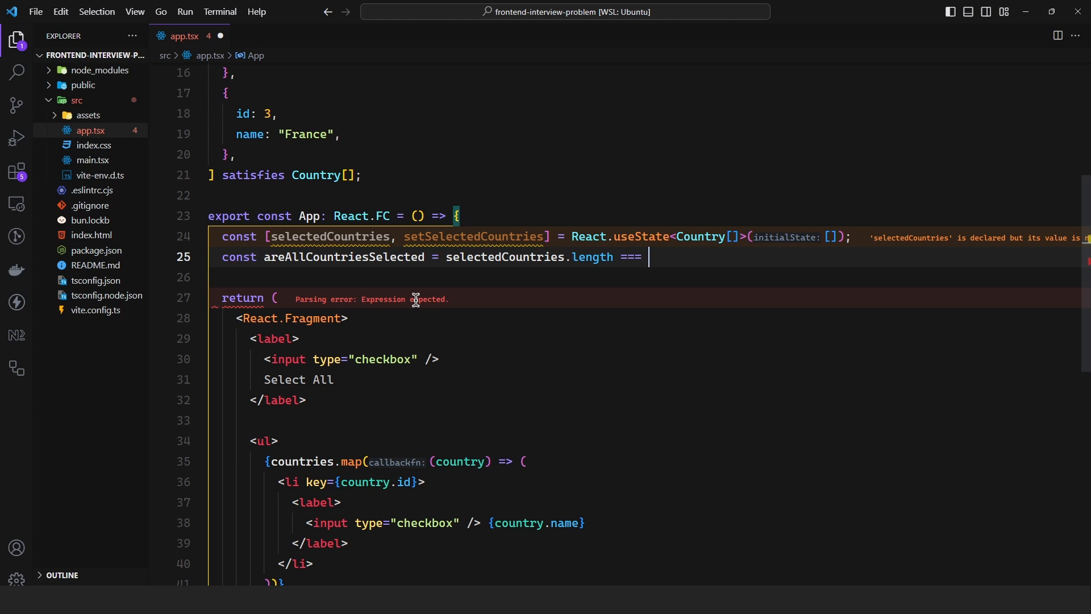
type("countries.length")
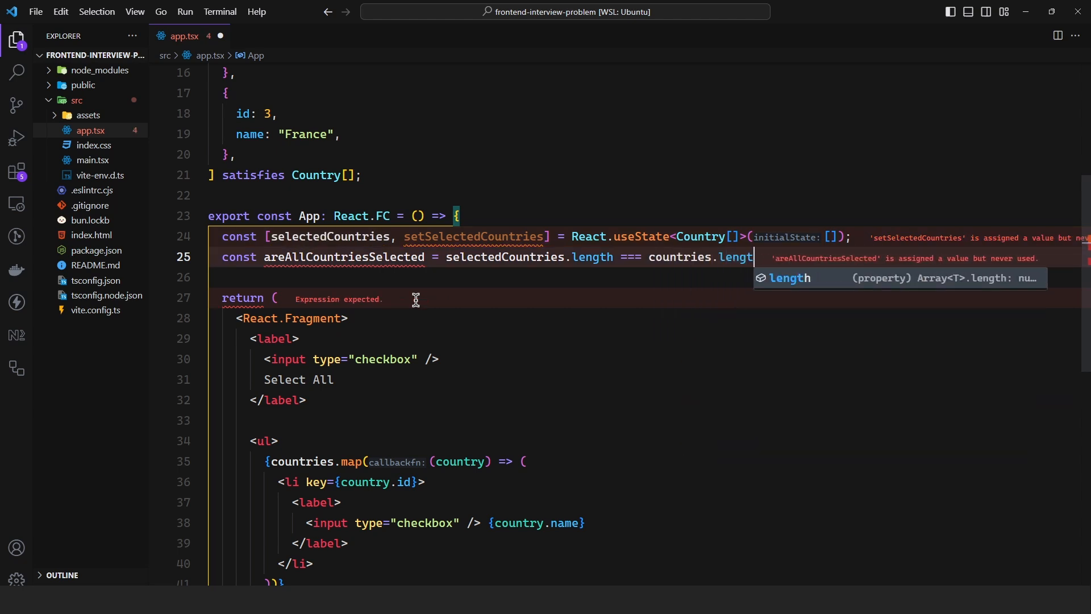
type(";")
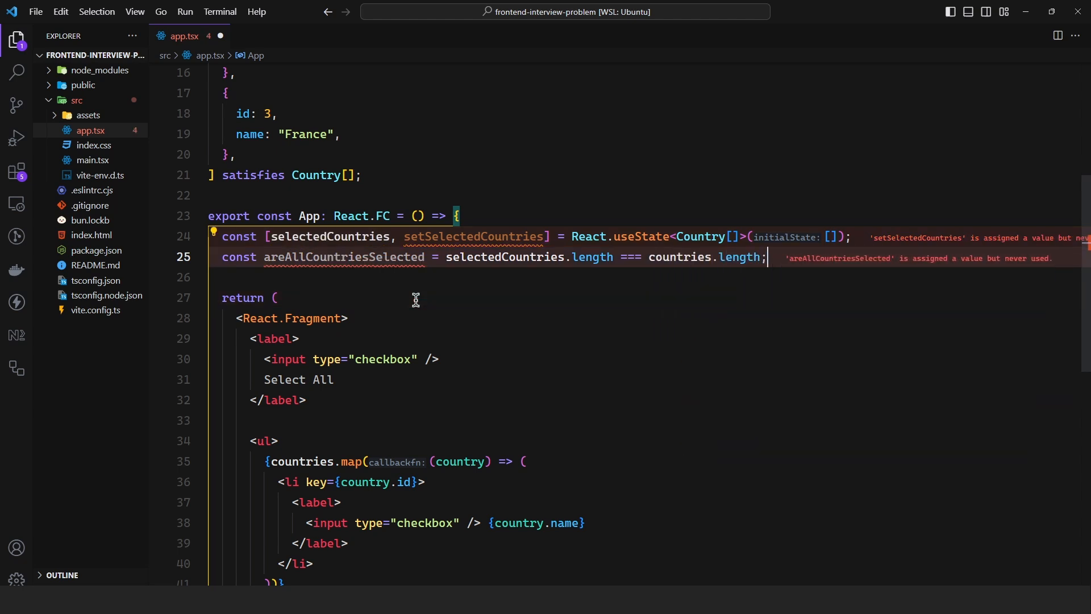
Step: Bind Select All's checked to areAllCountriesSelected and onChange to set [] or countries
type("checked=")
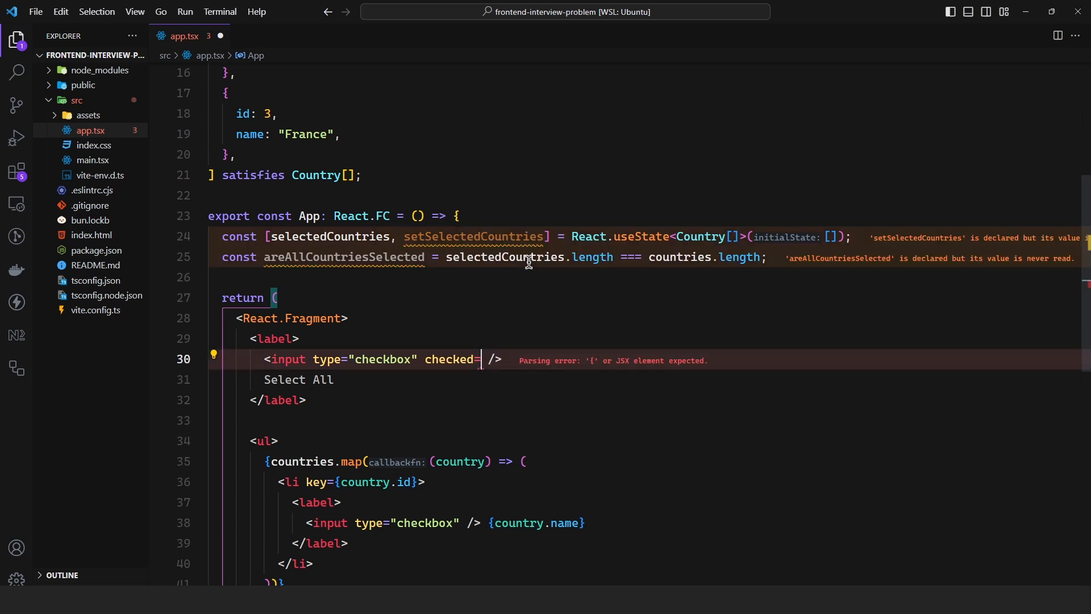
type("{areAllCountriesSelected")
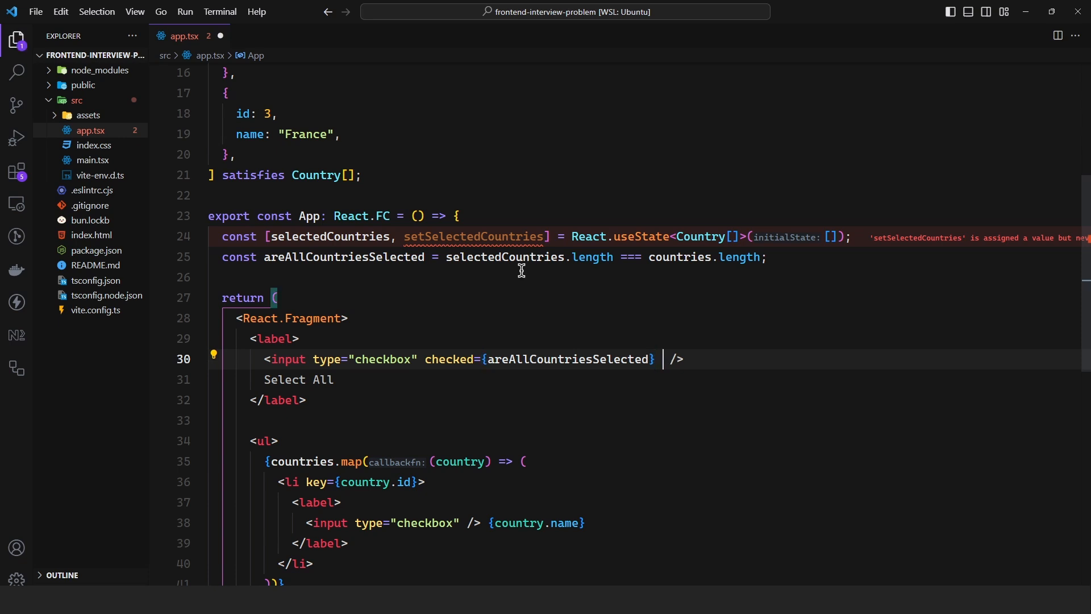
type("onChange={()")
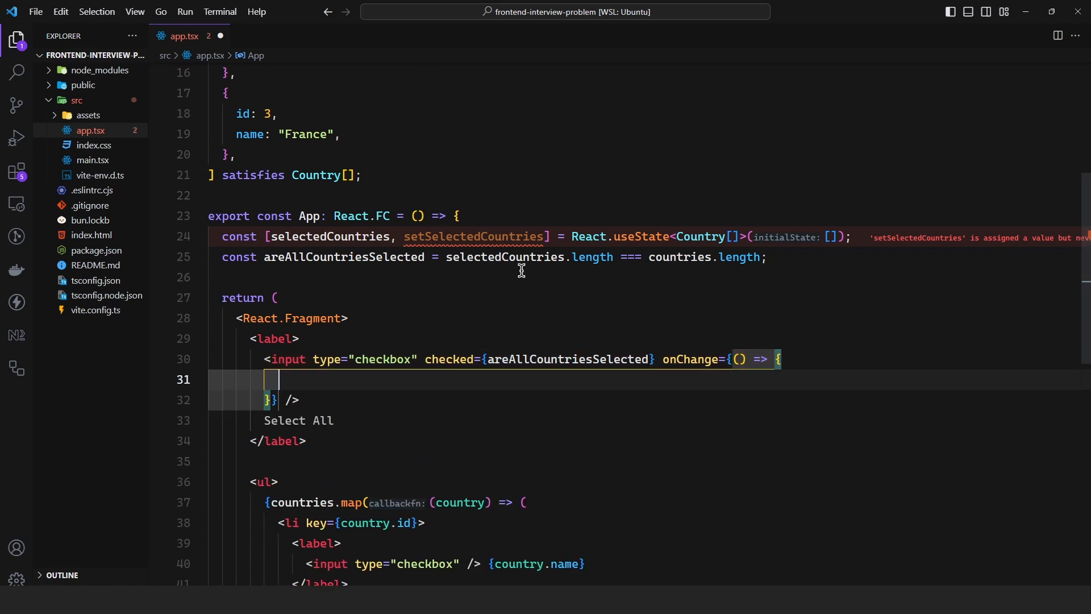
type("setSelectedCountries")
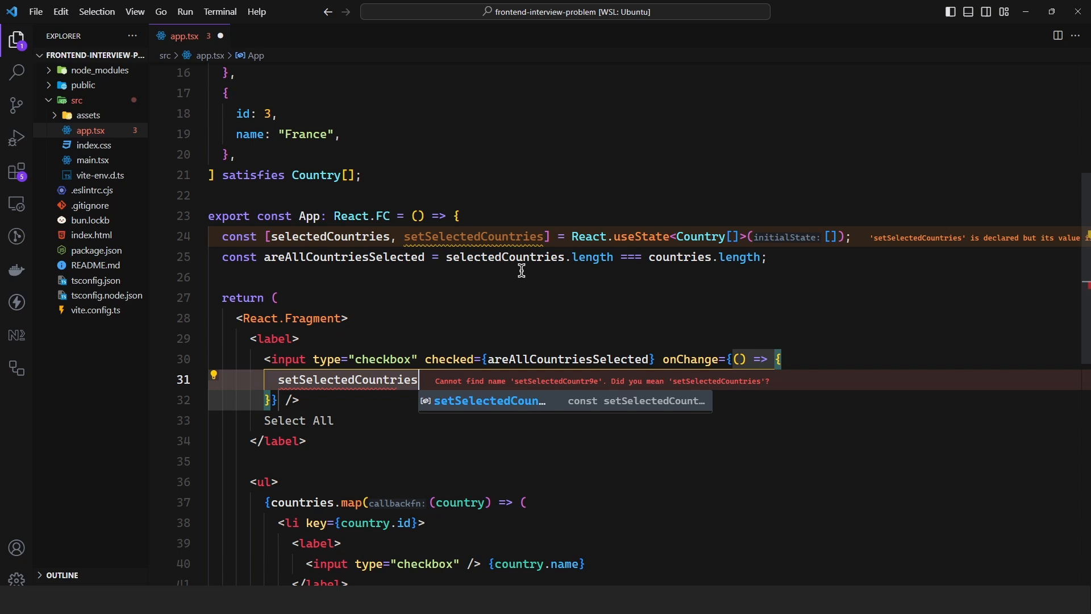
type("(areAllCountriesSelected ? [")
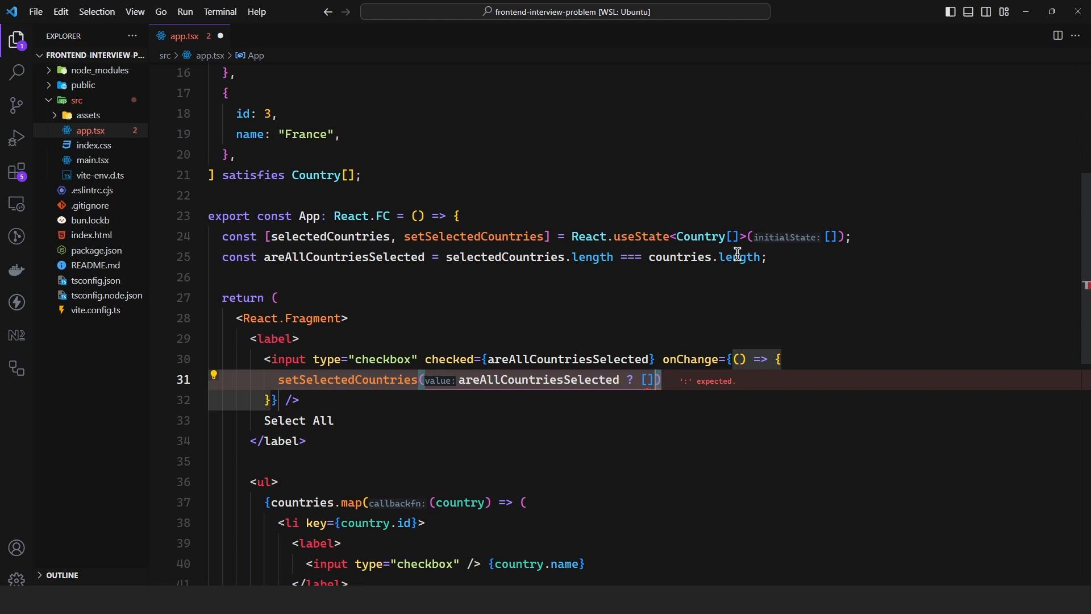
type(":")
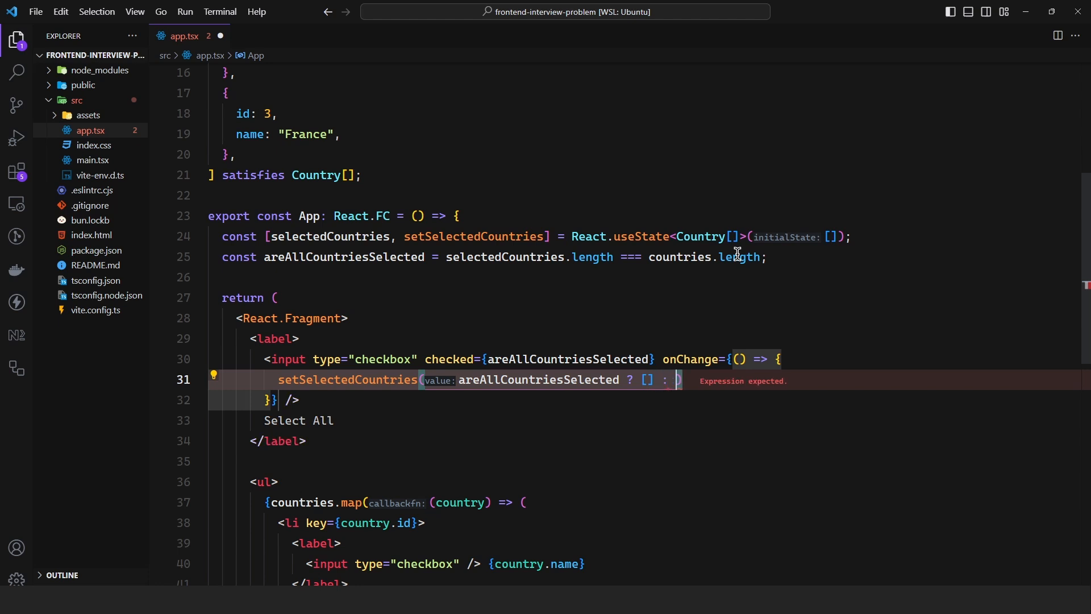
type("countries);")
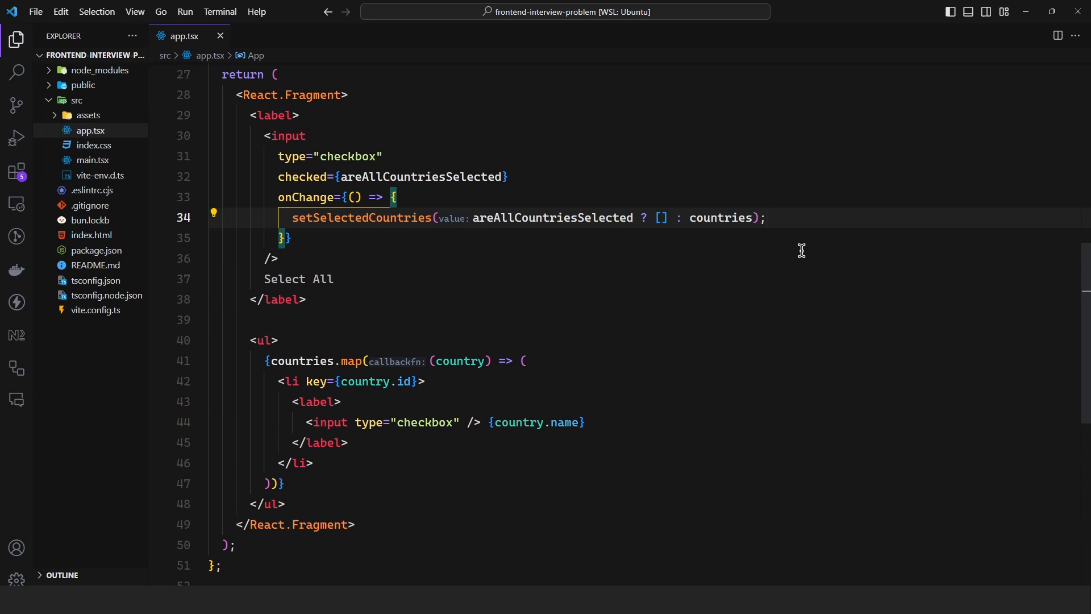
mouse_move(317, 436)
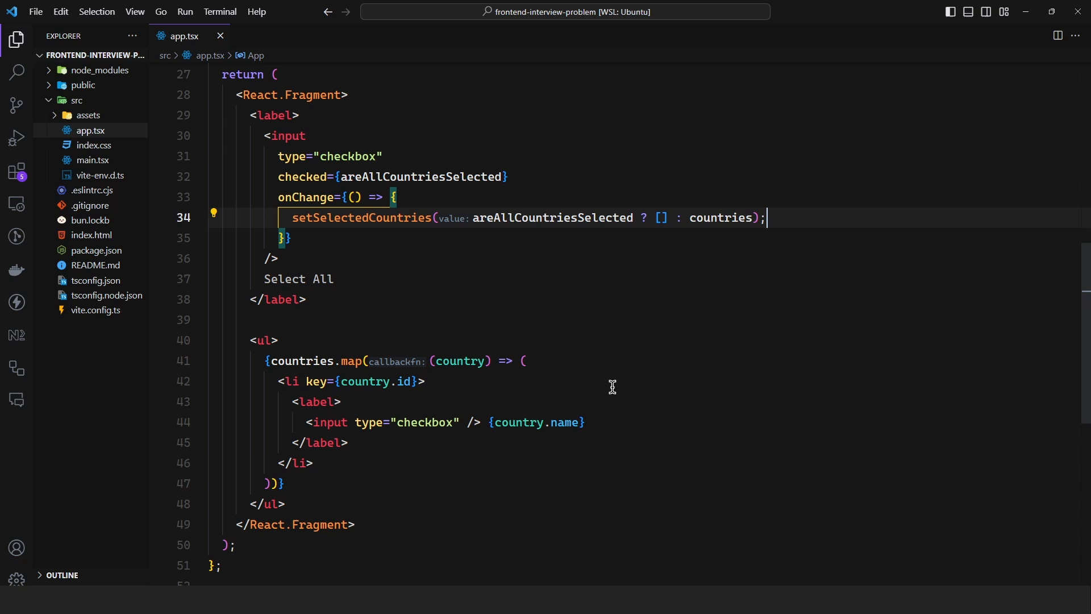
mouse_move(452, 376)
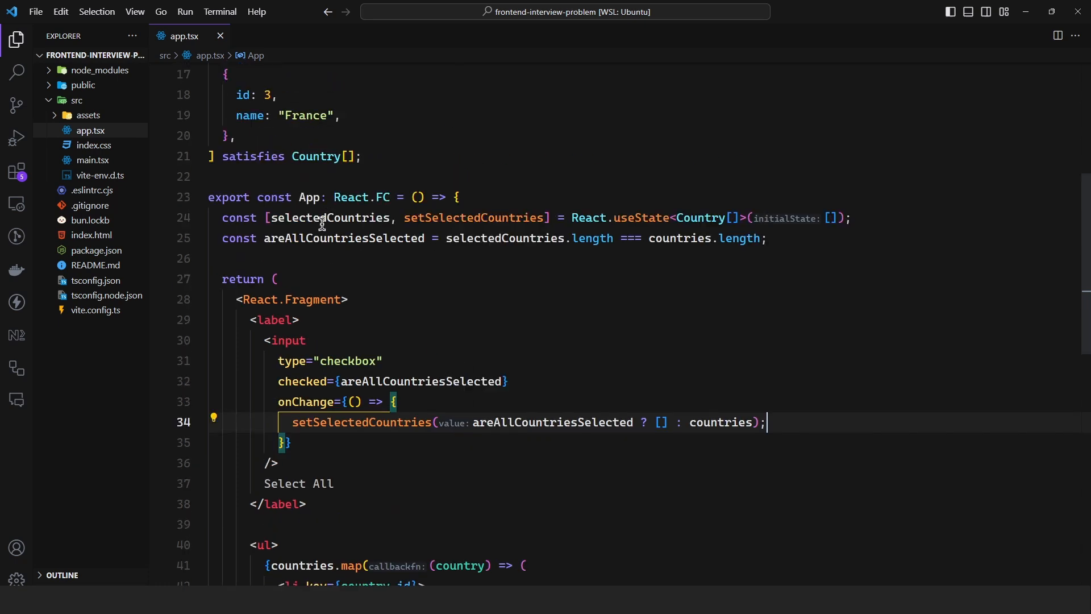
Step: Scroll to the countries.map line to rework its arrow callback into a block body
scroll("down", 3)
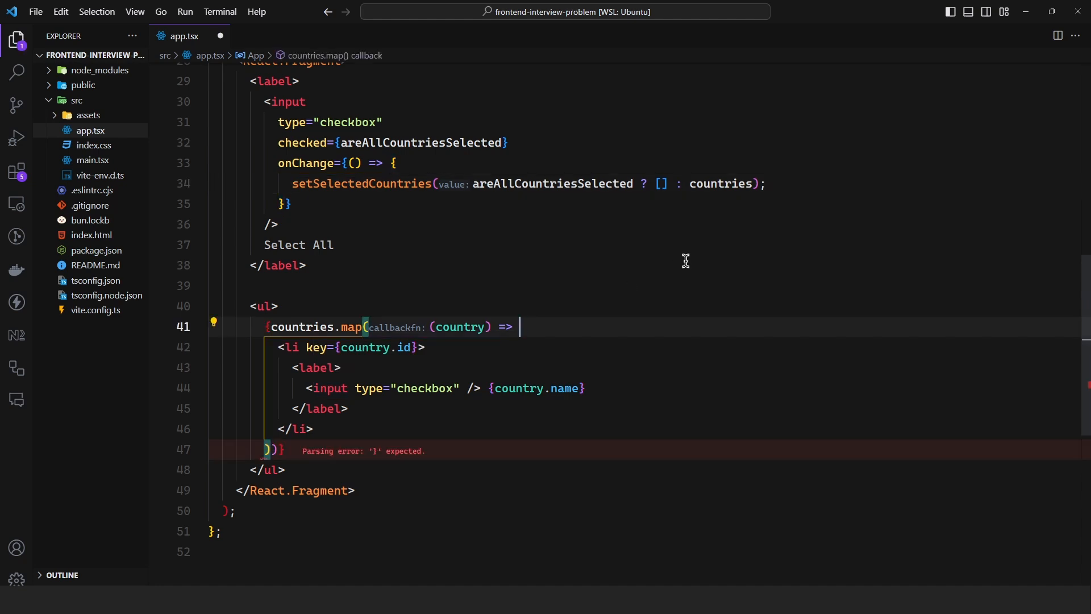
Step: Compute isSelected via selectedCountries.find(({id}) => country.id === id) and return the li
type("{")
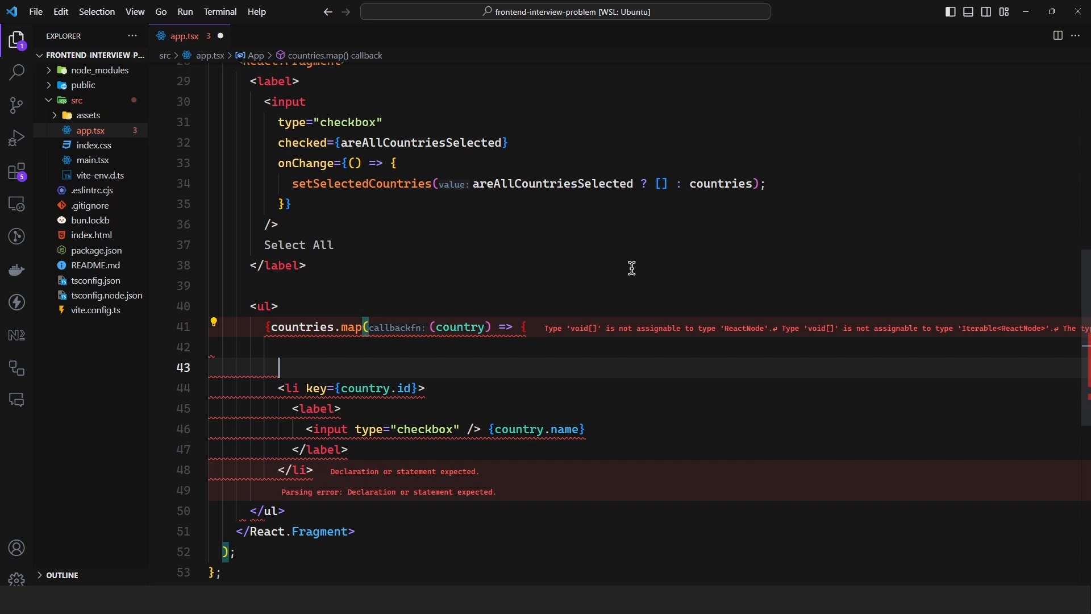
type("const i")
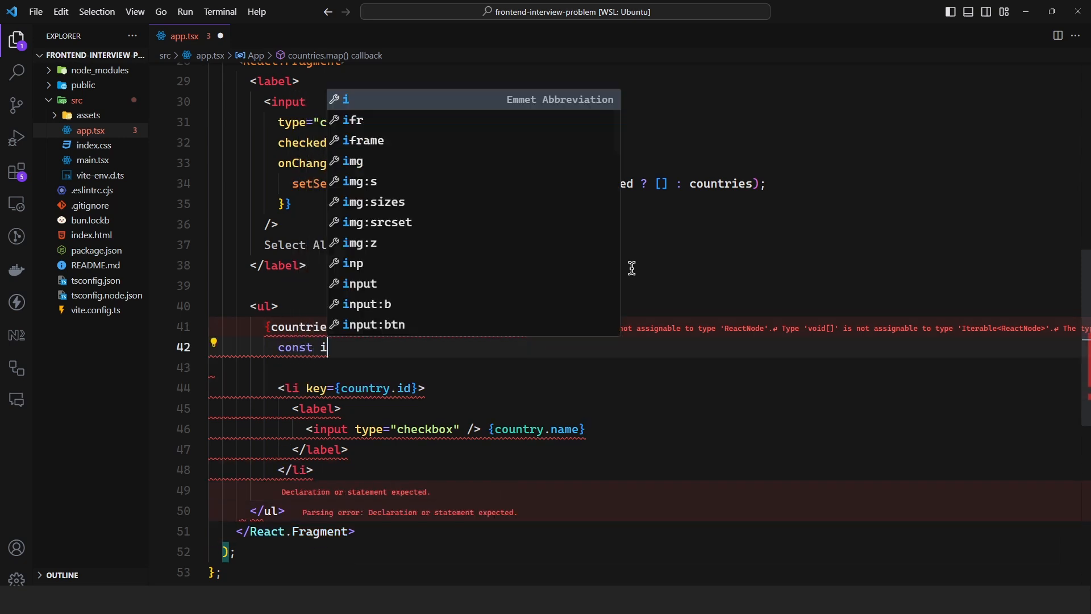
type("sSelected = se")
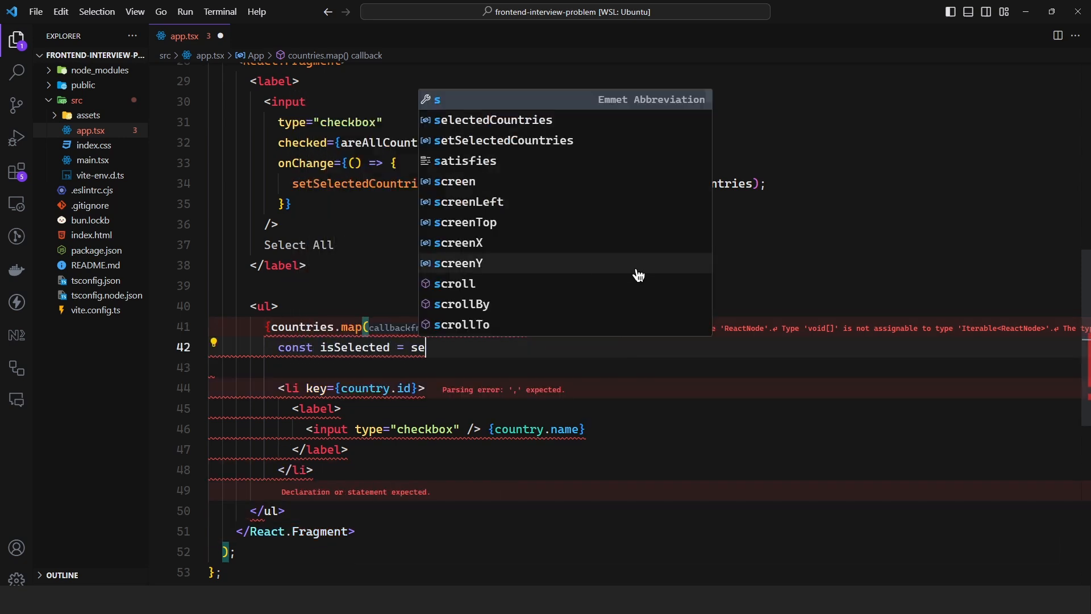
type("lectedCountries.")
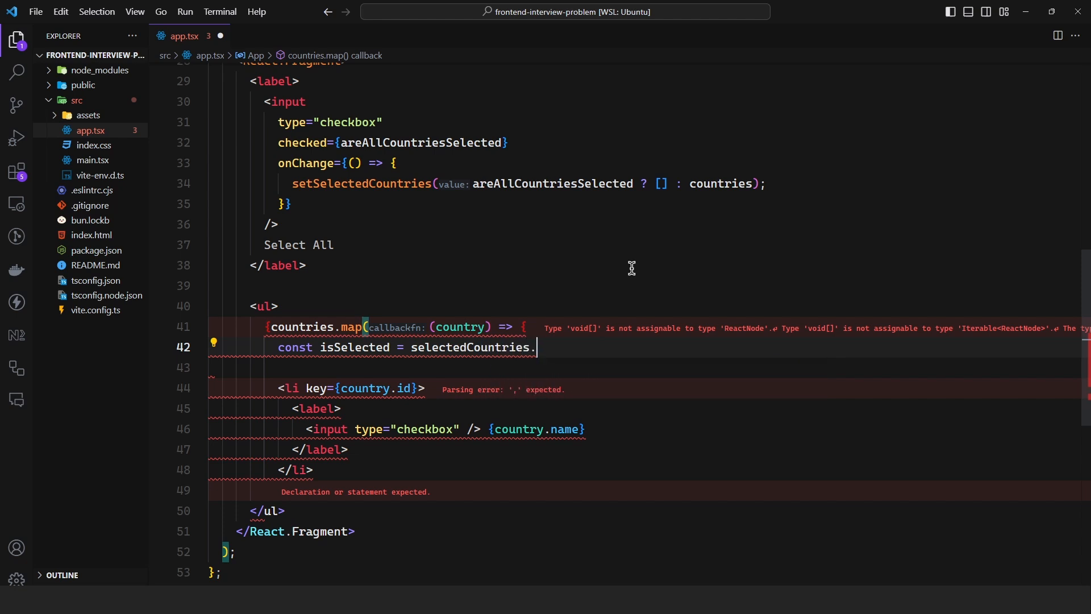
type("find(")
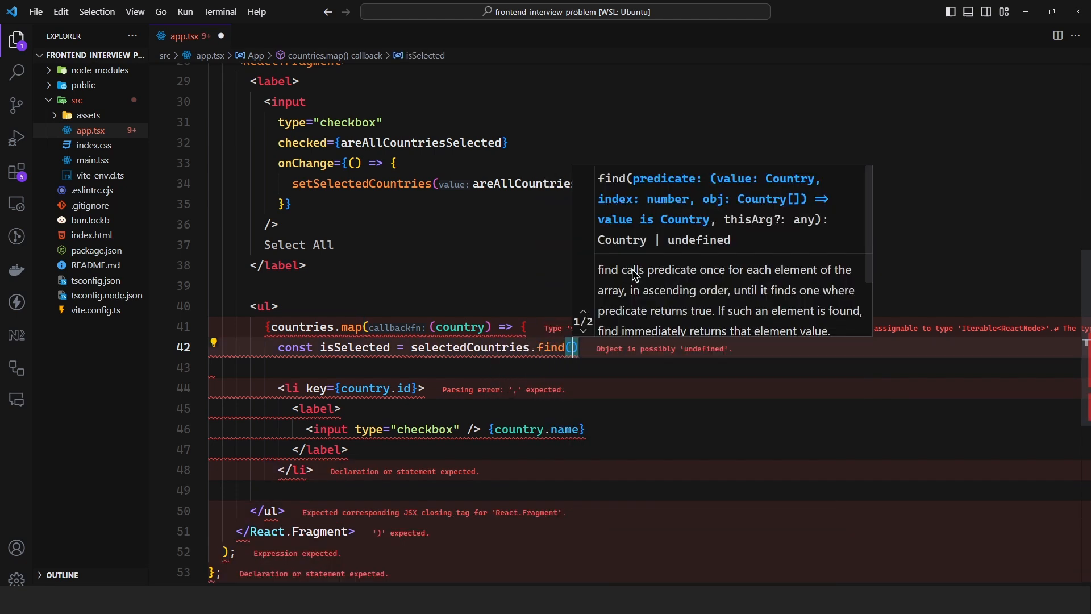
type("({id}) =>")
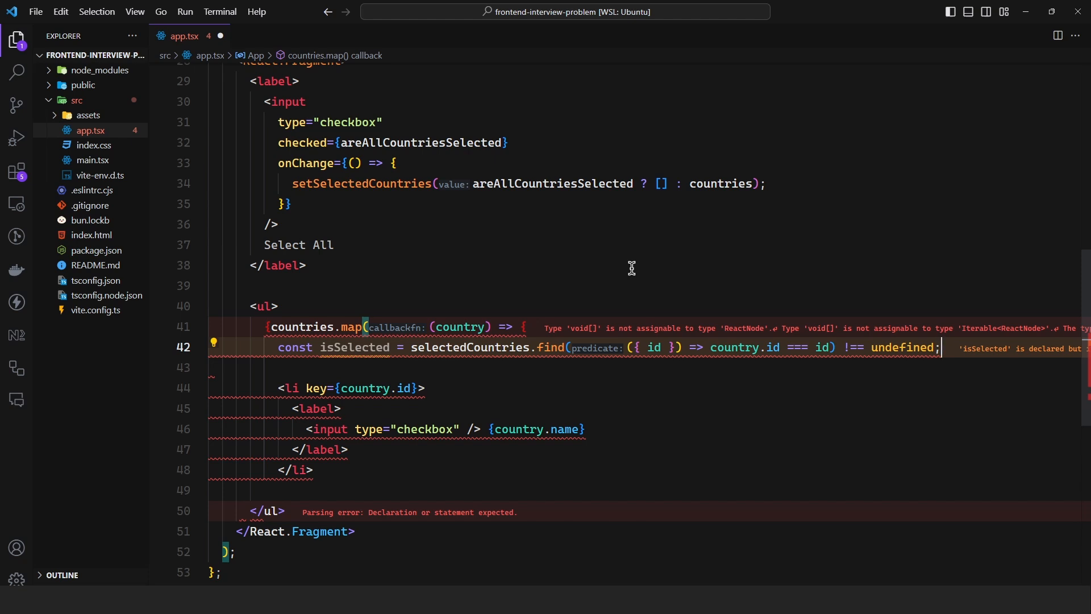
mouse_move(659, 287)
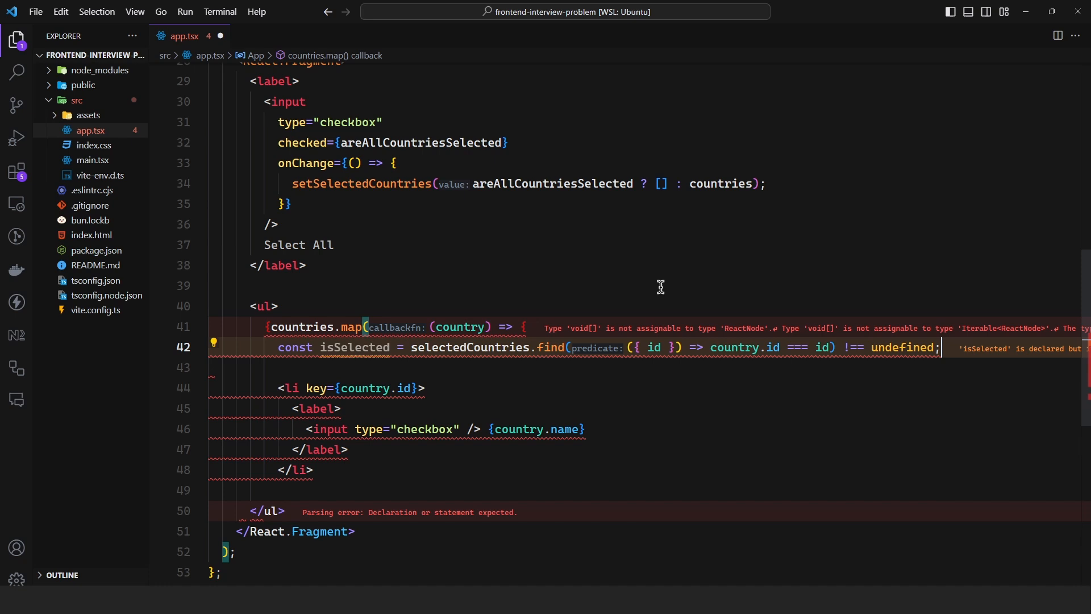
mouse_move(348, 328)
type("}")
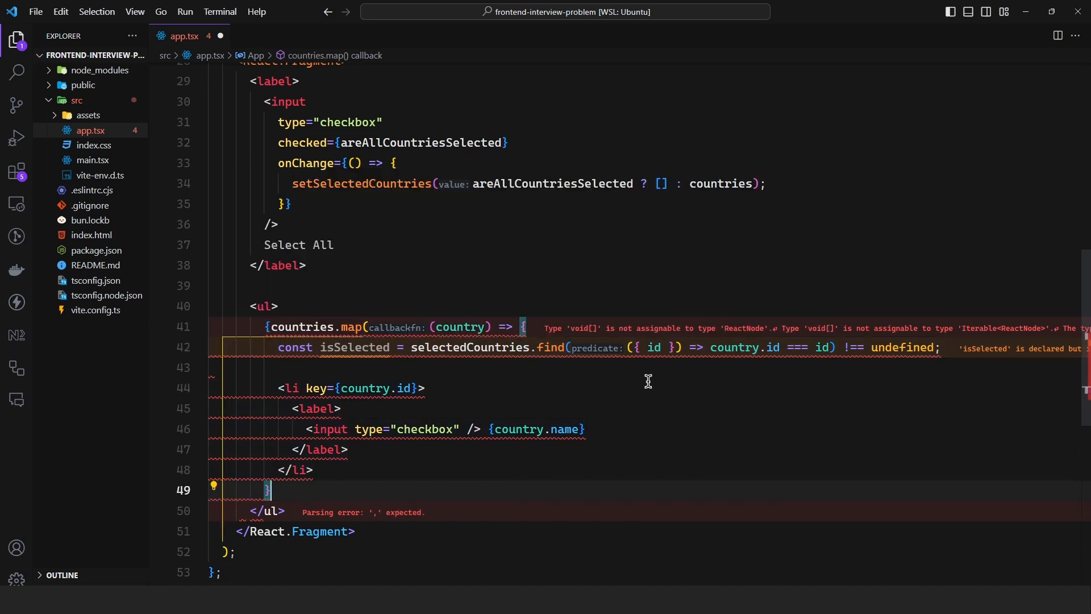
type("return (")
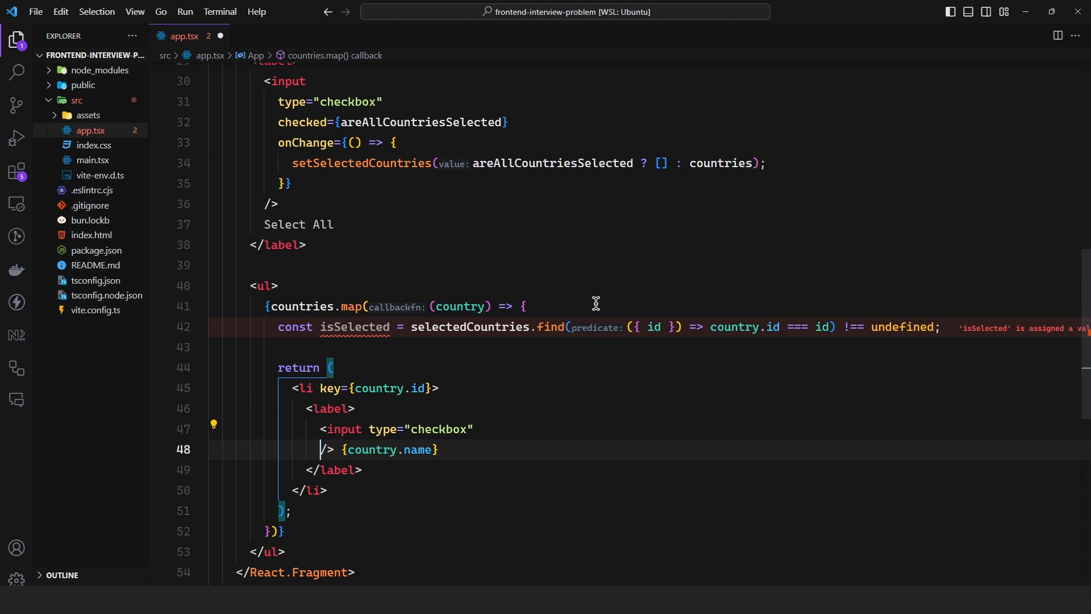
Step: Bind each checkbox's checked to isSelected; onChange filters the country out or appends it
type("checked={isSelected} /> {country.name")
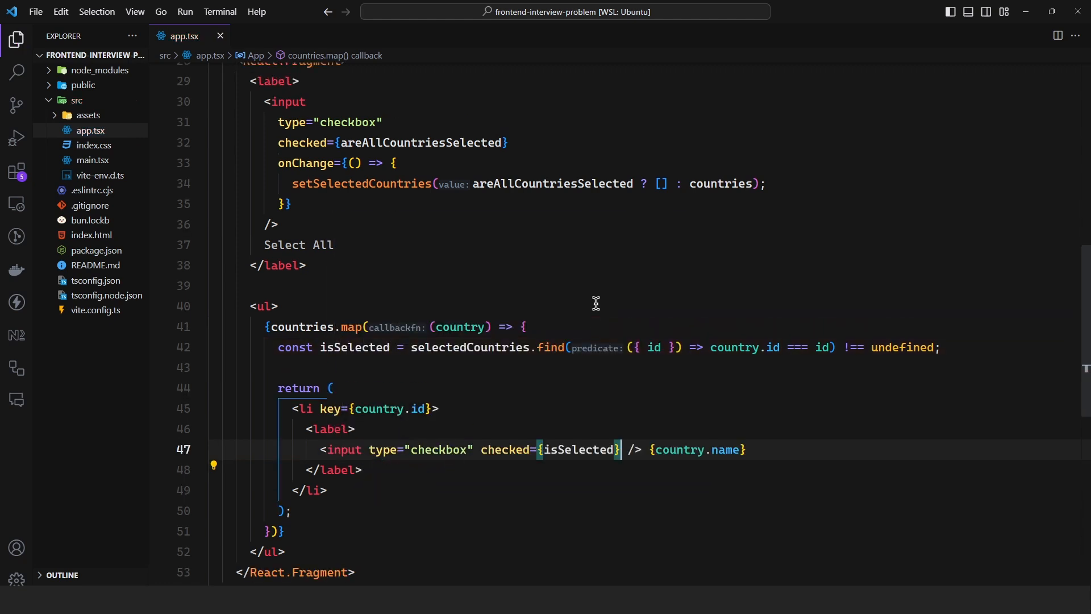
type("onChange={() => {")
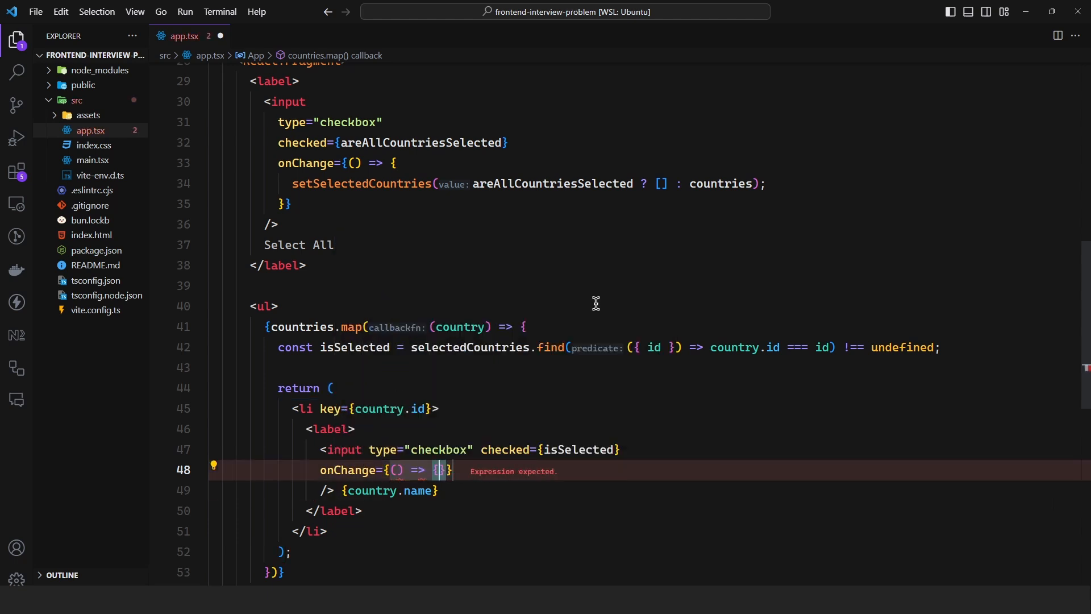
type("if (isSel")
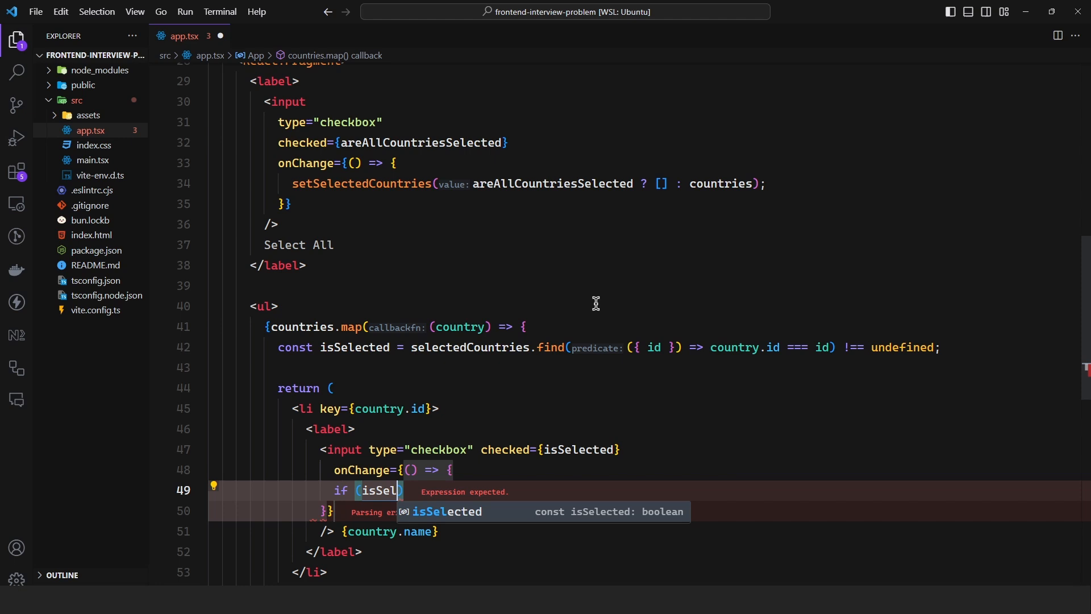
type("setSelectedCountries(")
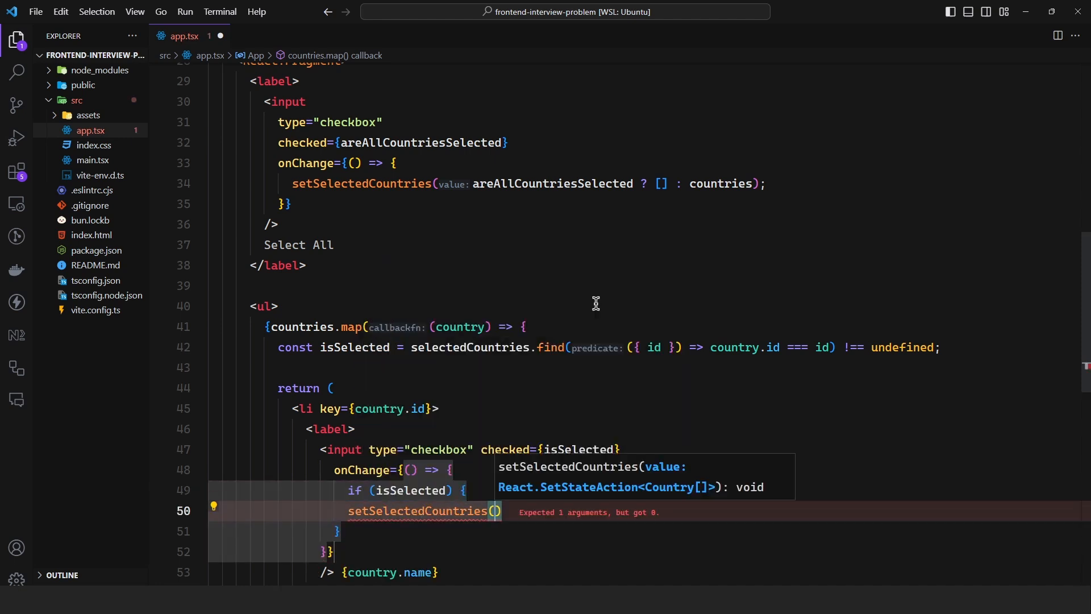
type("selectedCountries.filter(({id")
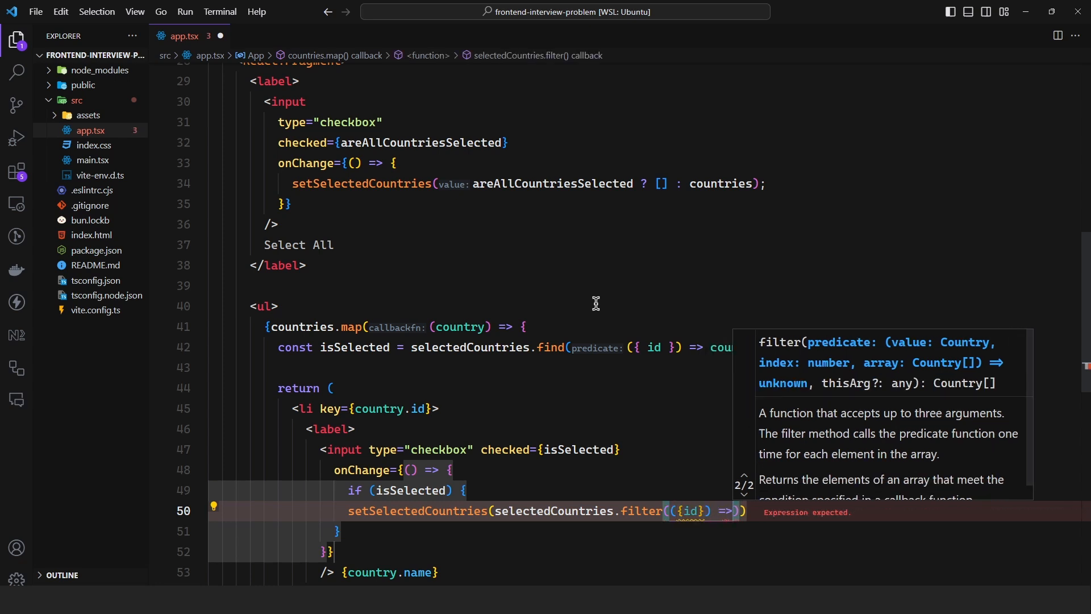
type("c")
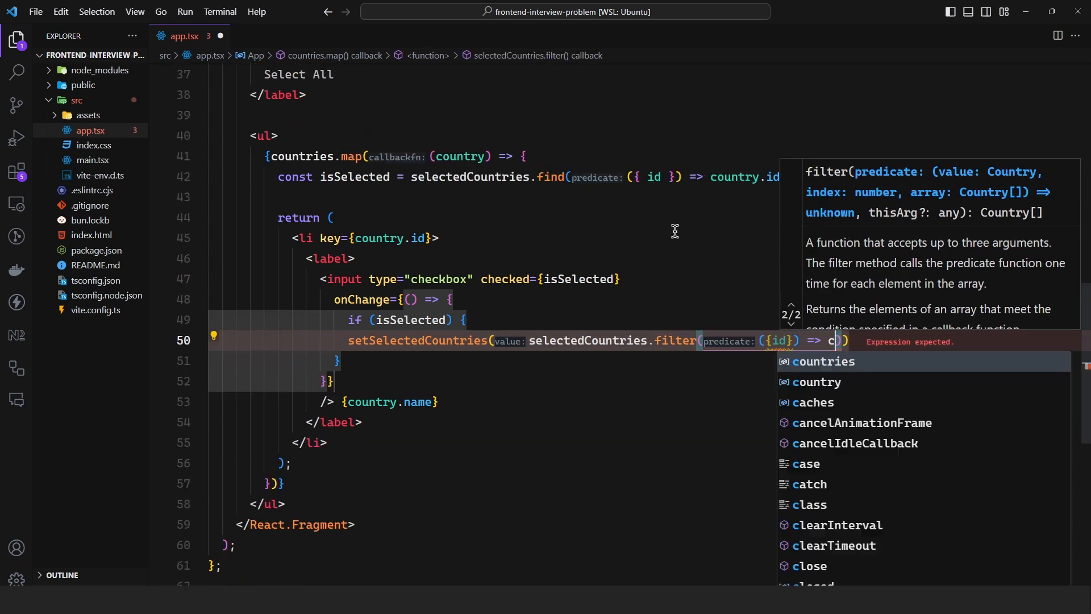
type("ountry.id !== id")
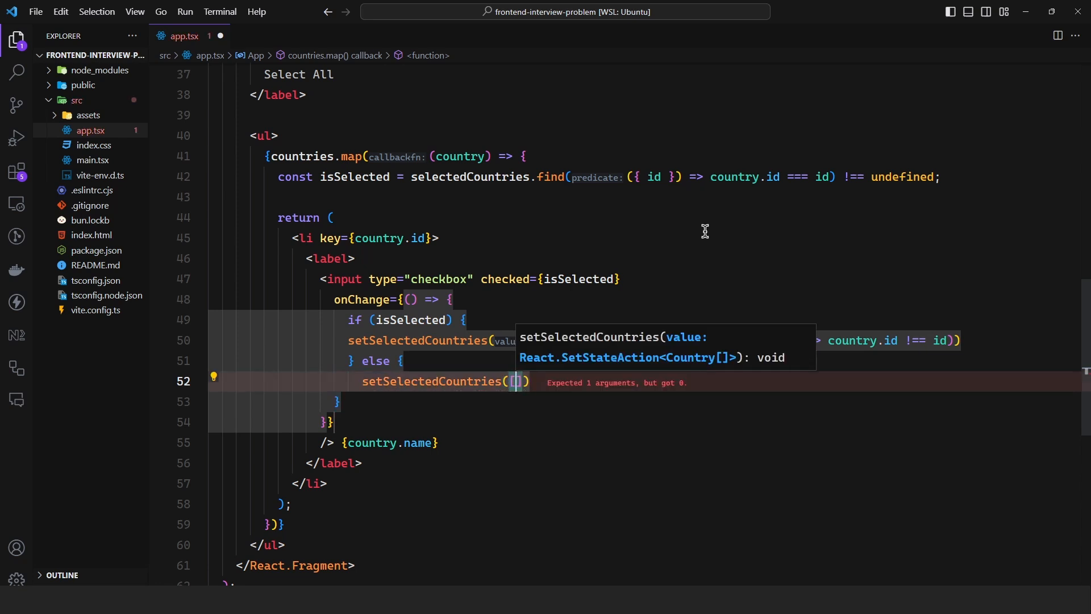
type("selectedCountries")
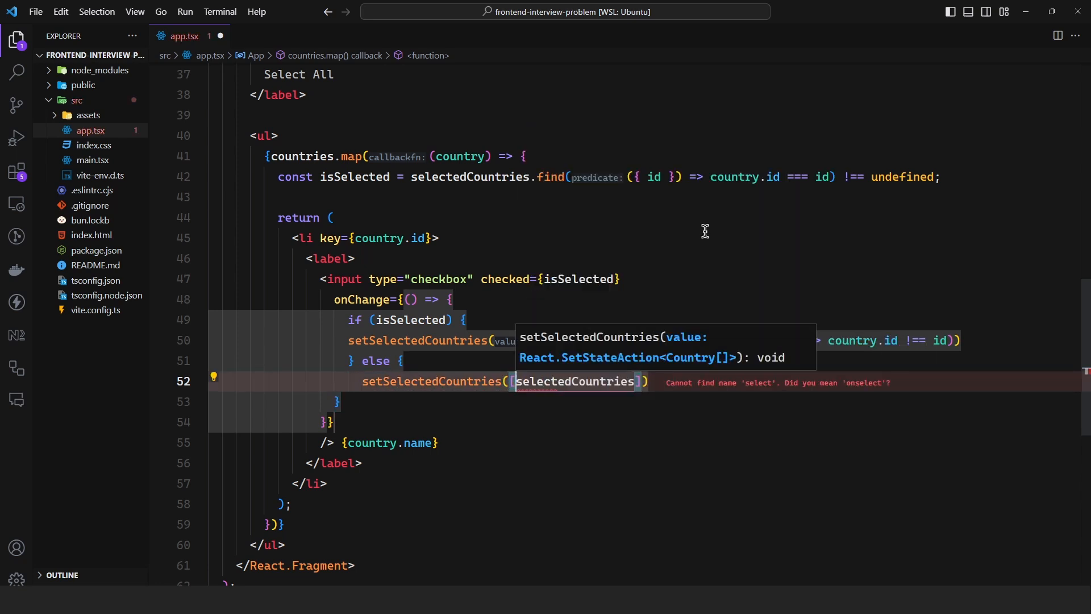
type("...selectedCountries, country")
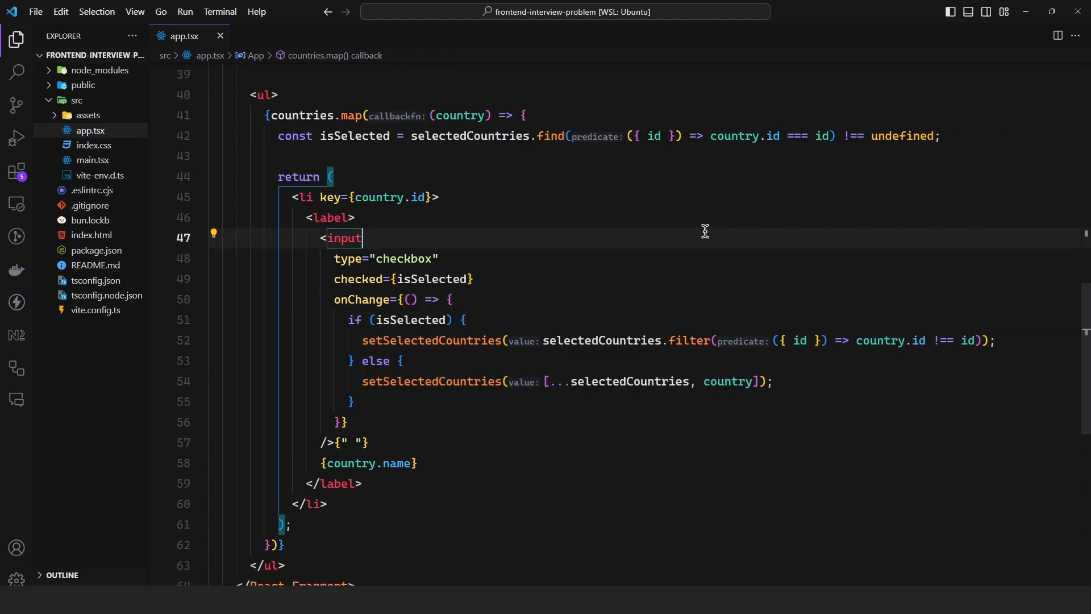
mouse_move(722, 228)
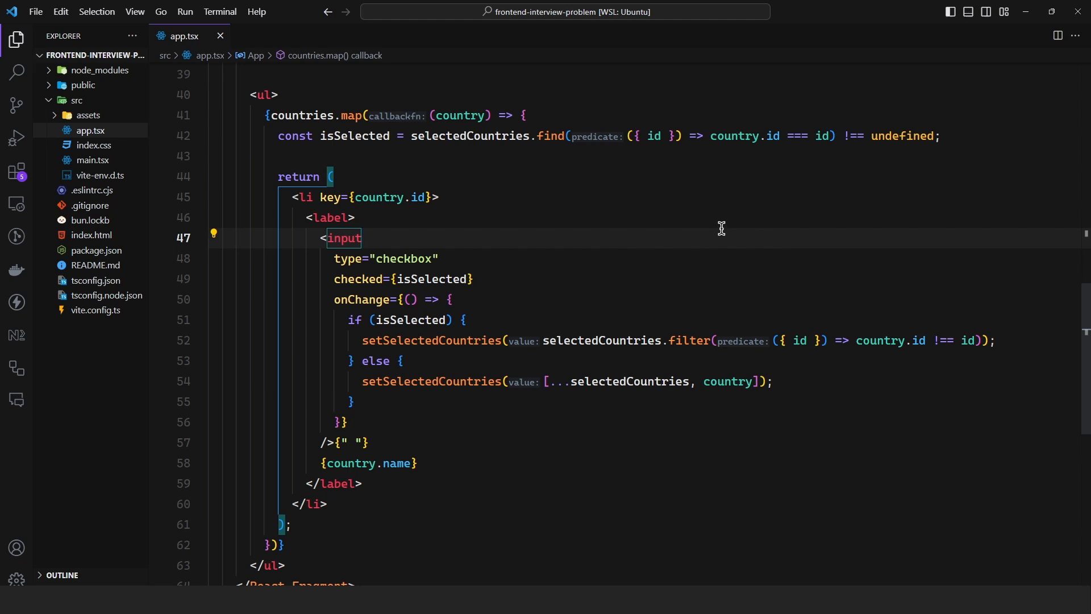
Step: In Edge, toggle United States, France and Select All to verify the checkboxes stay in sync
left_click(287, 11)
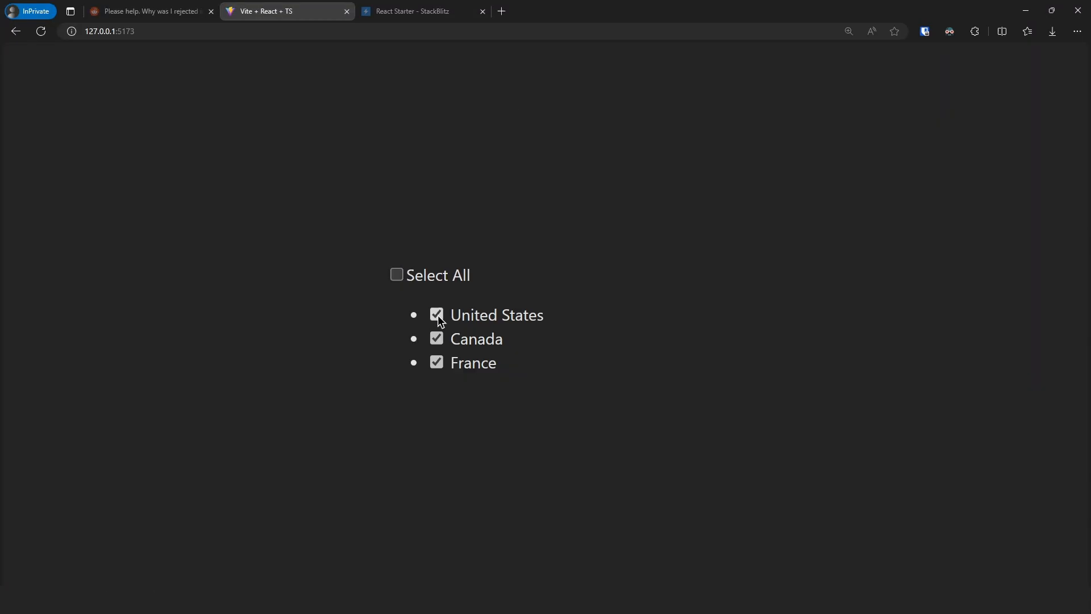
left_click(437, 314)
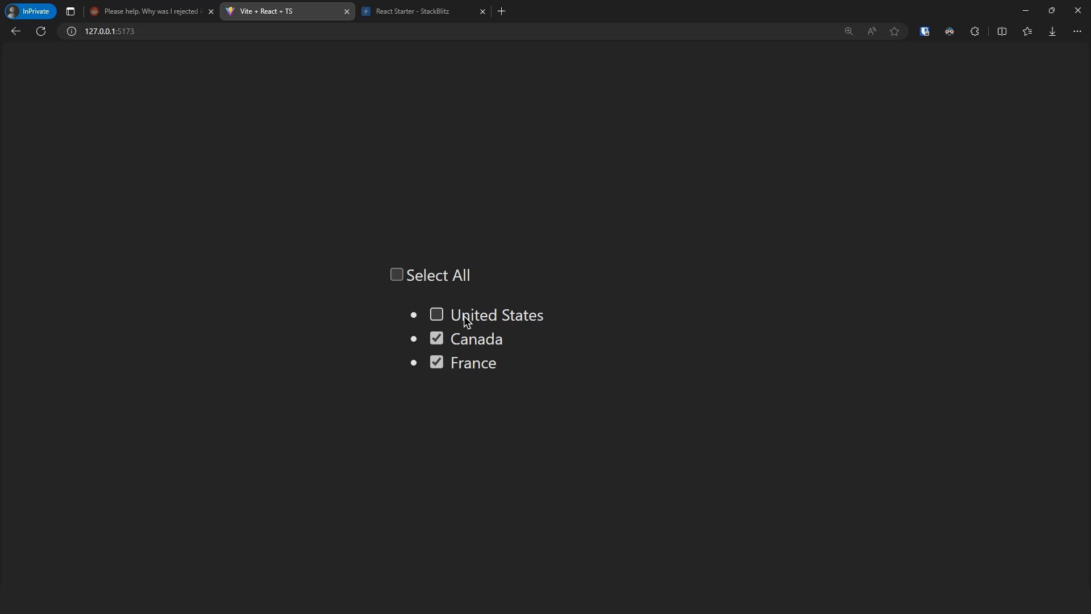
left_click(396, 274)
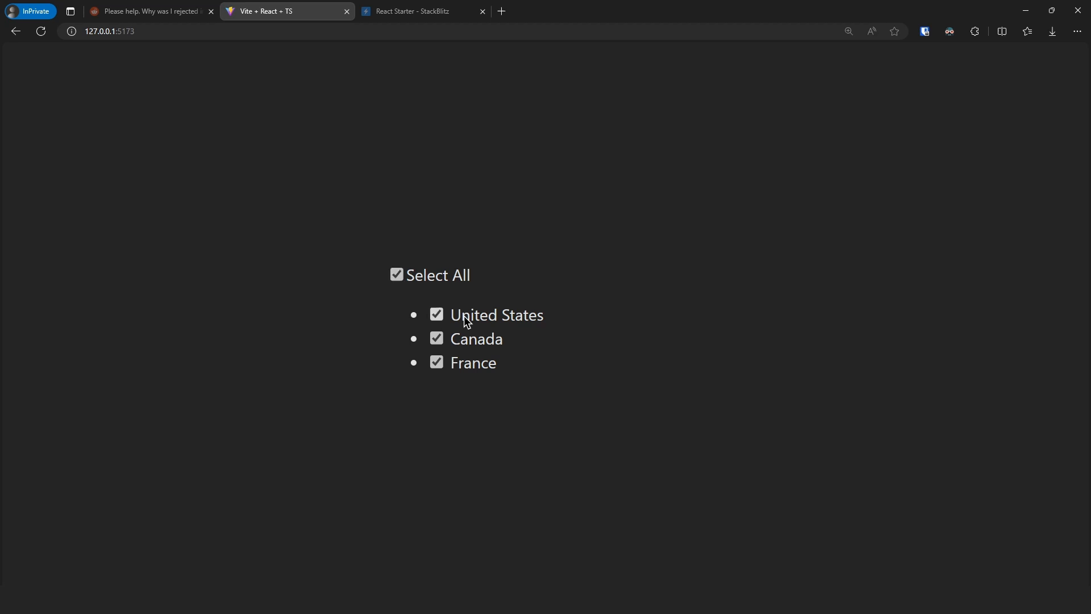
mouse_move(406, 290)
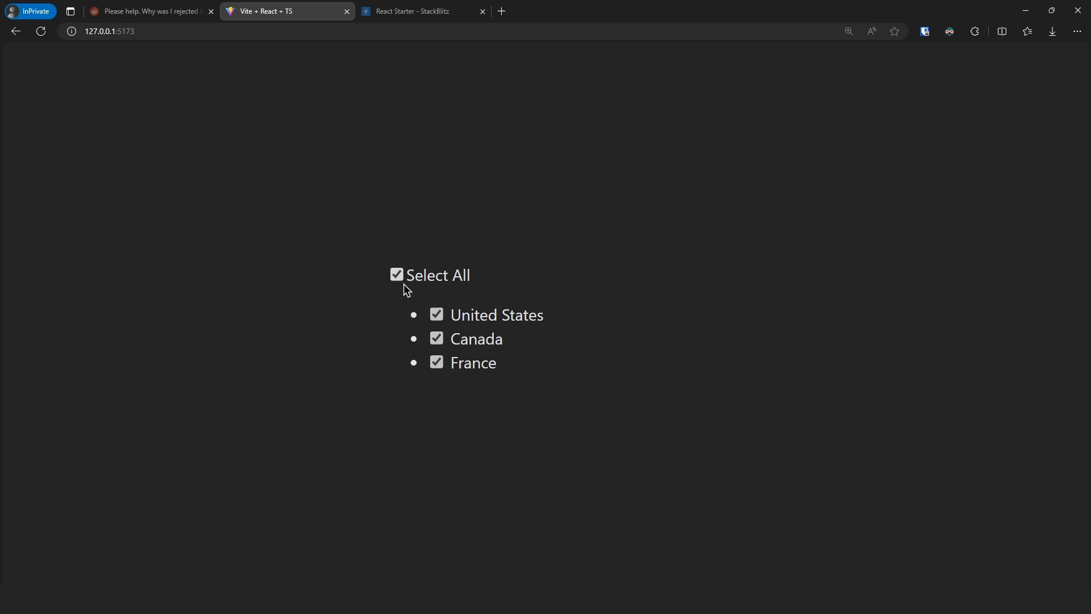
left_click(397, 274)
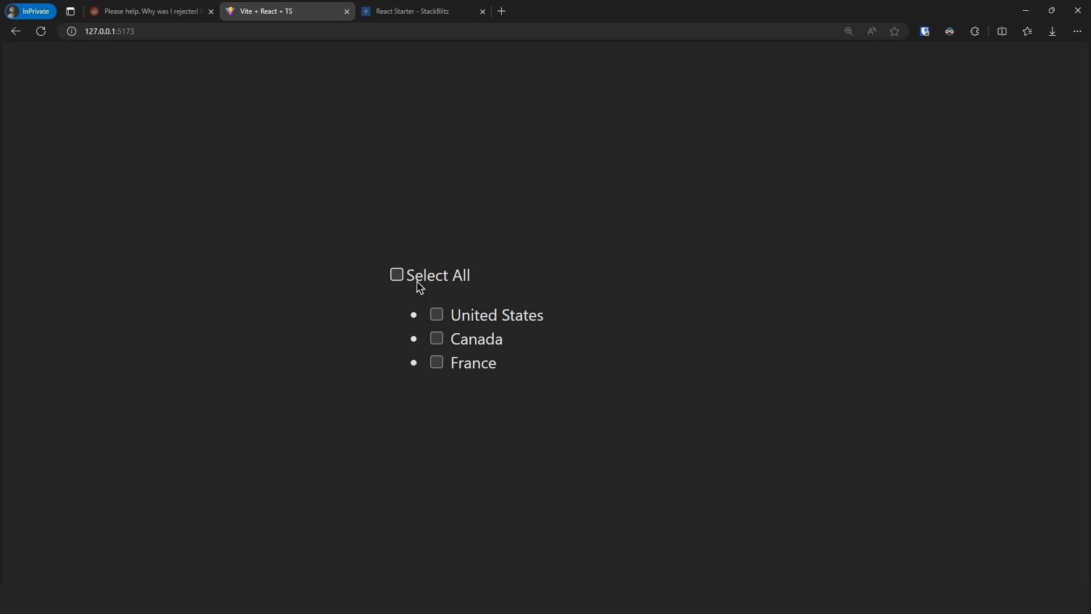
left_click(436, 362)
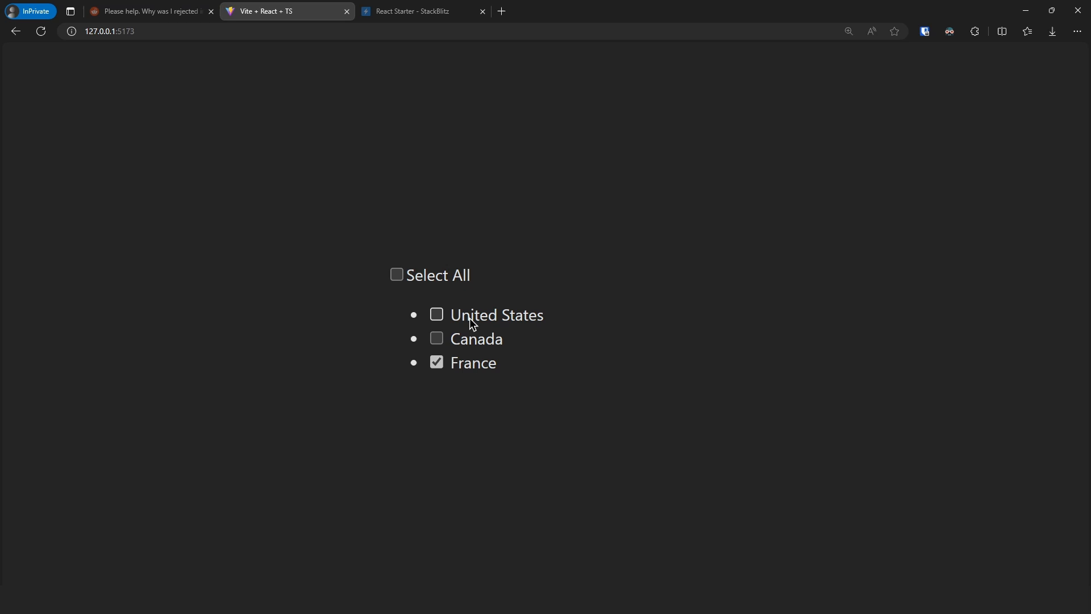
left_click(437, 315)
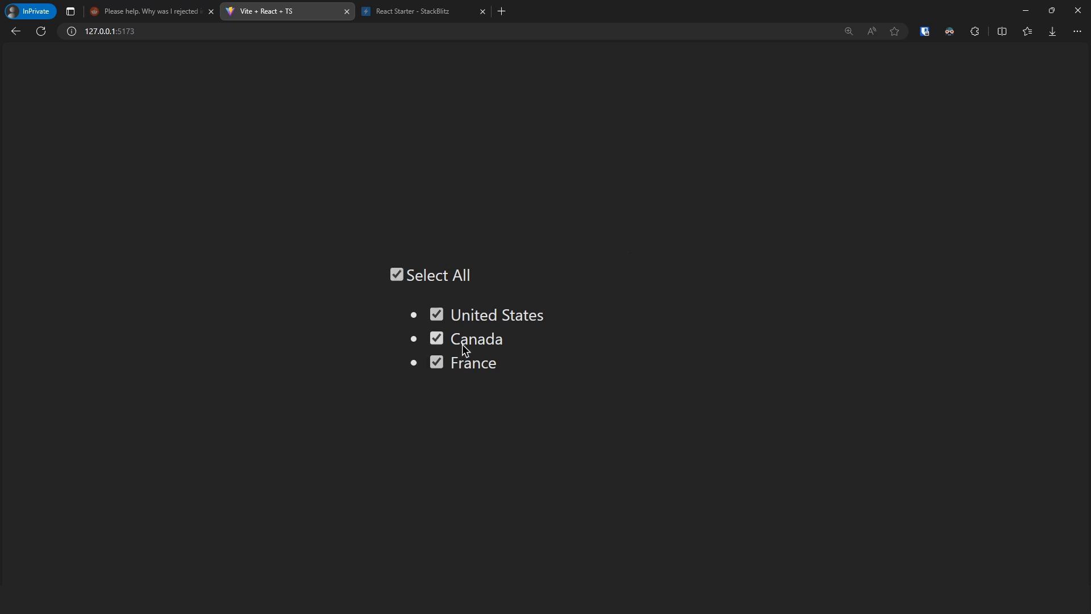
left_click(436, 314)
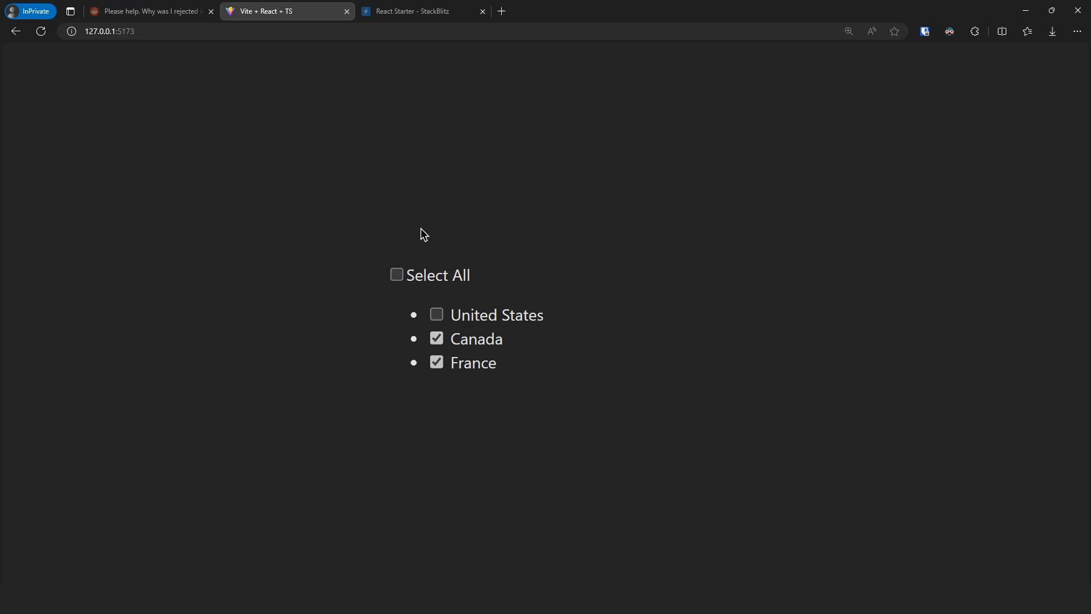
left_click(396, 274)
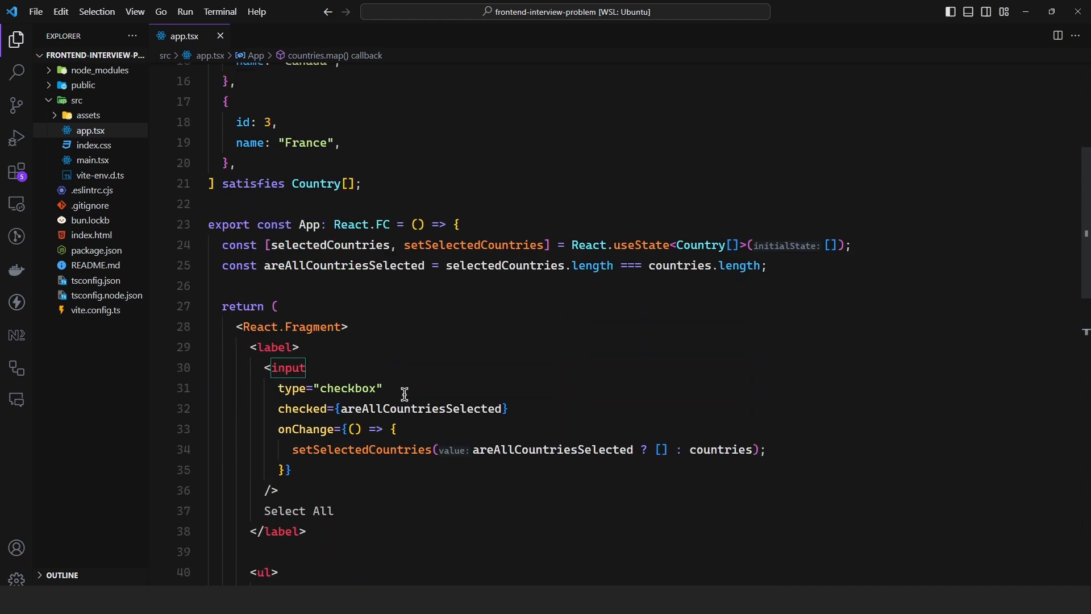
scroll("down", 3)
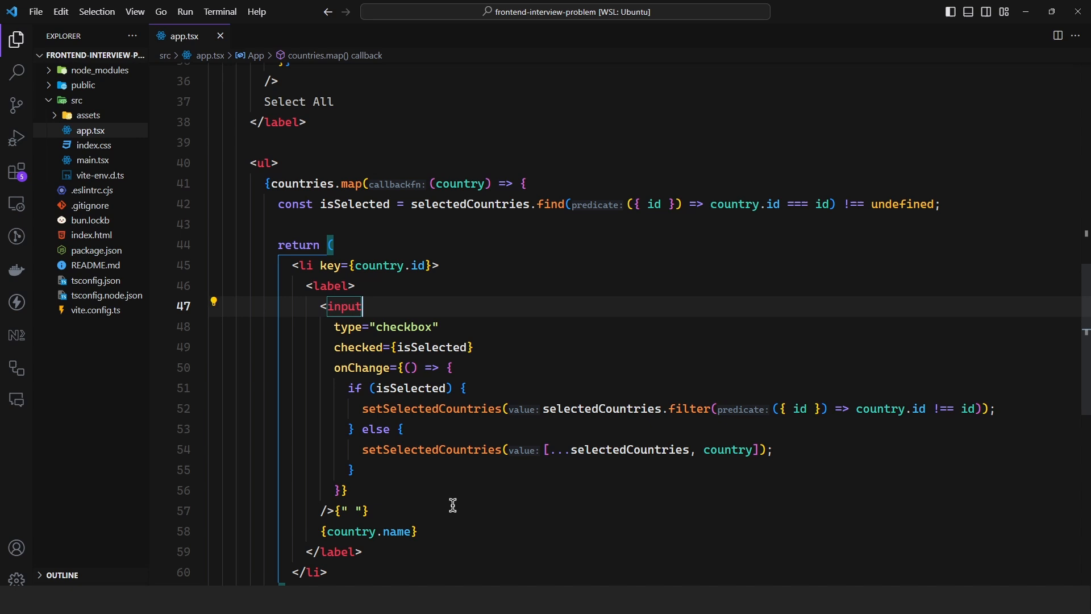
mouse_move(476, 424)
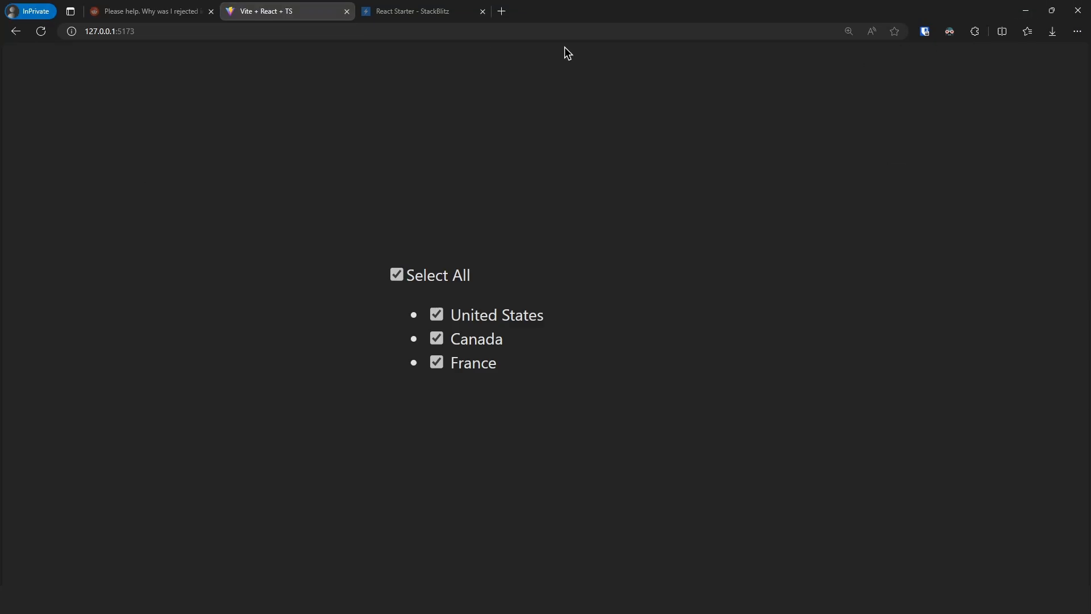
Step: Scroll the Reddit post to the posted code, then switch to the StackBlitz project
left_click(148, 11)
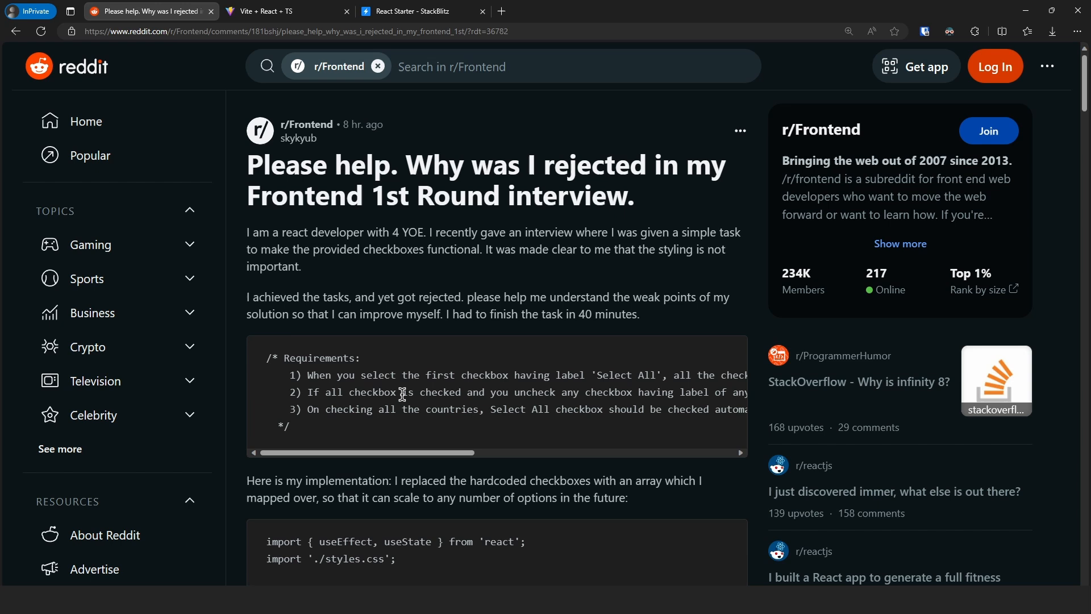
scroll("down", 3)
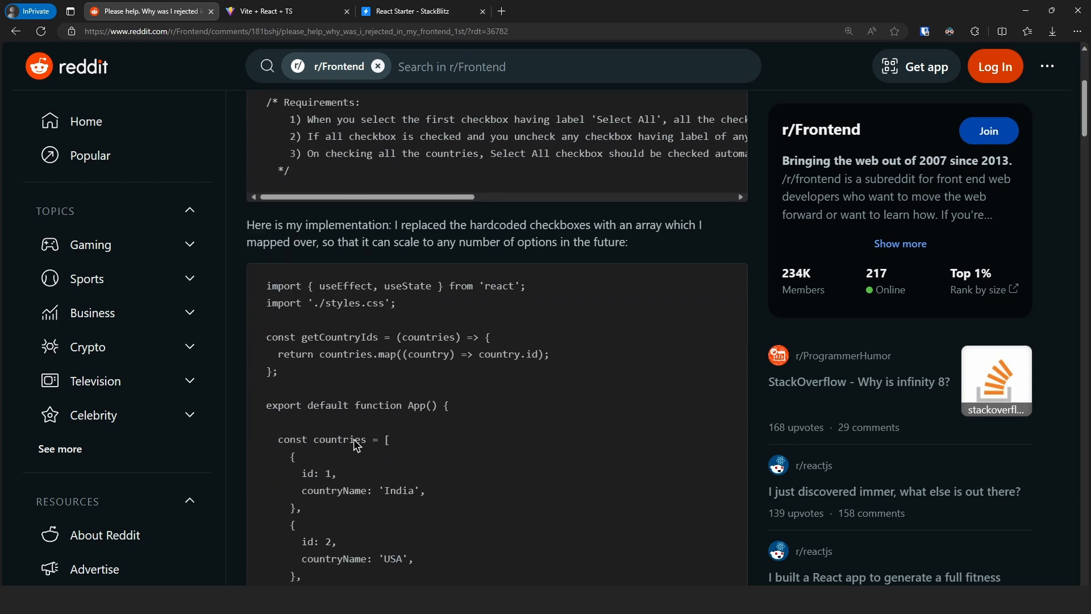
left_click(421, 12)
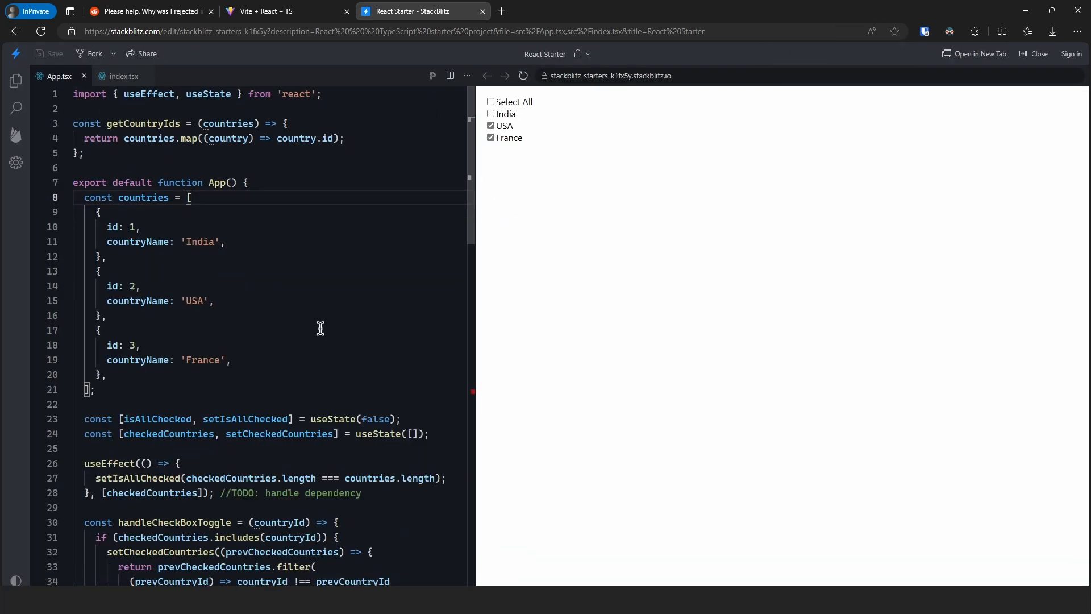
mouse_move(347, 262)
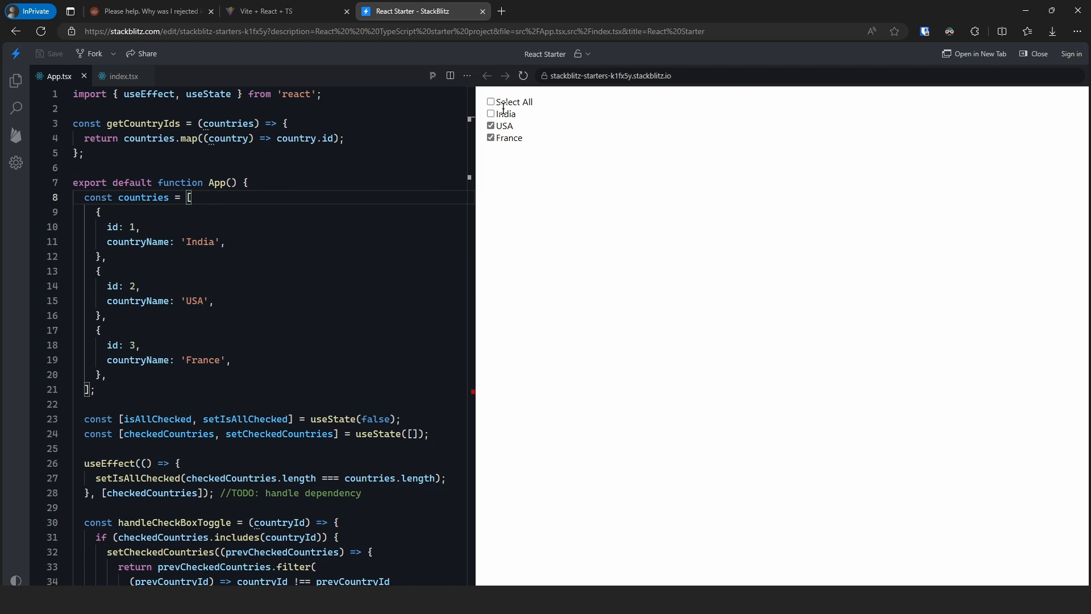
Step: Toggle India on and off in the poster's preview until all four boxes are checked, then review the checkedCountries state code
left_click(491, 101)
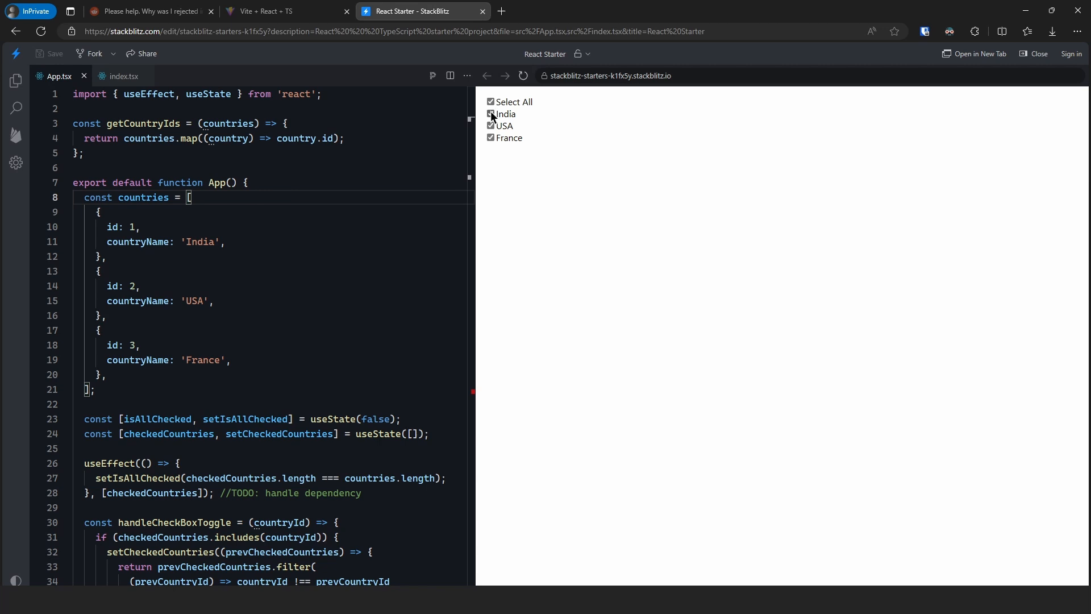
left_click(491, 101)
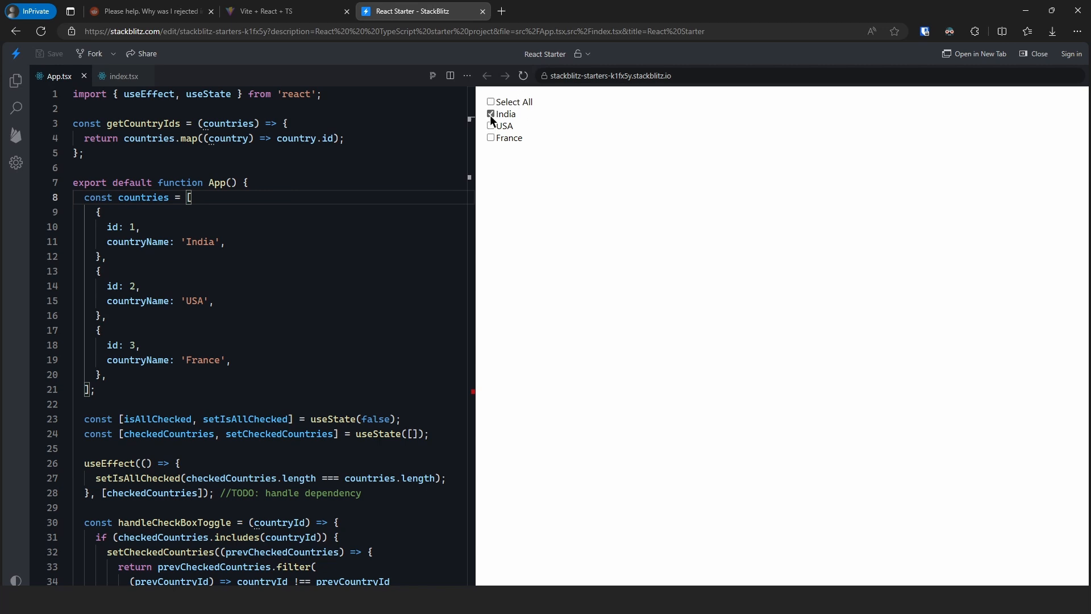
left_click(491, 113)
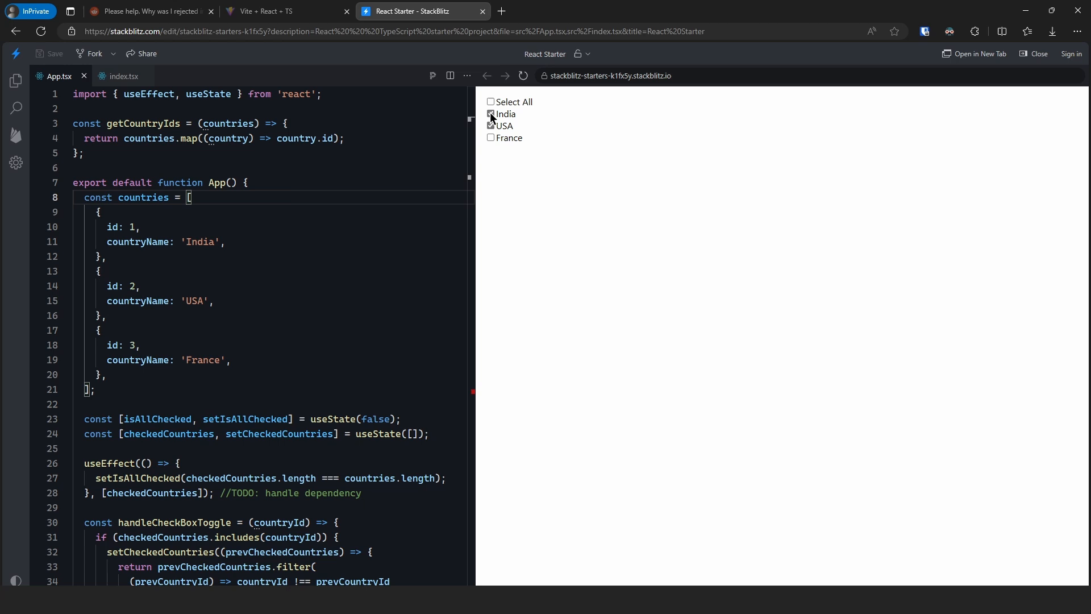
left_click(491, 101)
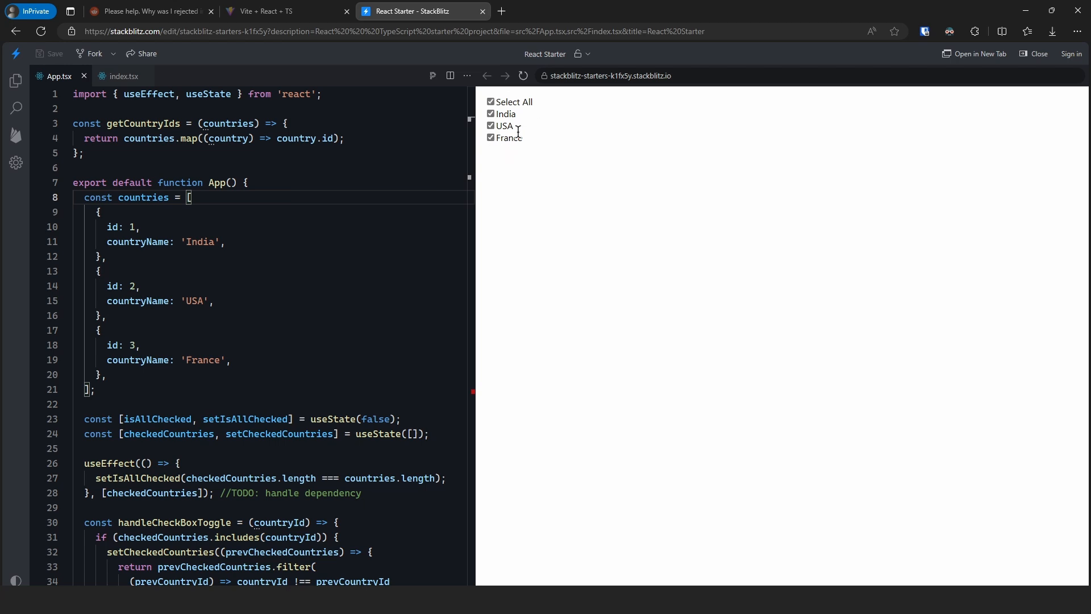
mouse_move(565, 123)
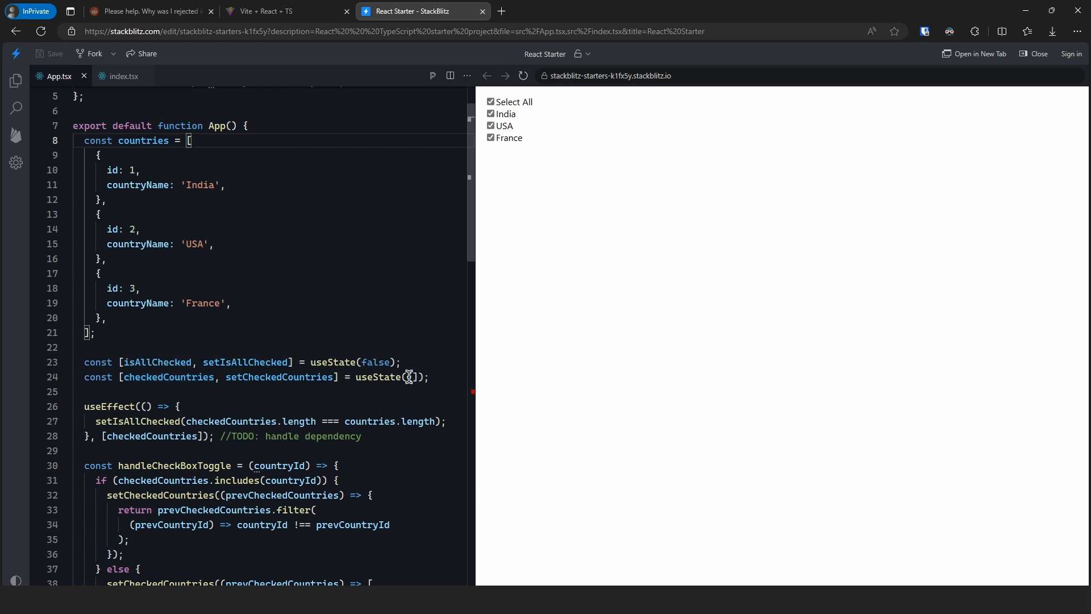
scroll("down", 3)
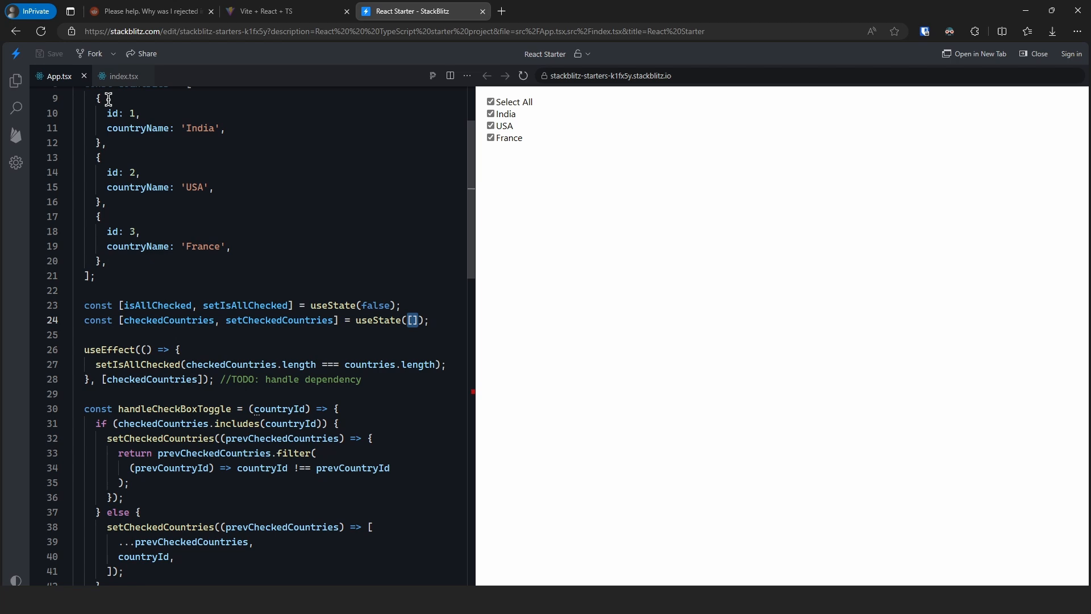
mouse_move(380, 270)
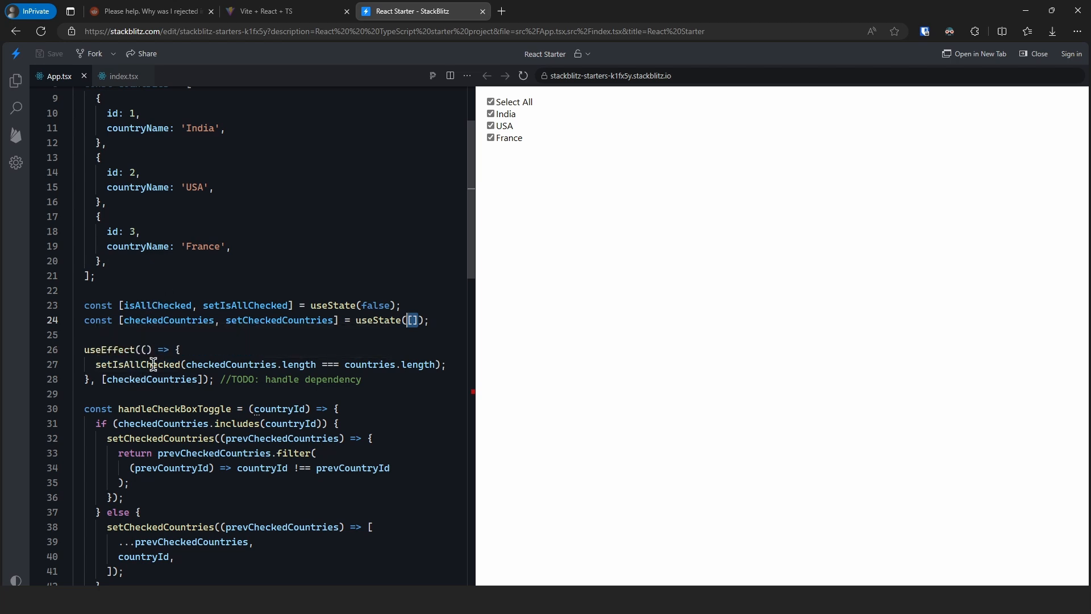
mouse_move(152, 364)
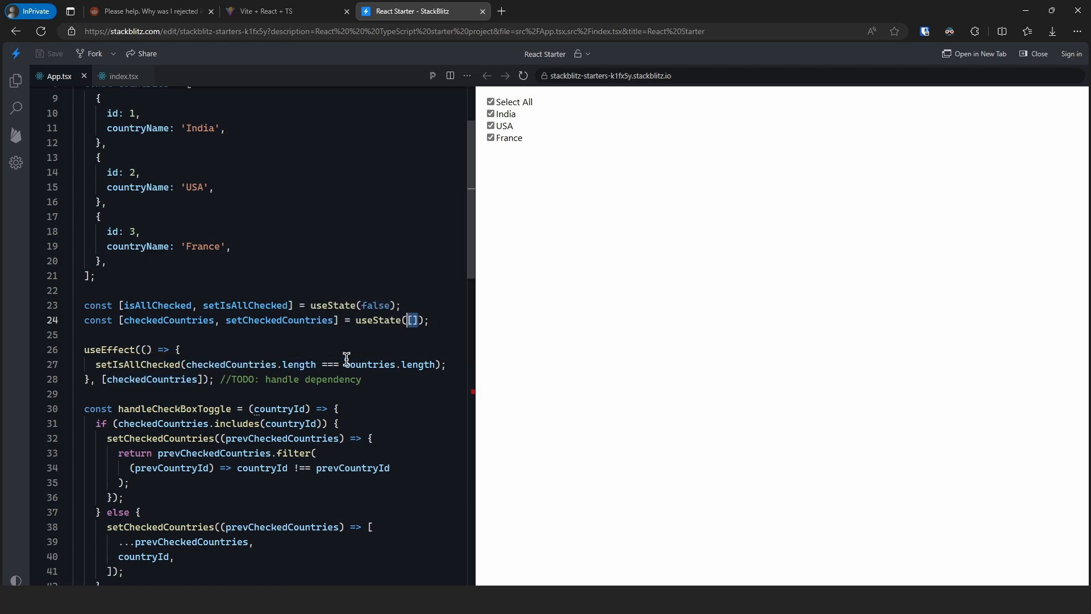
mouse_move(404, 271)
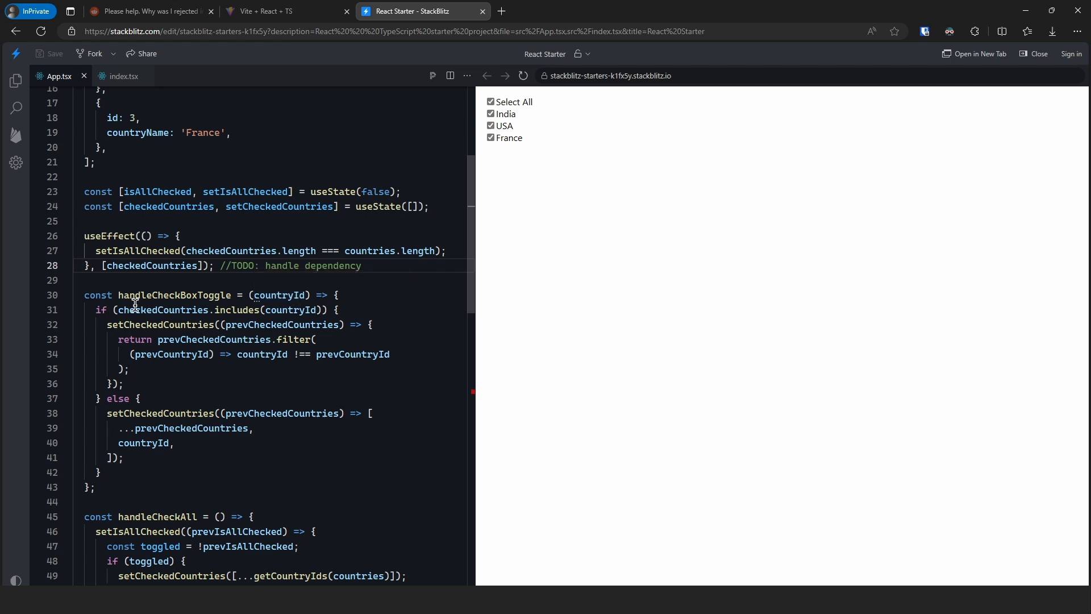
mouse_move(225, 315)
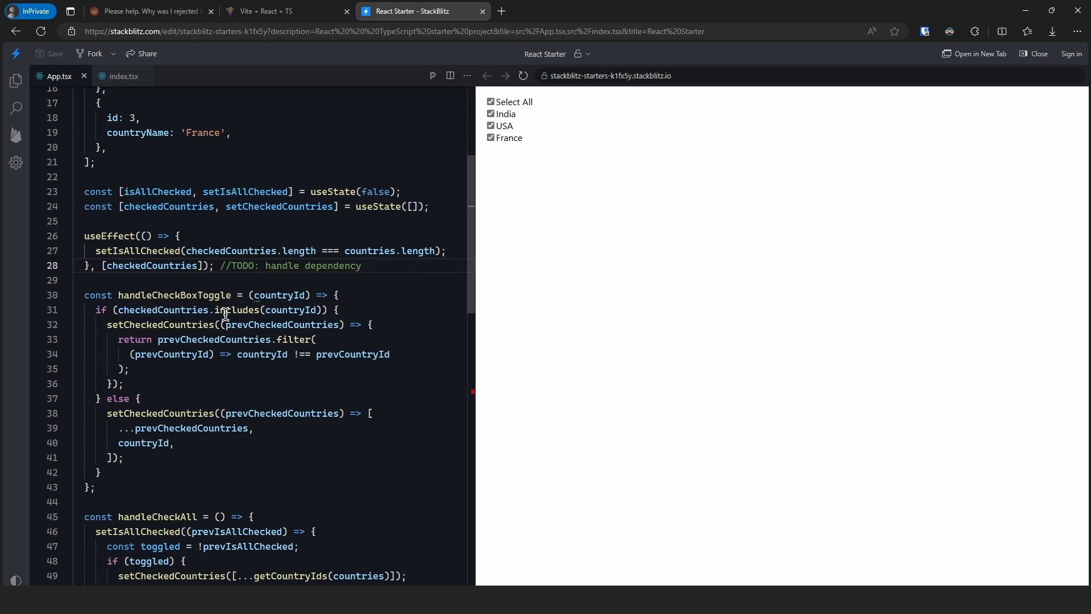
mouse_move(299, 309)
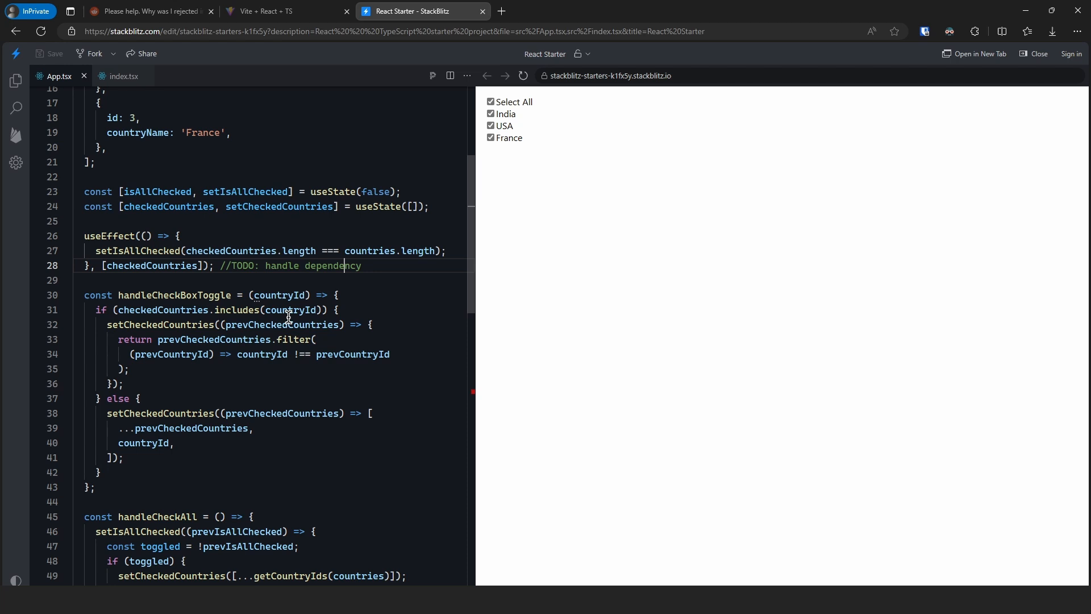
mouse_move(166, 382)
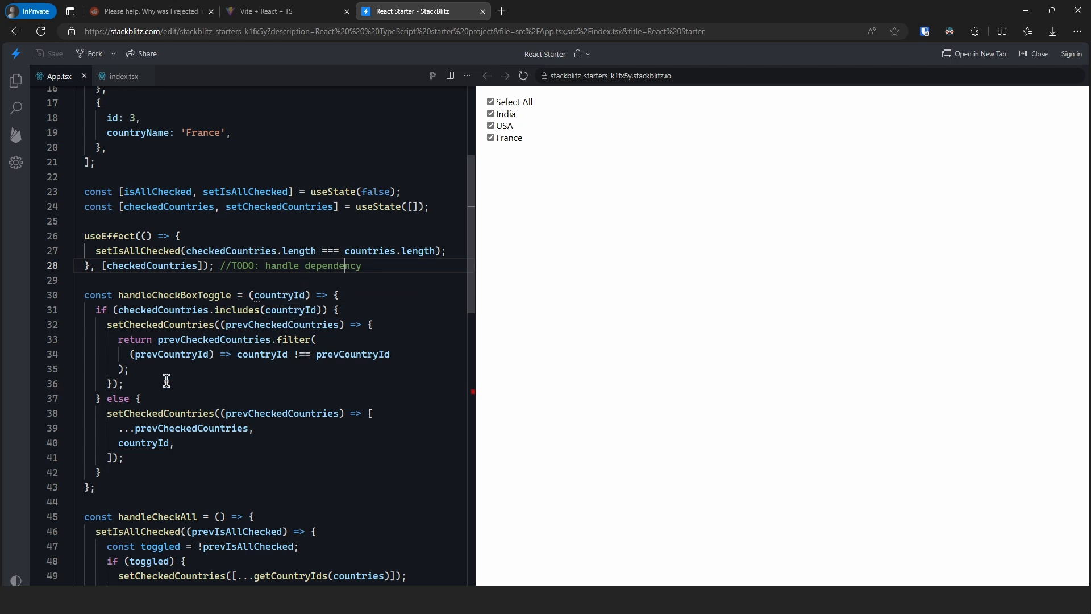
mouse_move(248, 471)
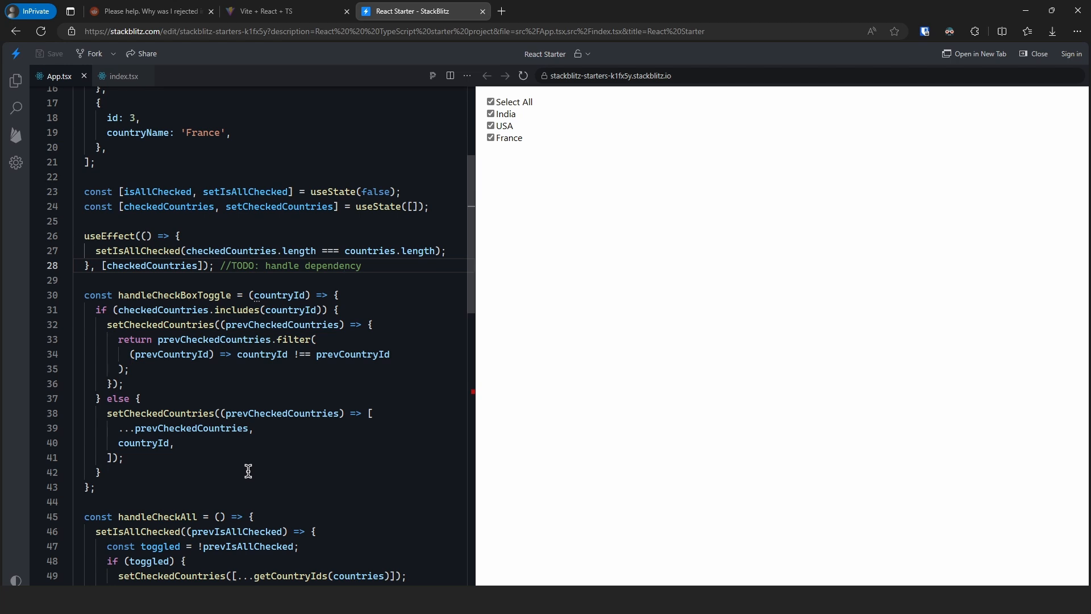
scroll("down", 3)
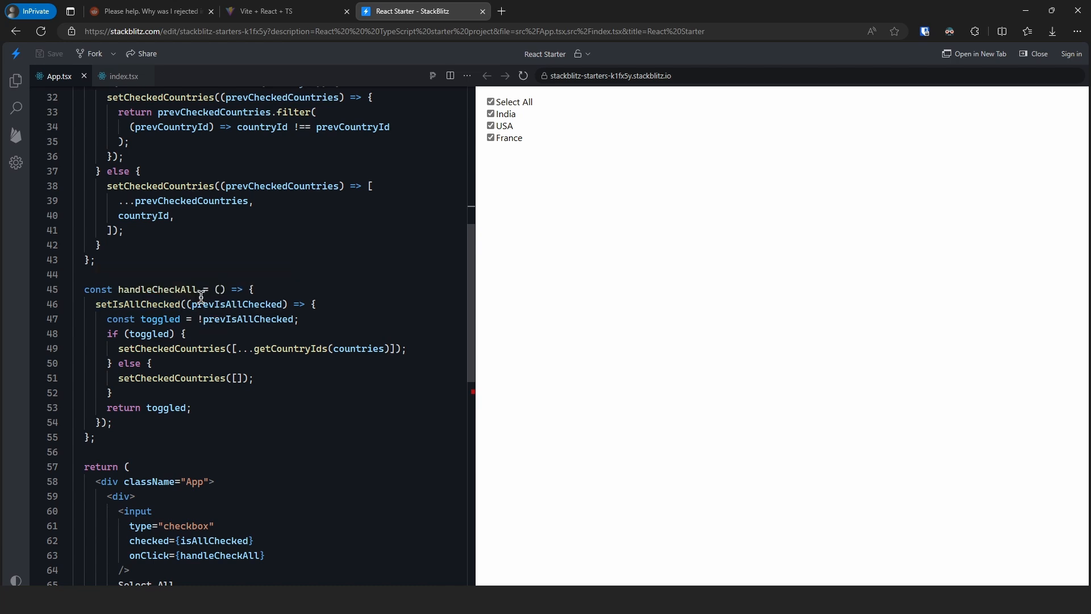
mouse_move(226, 318)
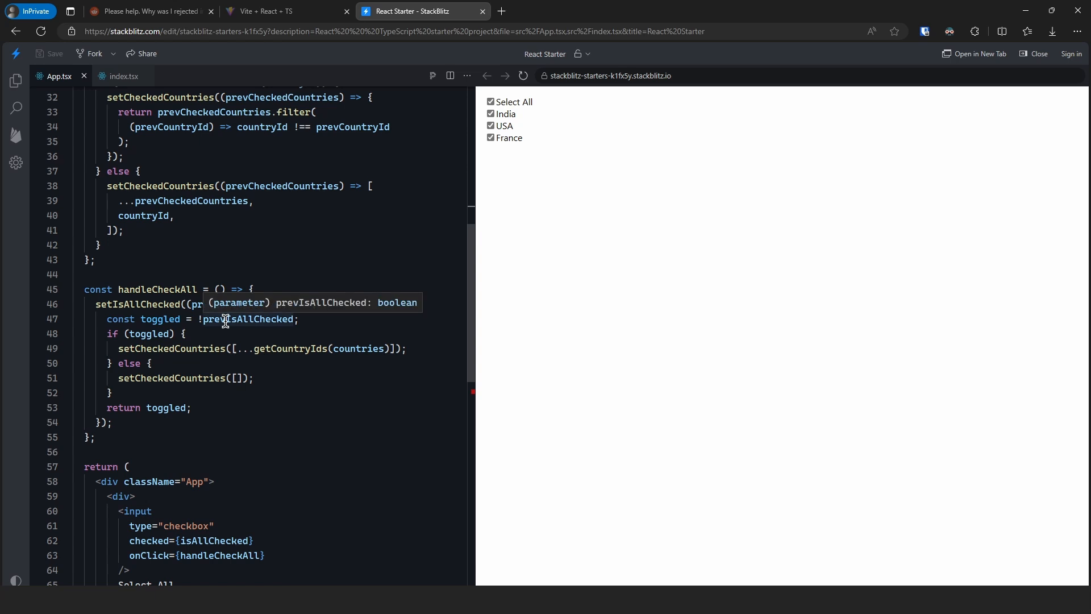
mouse_move(148, 330)
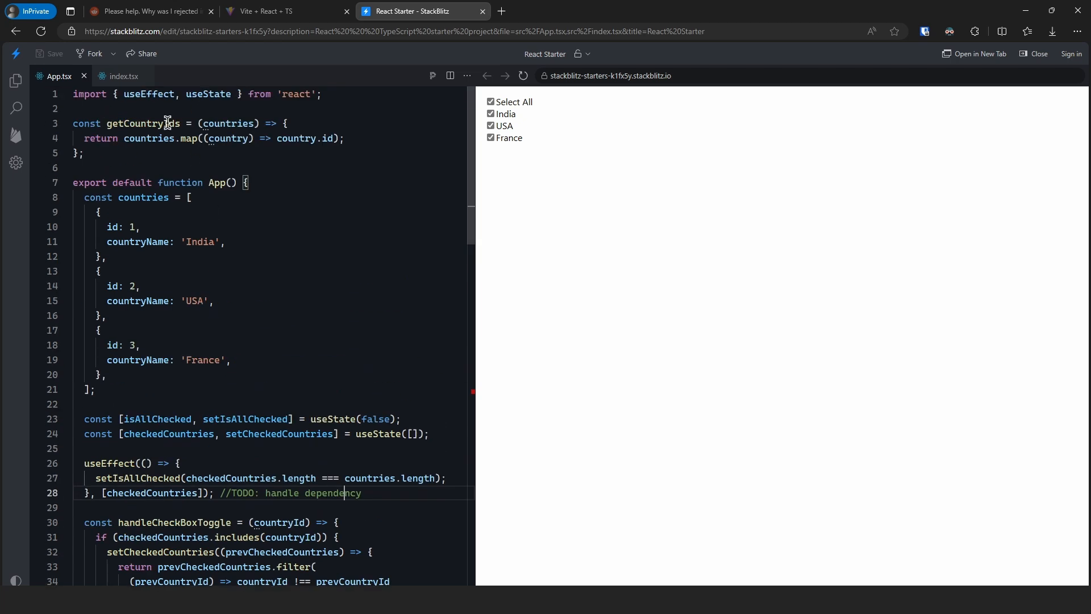
mouse_move(229, 137)
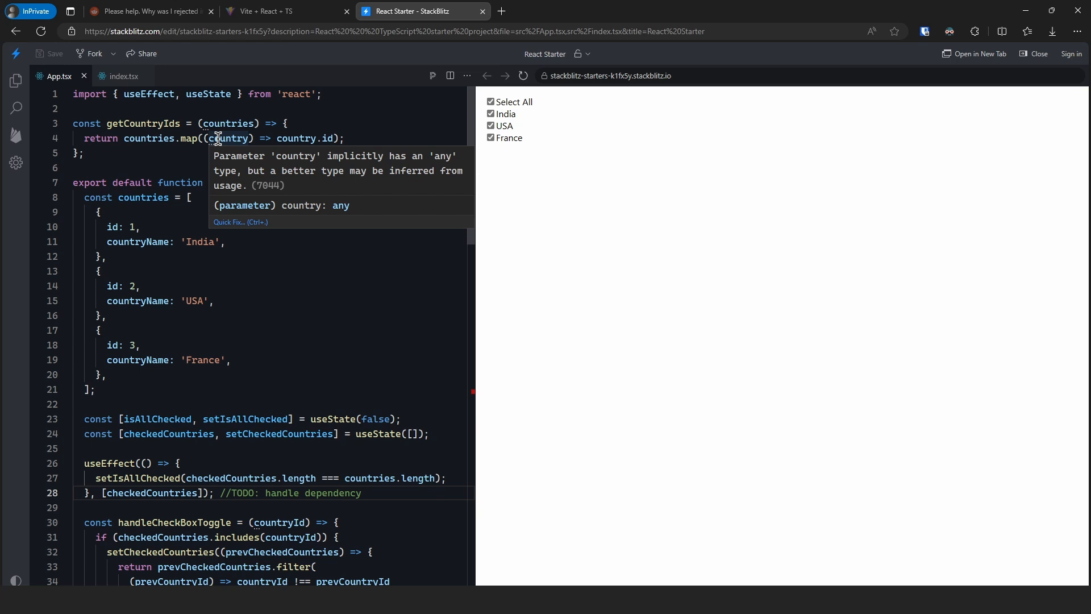
scroll("down", 3)
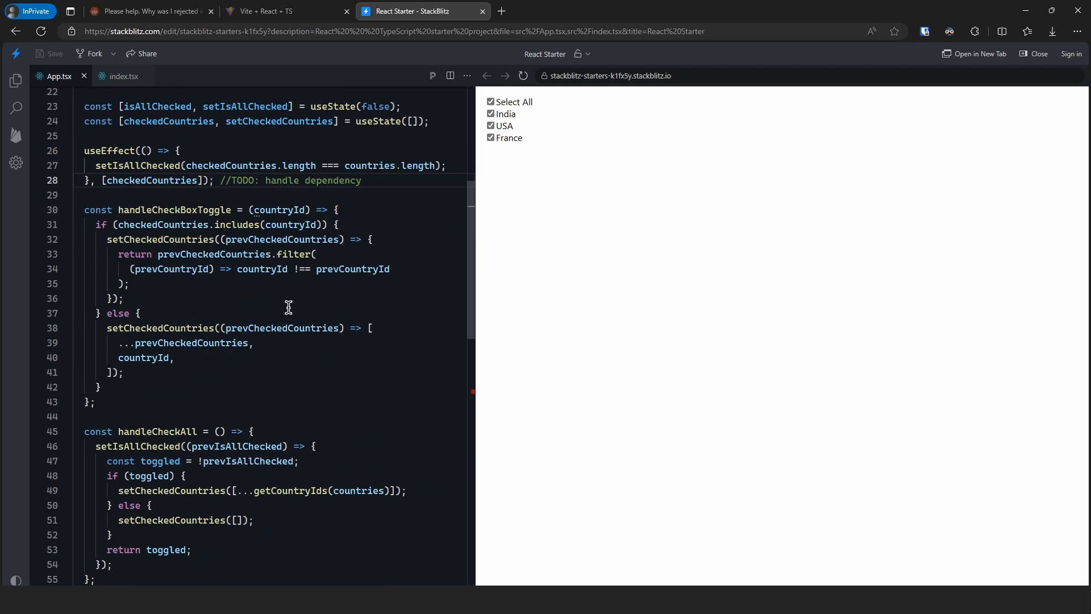
mouse_move(358, 491)
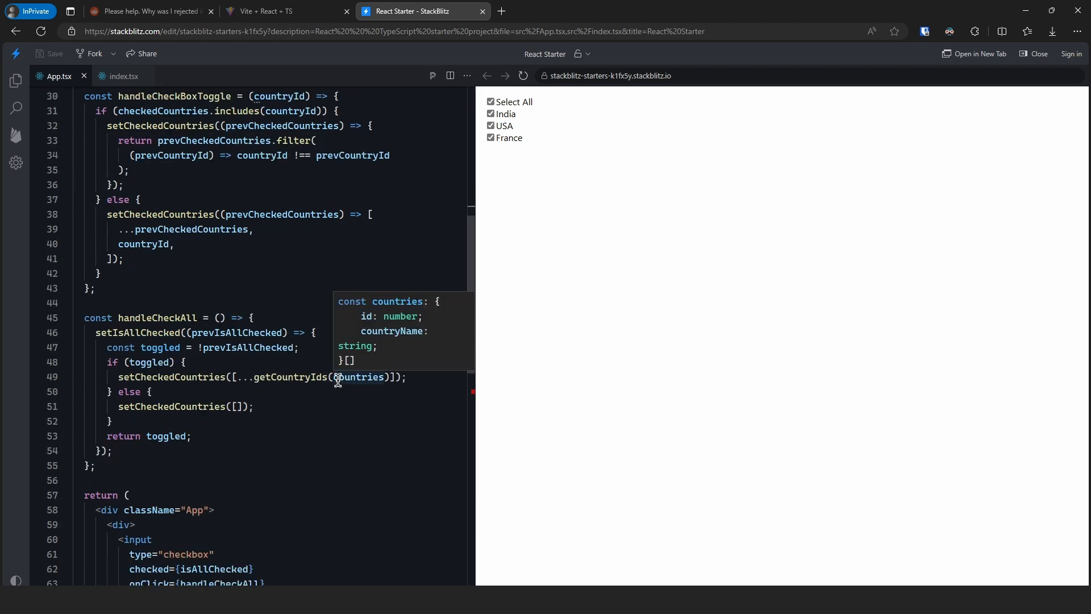
double_click(244, 376)
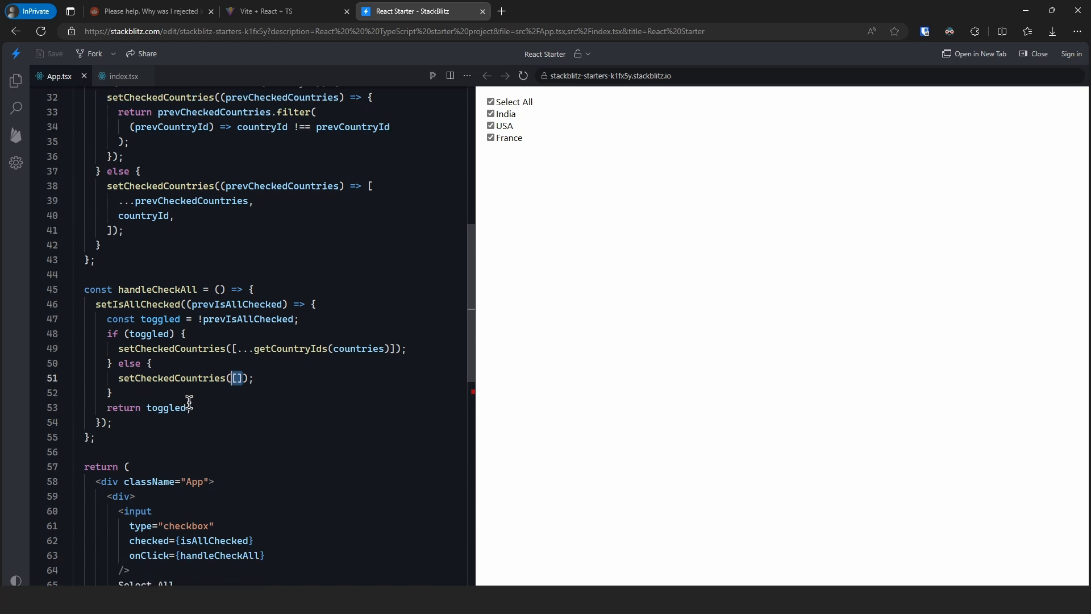
mouse_move(167, 407)
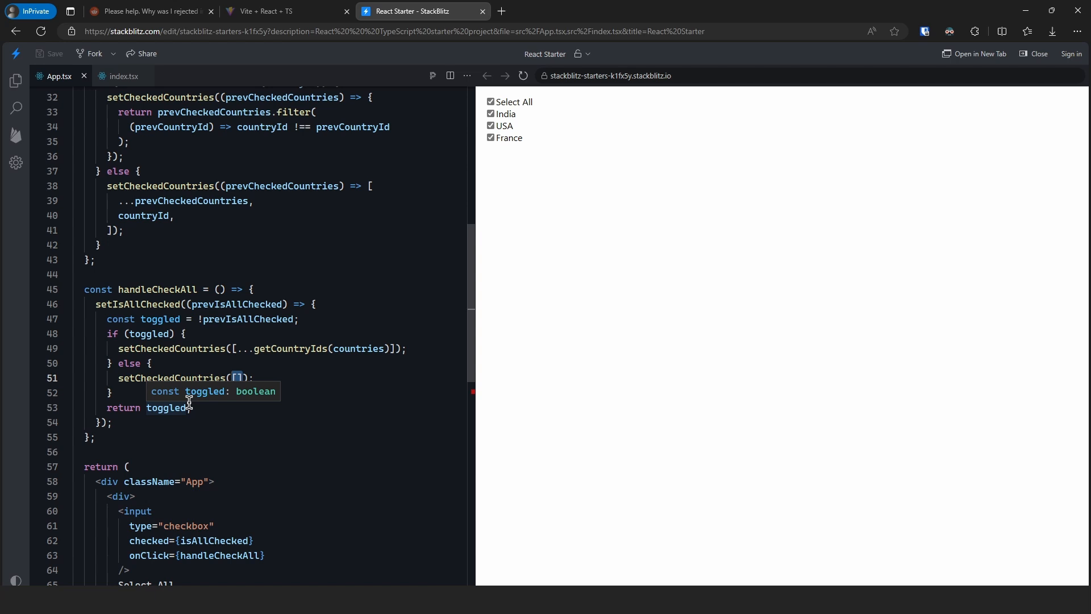
scroll("down", 3)
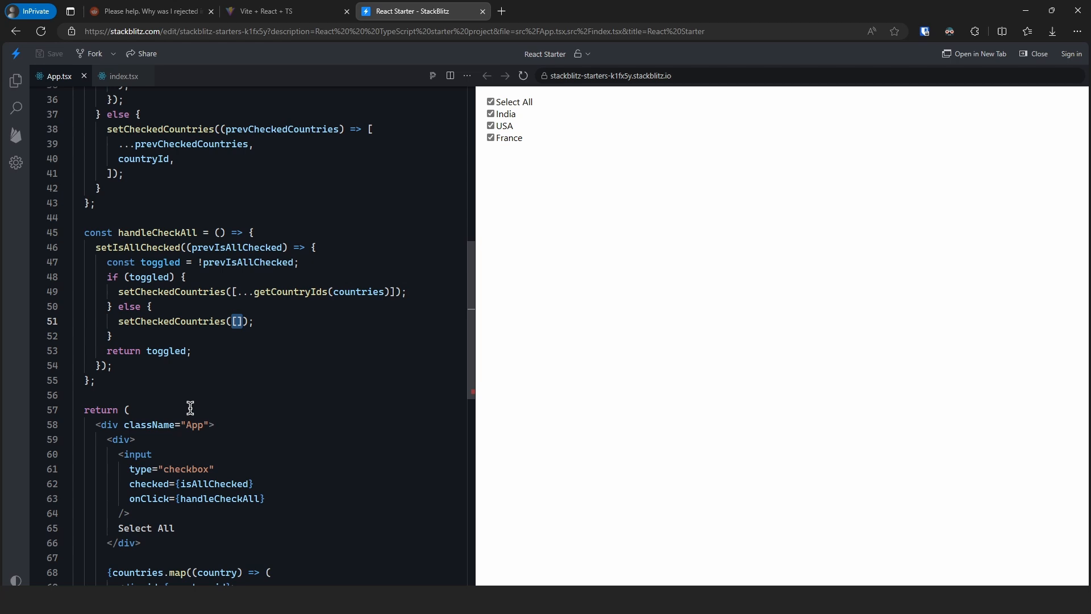
scroll("down", 3)
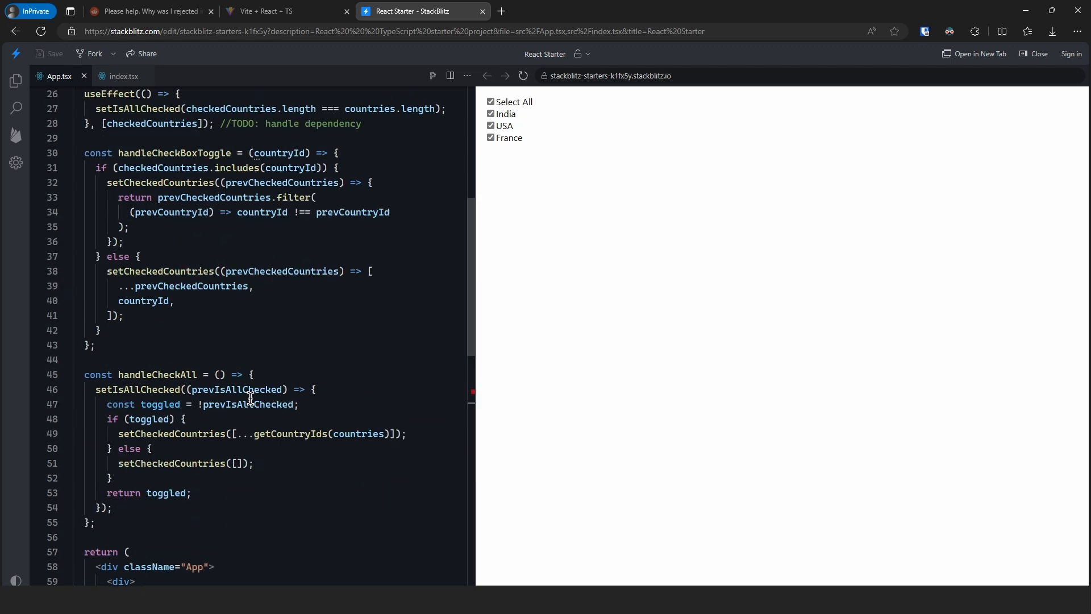
scroll("up", 3)
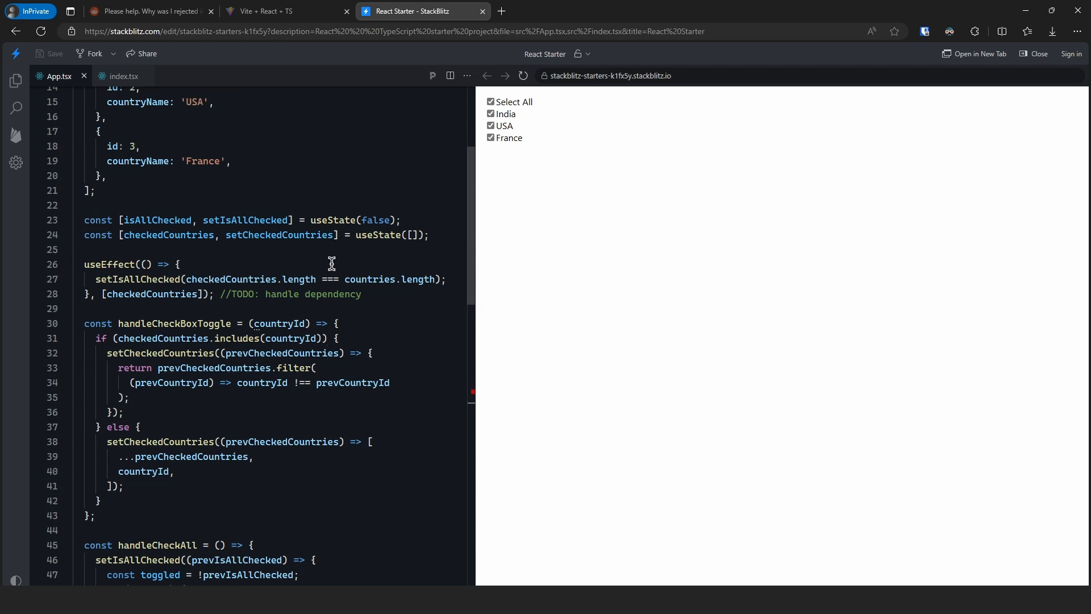
mouse_move(296, 225)
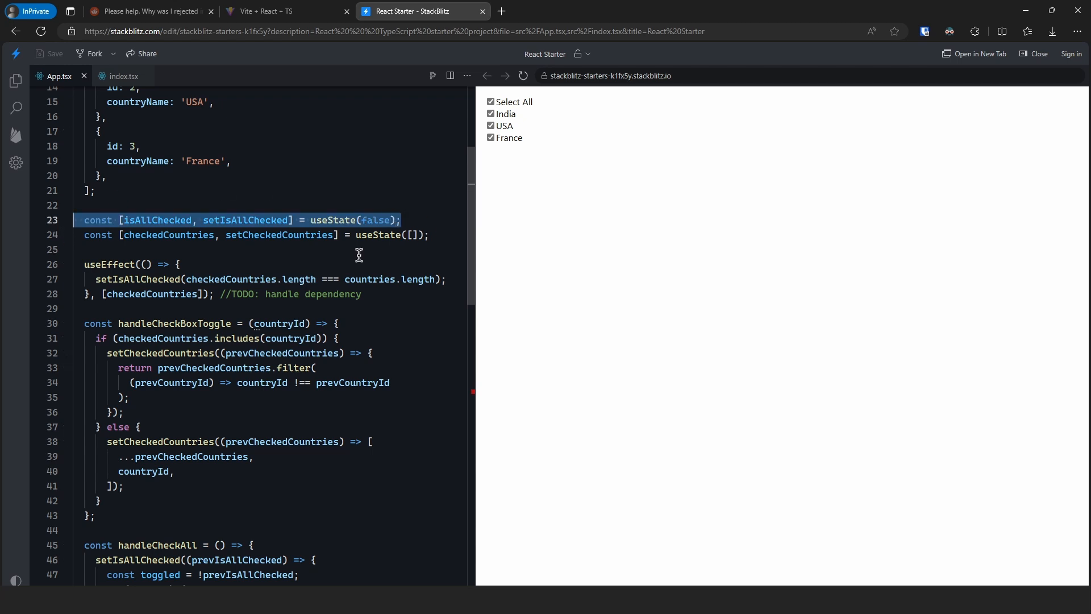
mouse_move(171, 234)
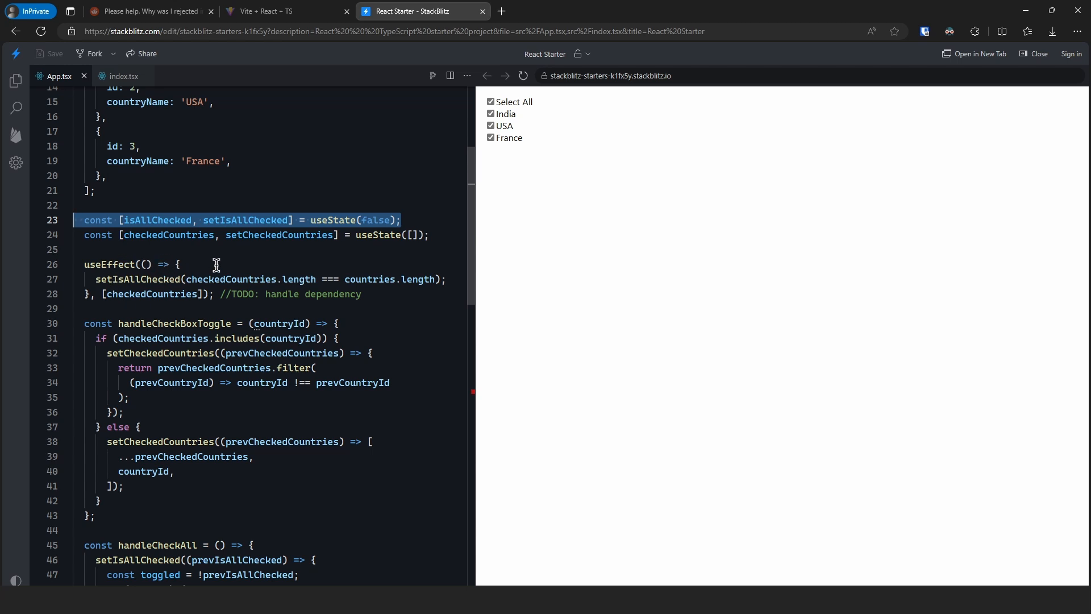
scroll("down", 3)
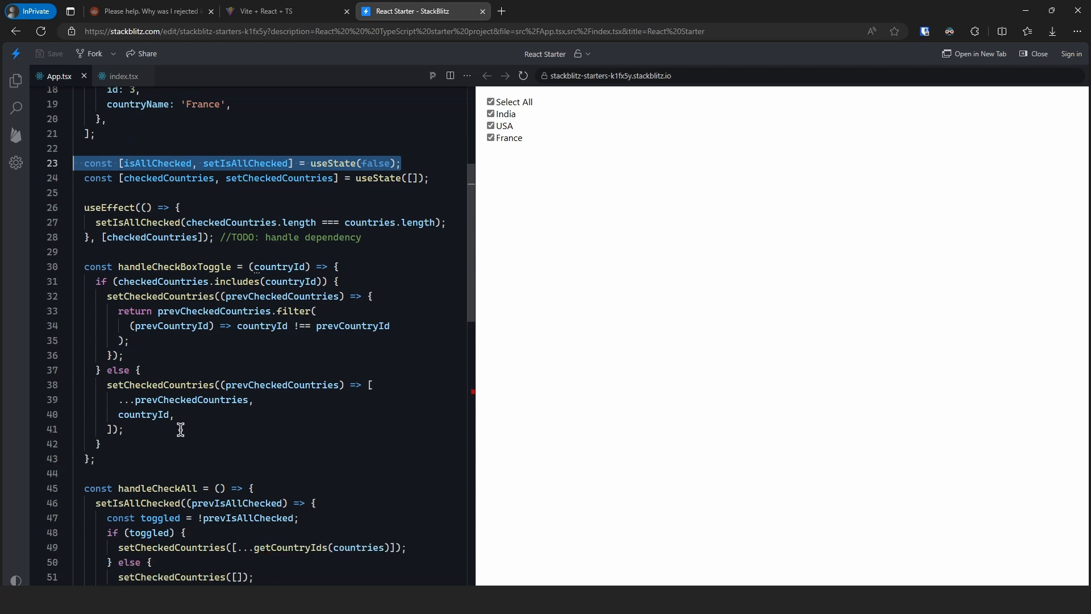
mouse_move(370, 280)
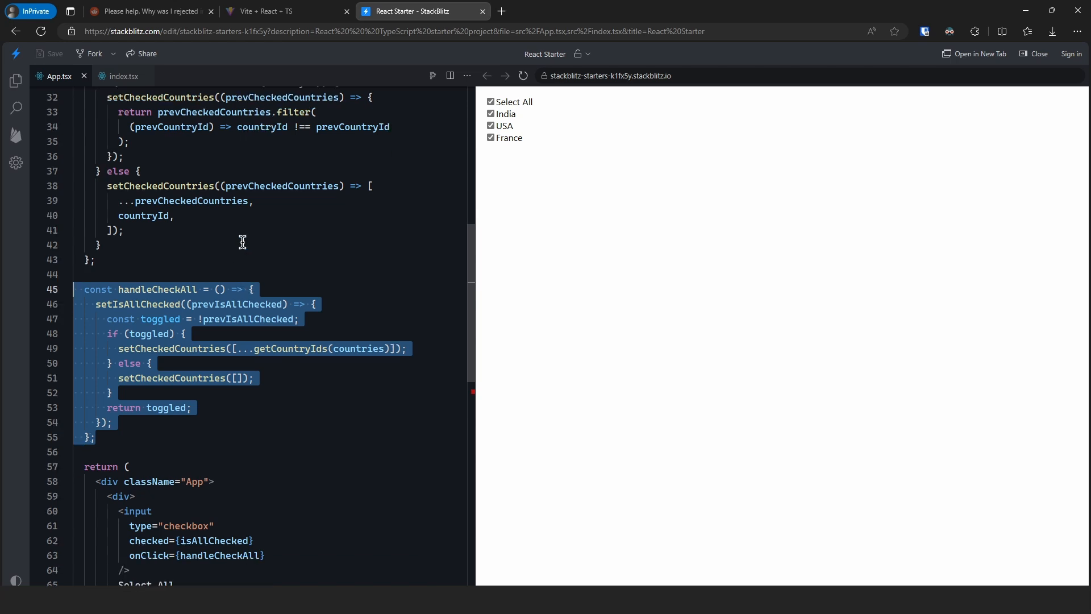
scroll("down", 3)
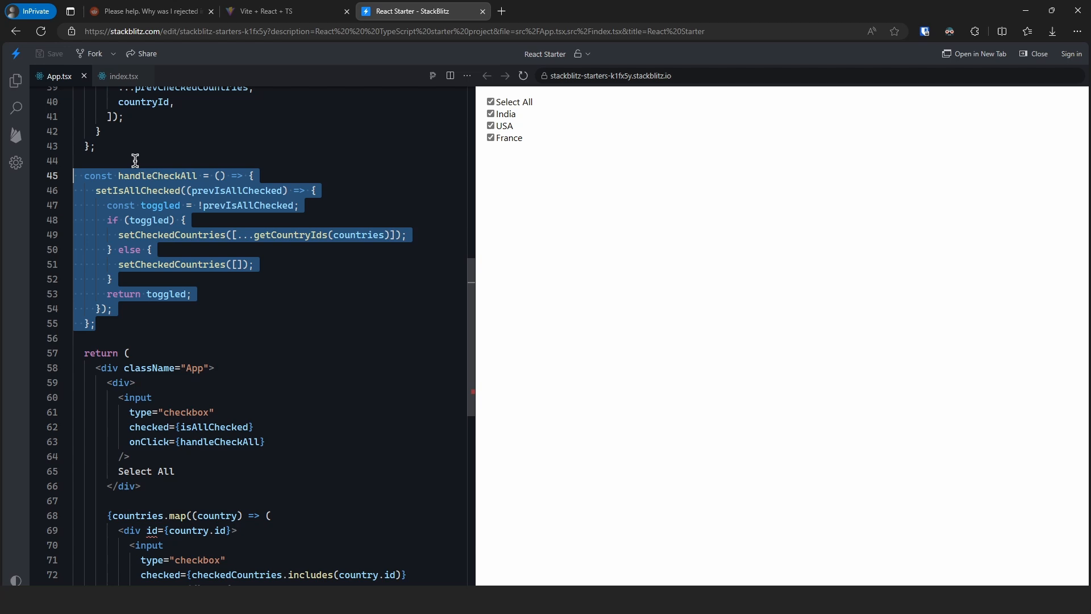
scroll("down", 3)
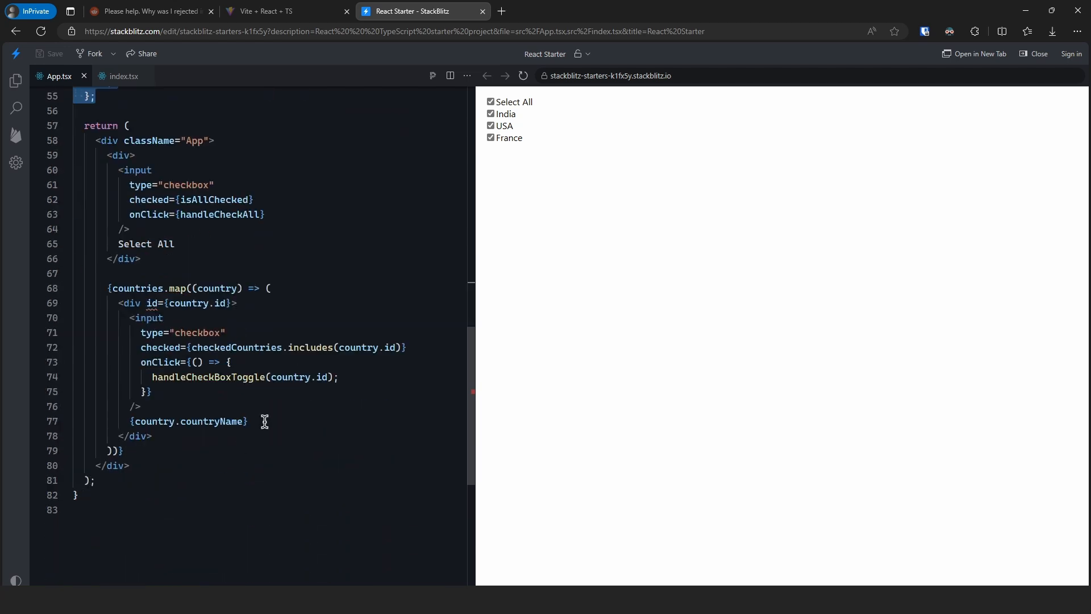
mouse_move(224, 403)
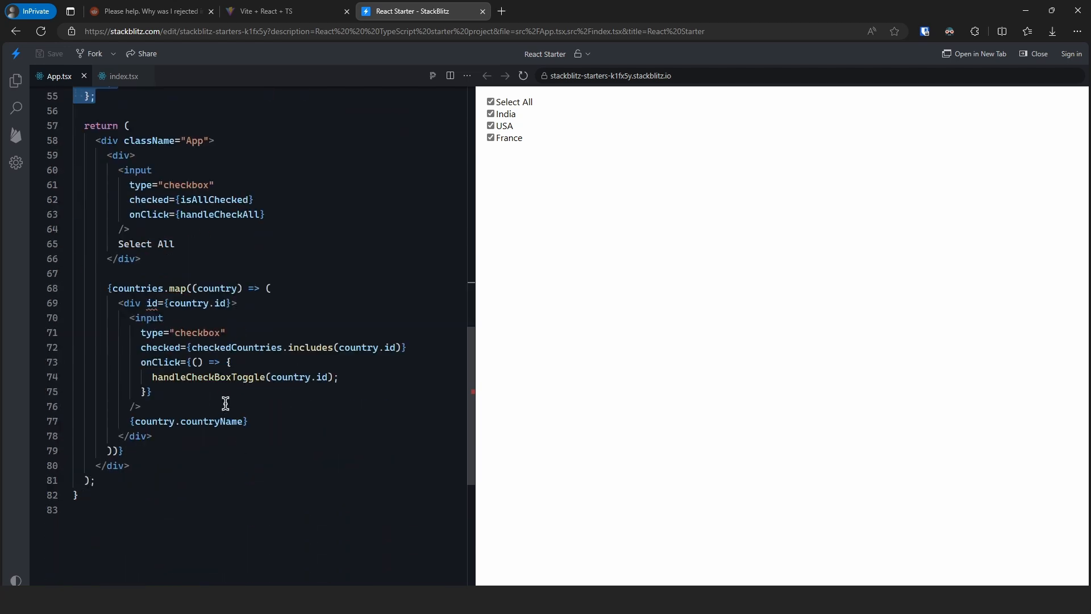
mouse_move(202, 348)
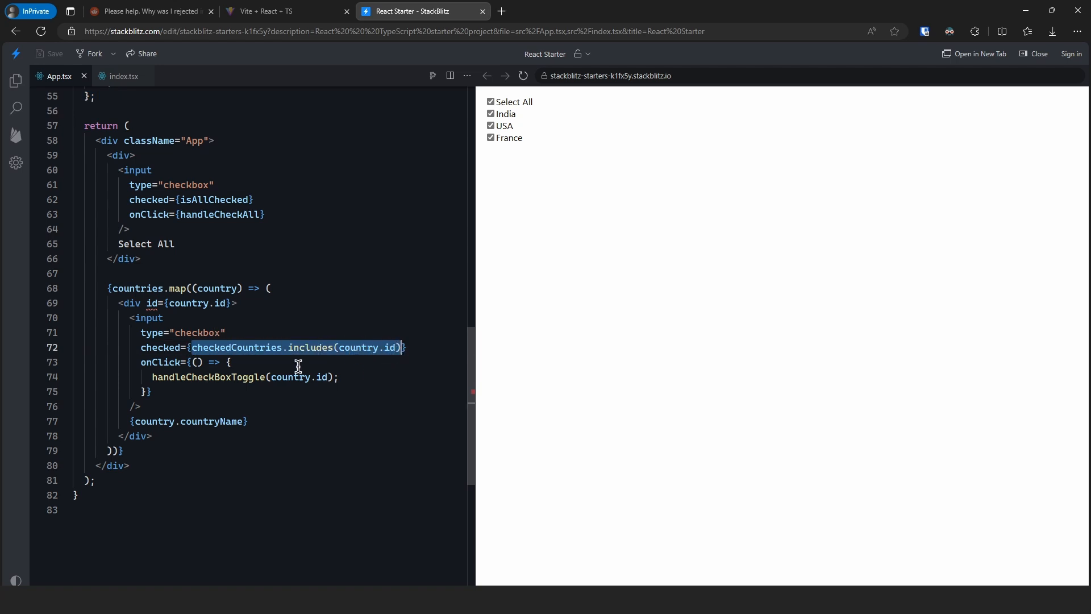
mouse_move(214, 376)
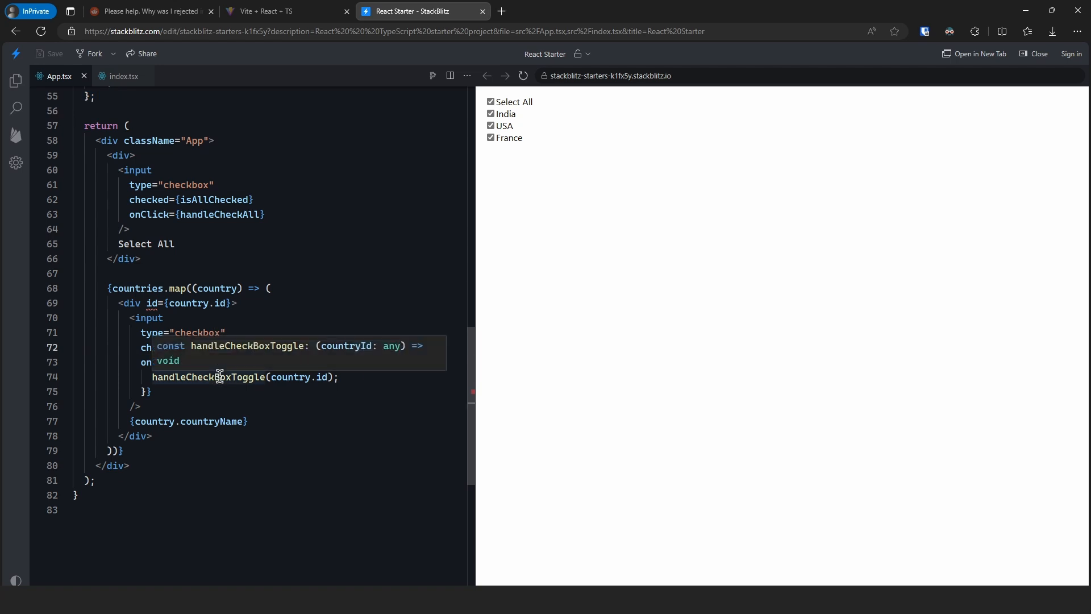
mouse_move(250, 365)
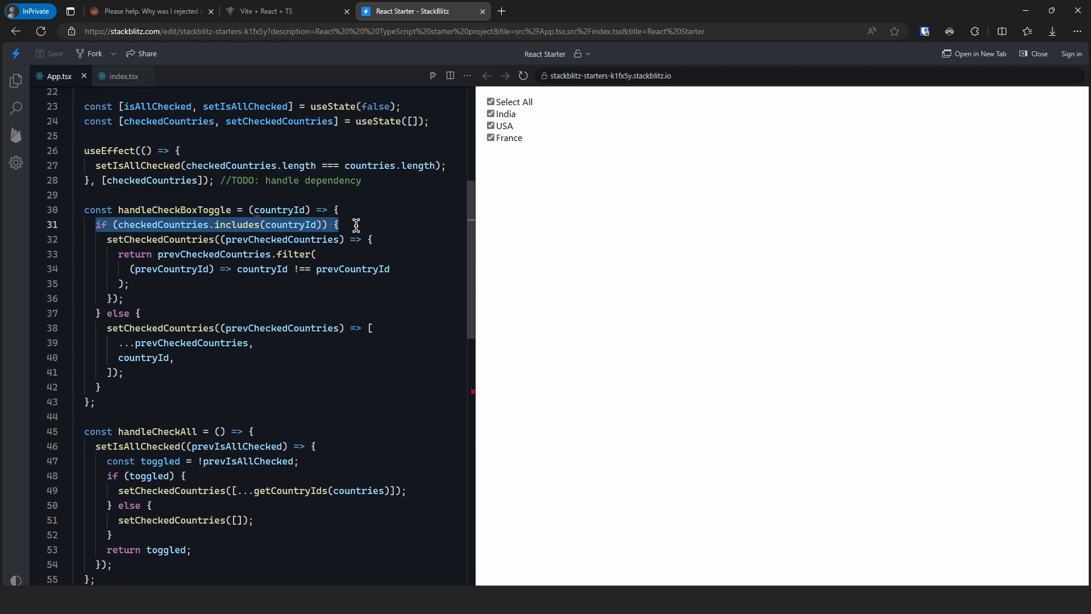
scroll("down", 3)
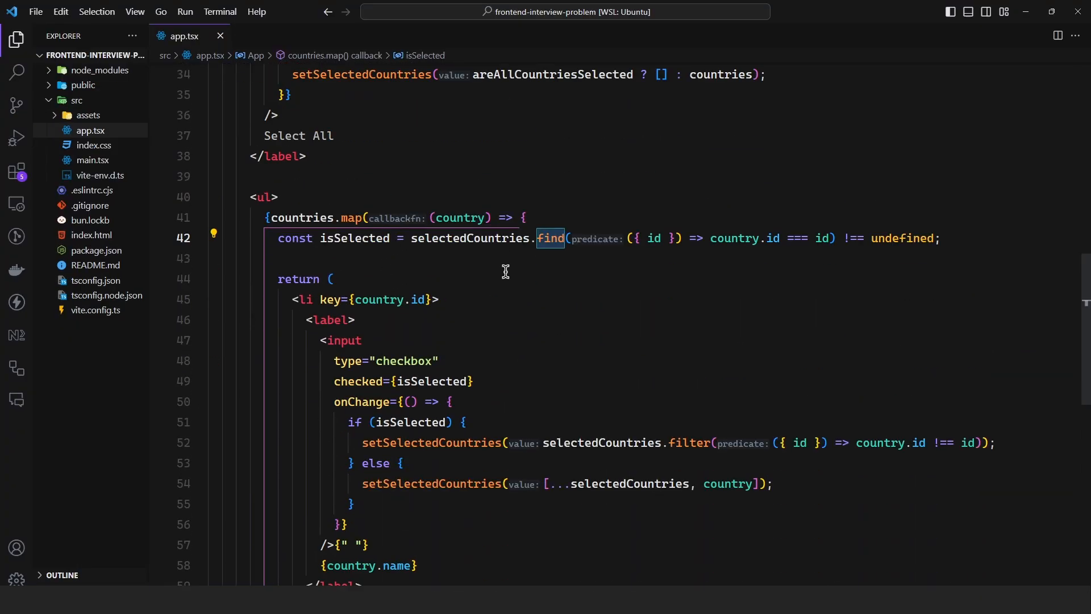
scroll("down", 3)
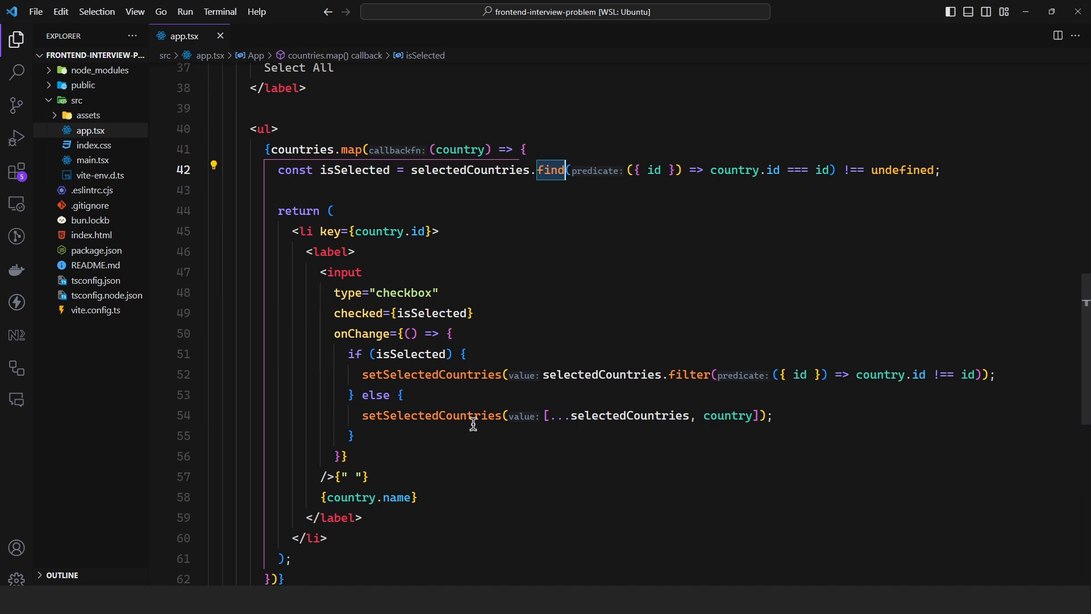
mouse_move(1004, 11)
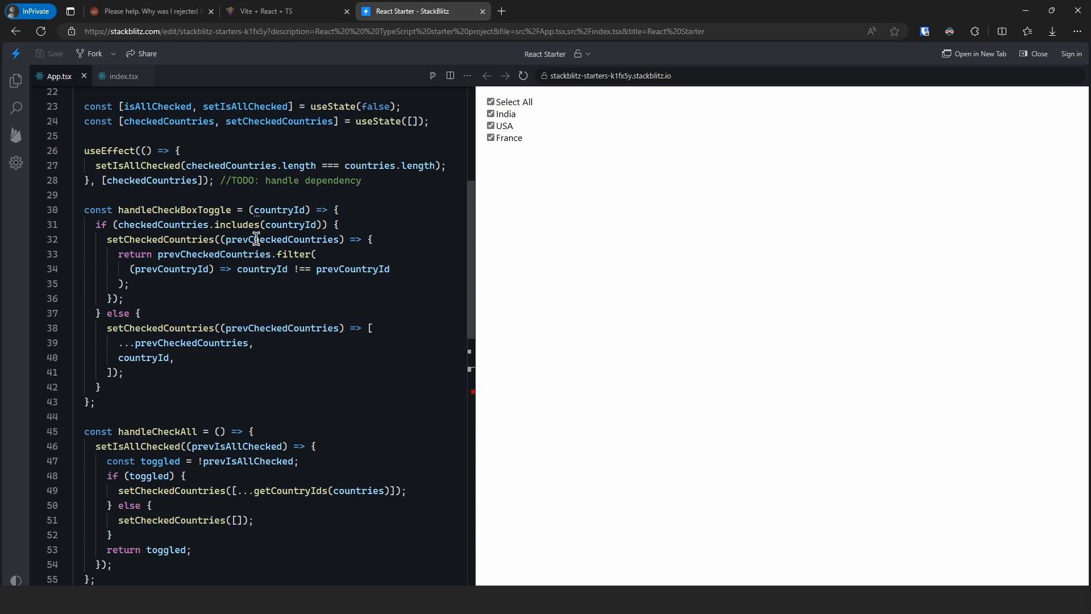
mouse_move(258, 239)
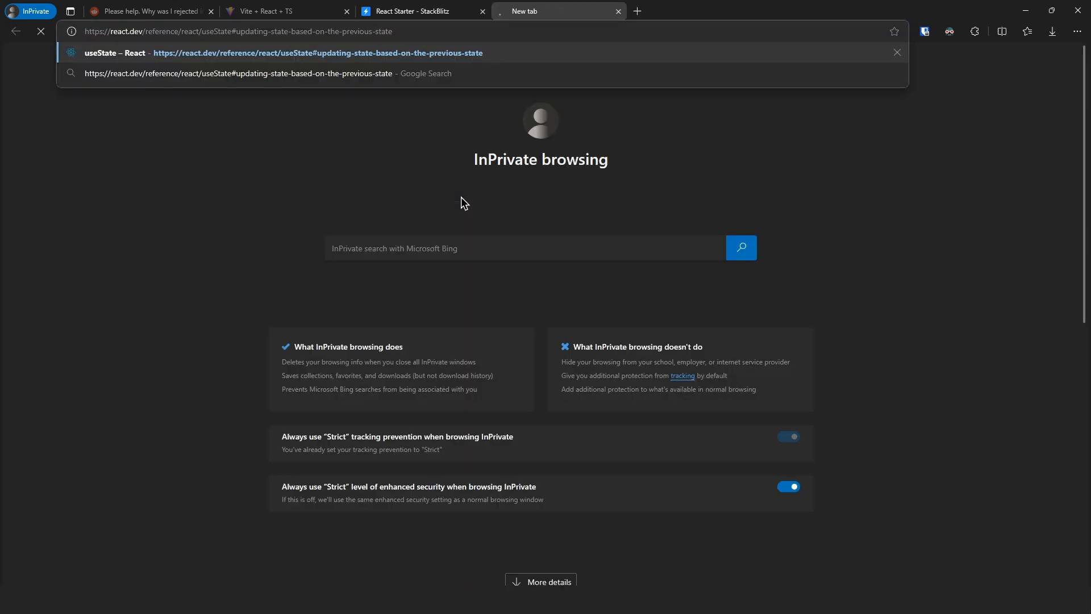
Step: Load the react.dev useState page at 'updating state based on the previous state'
key("Enter")
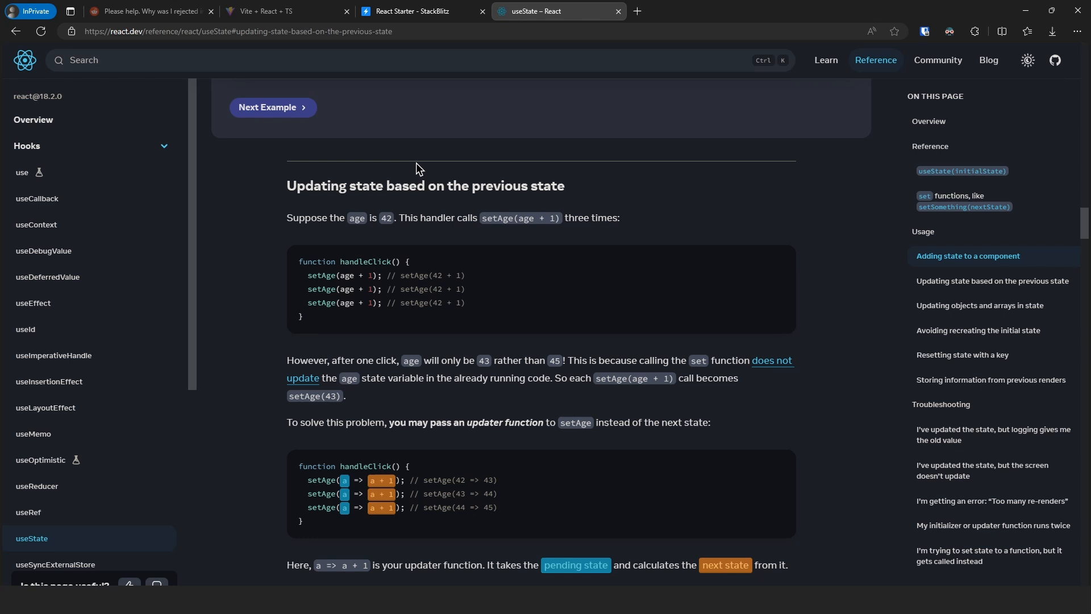
mouse_move(355, 232)
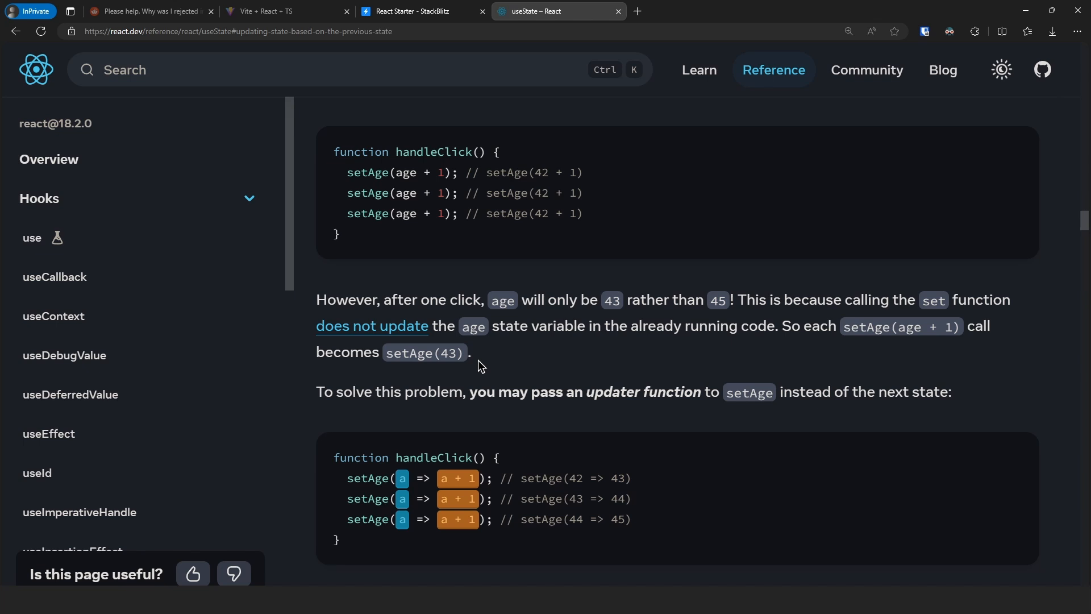
mouse_move(403, 165)
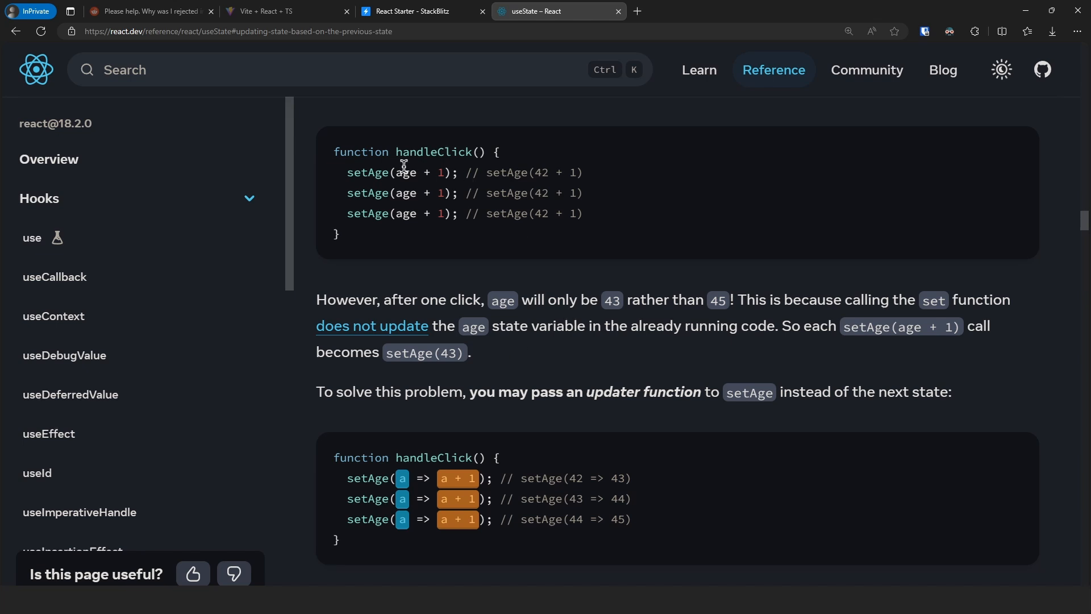
mouse_move(443, 209)
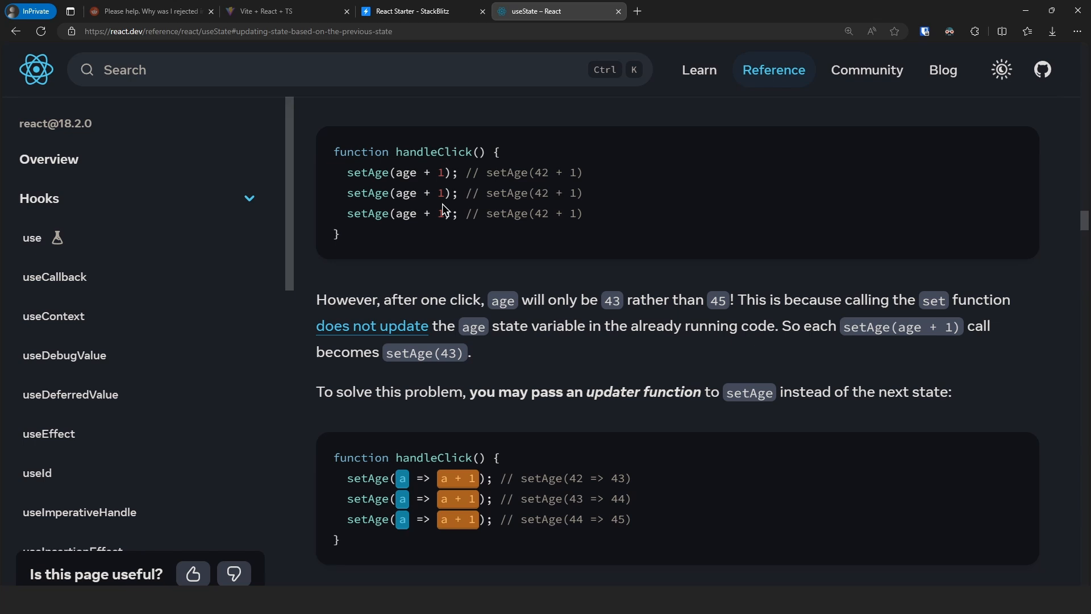
mouse_move(542, 197)
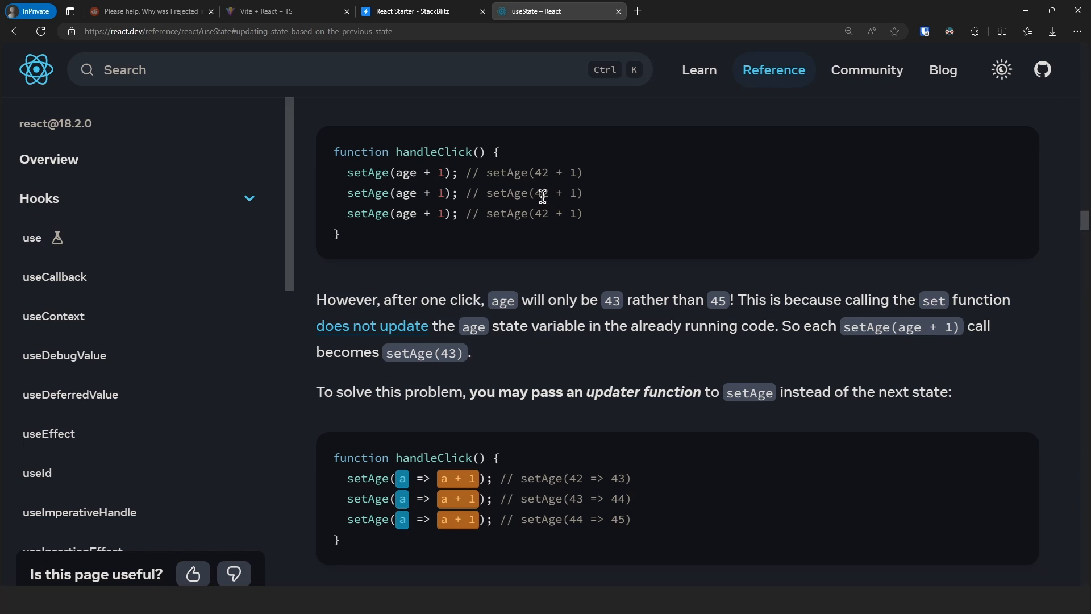
mouse_move(618, 297)
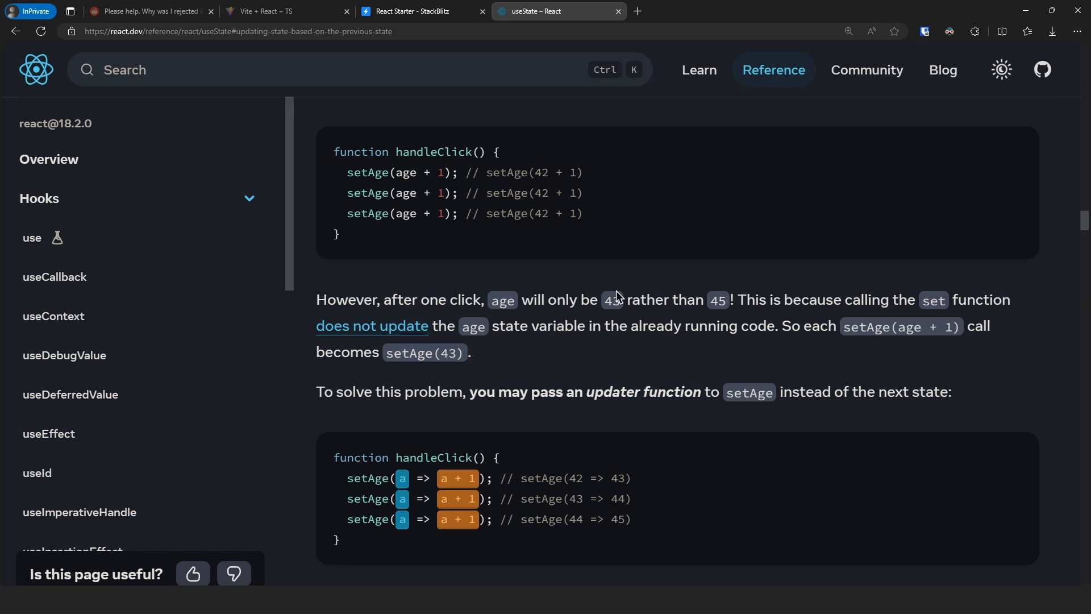
mouse_move(484, 350)
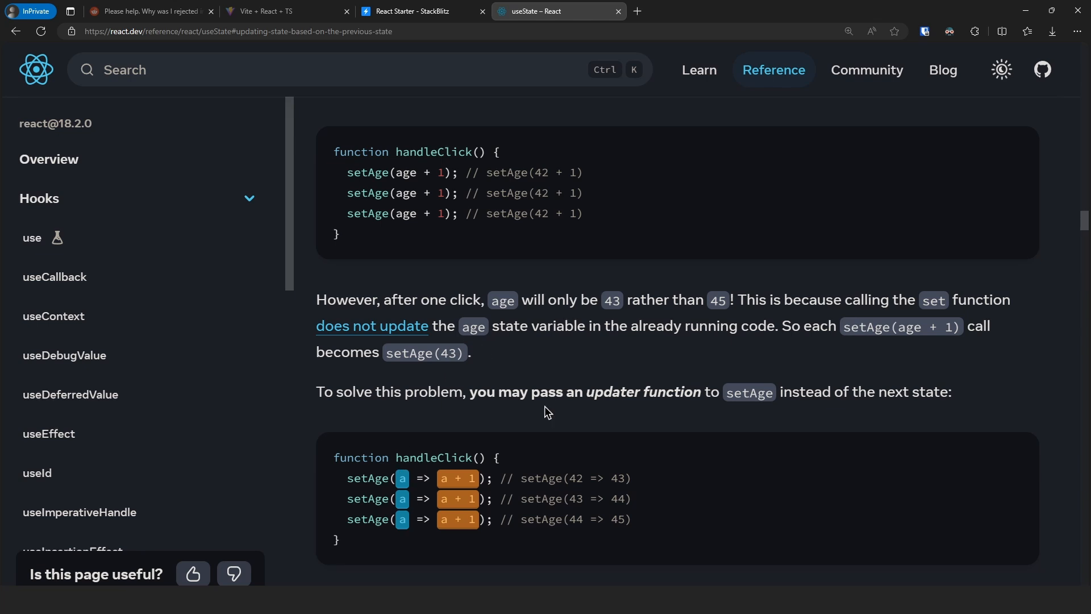
mouse_move(542, 429)
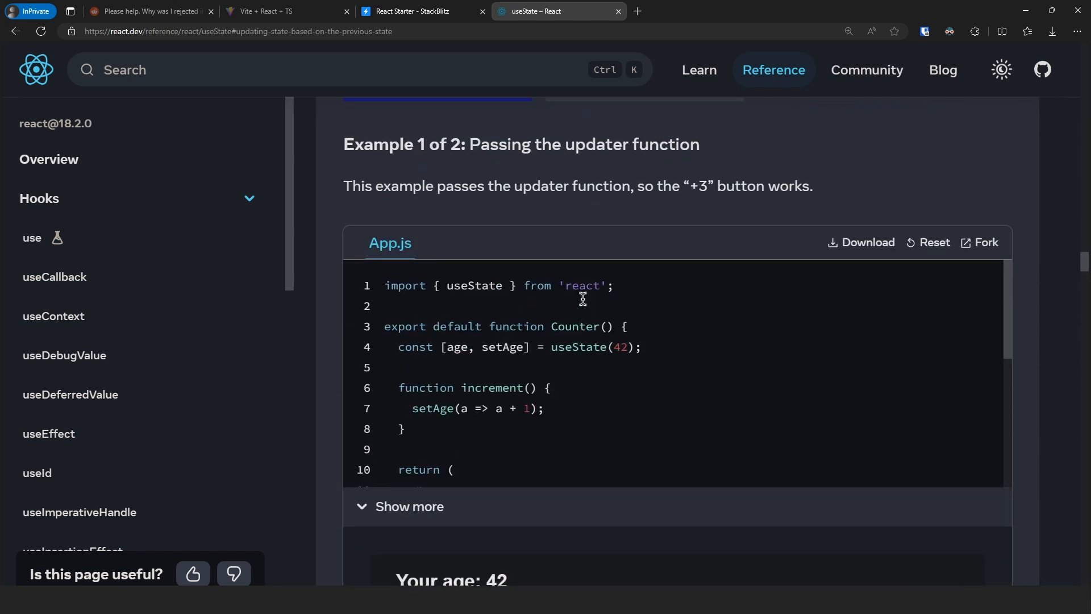
Step: Scroll down to the example where the +3 button fails without an updater function
scroll("down", 3)
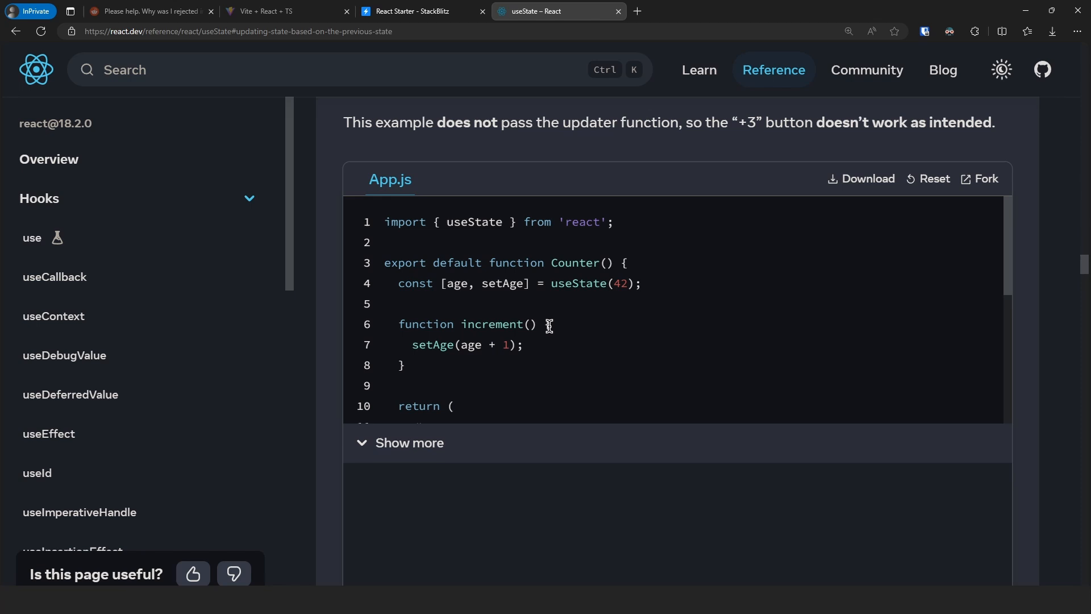
scroll("down", 3)
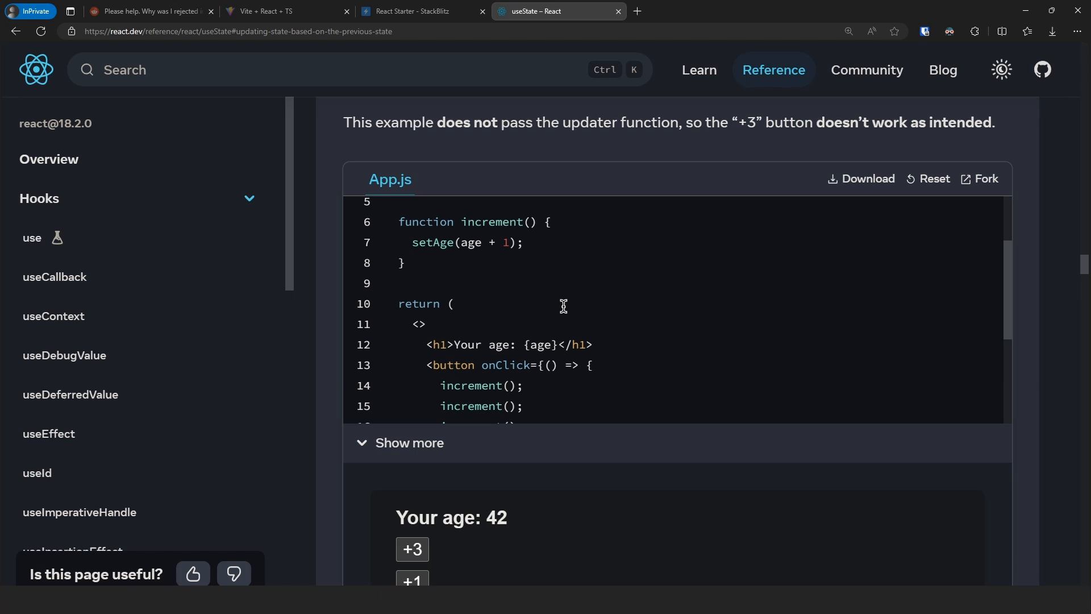
mouse_move(478, 298)
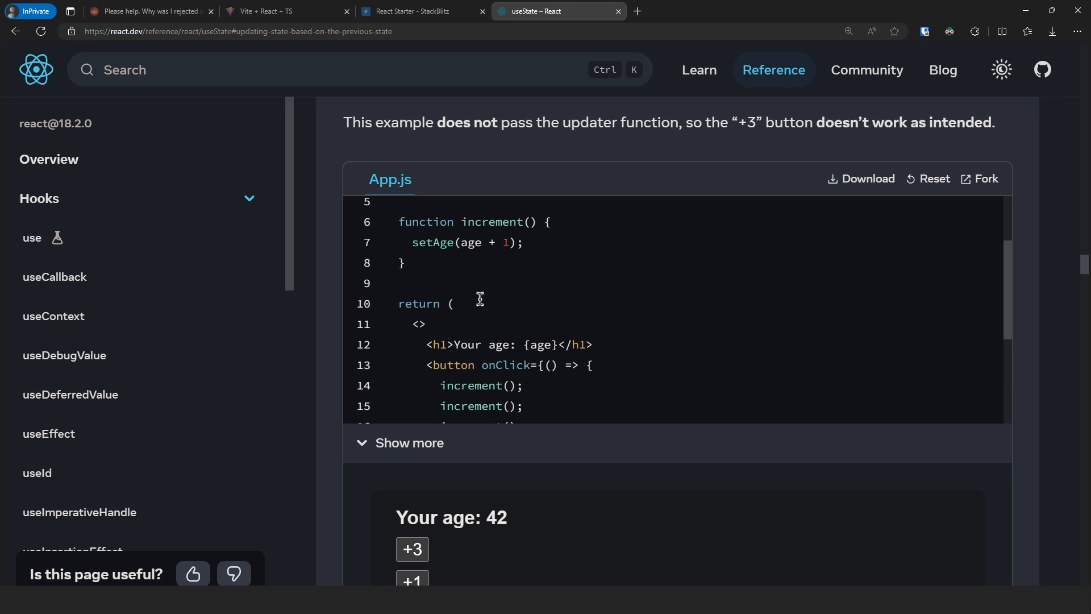